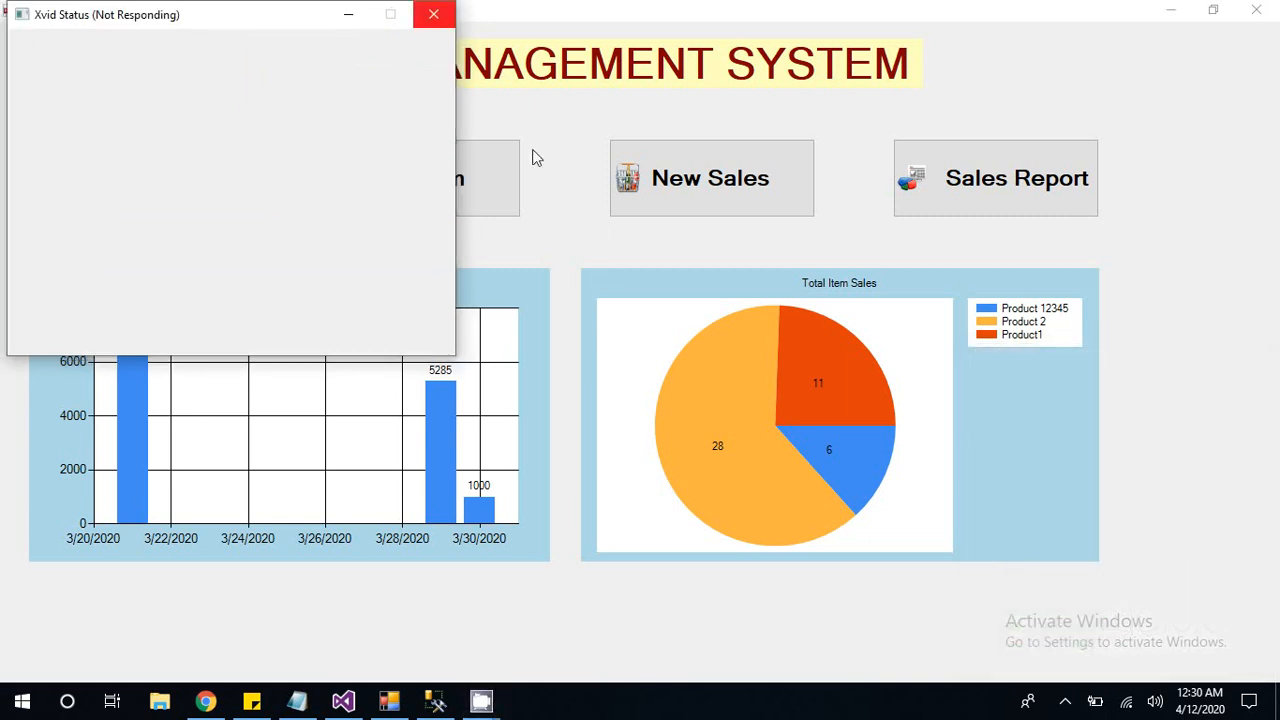
# Step: Close the 'Xvid Status (Not Responding)' window to reveal the main dashboard
pyautogui.click(433, 14)
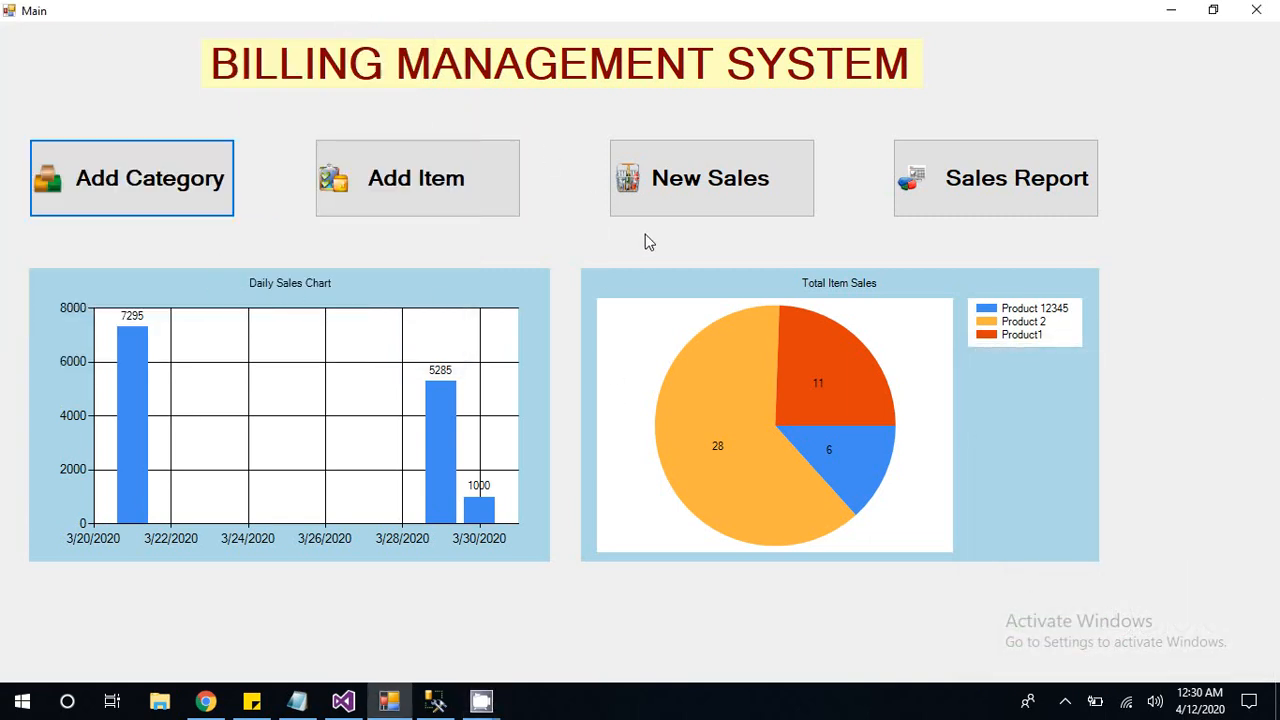
pyautogui.moveTo(540, 136)
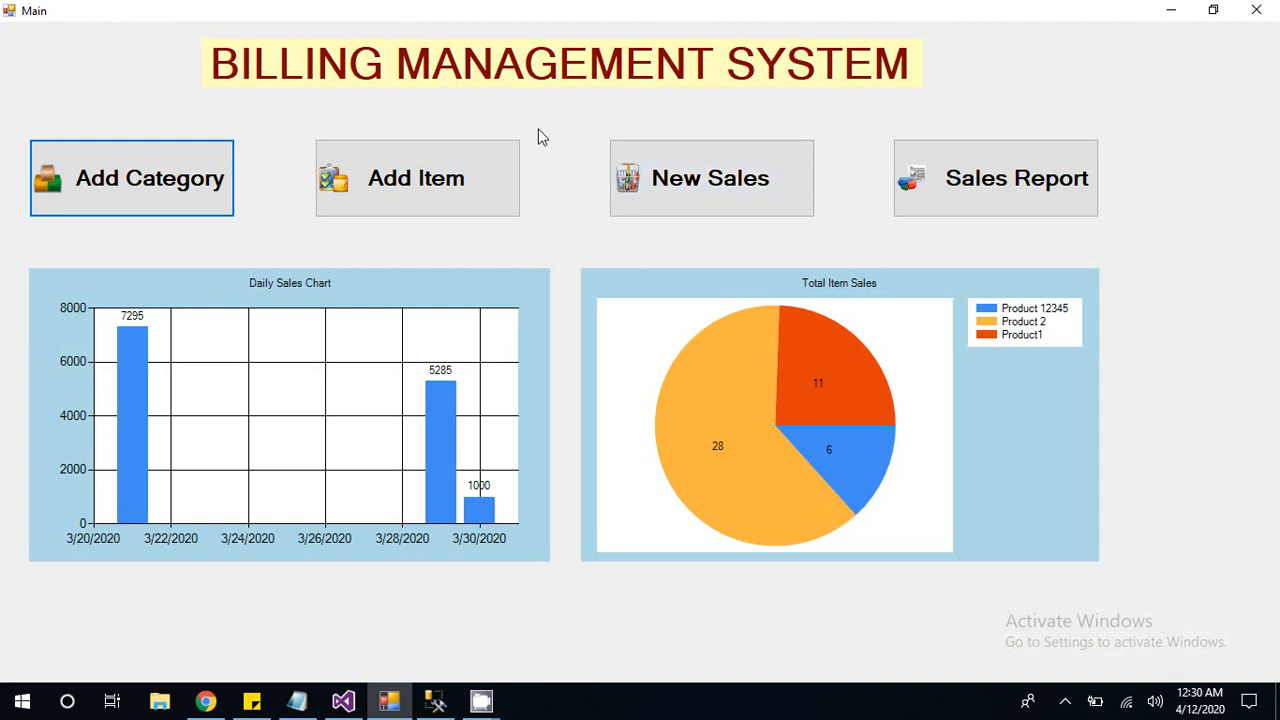
pyautogui.moveTo(700, 195)
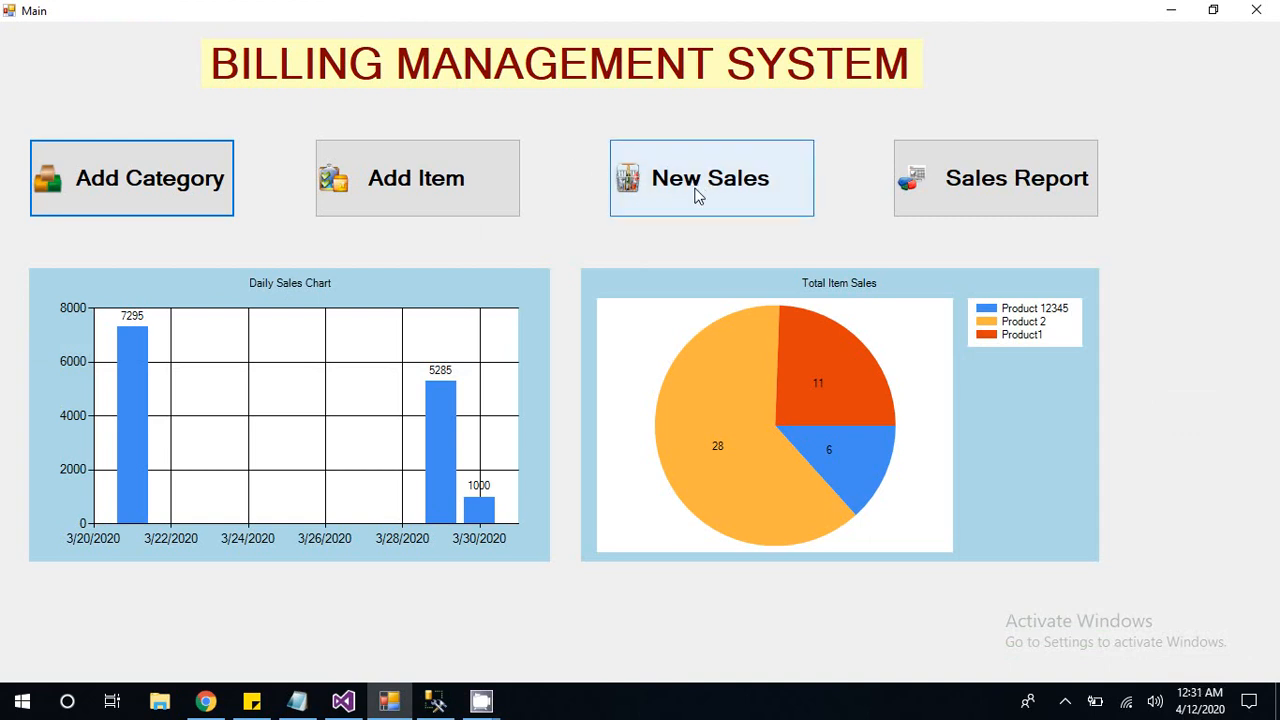
pyautogui.moveTo(603, 212)
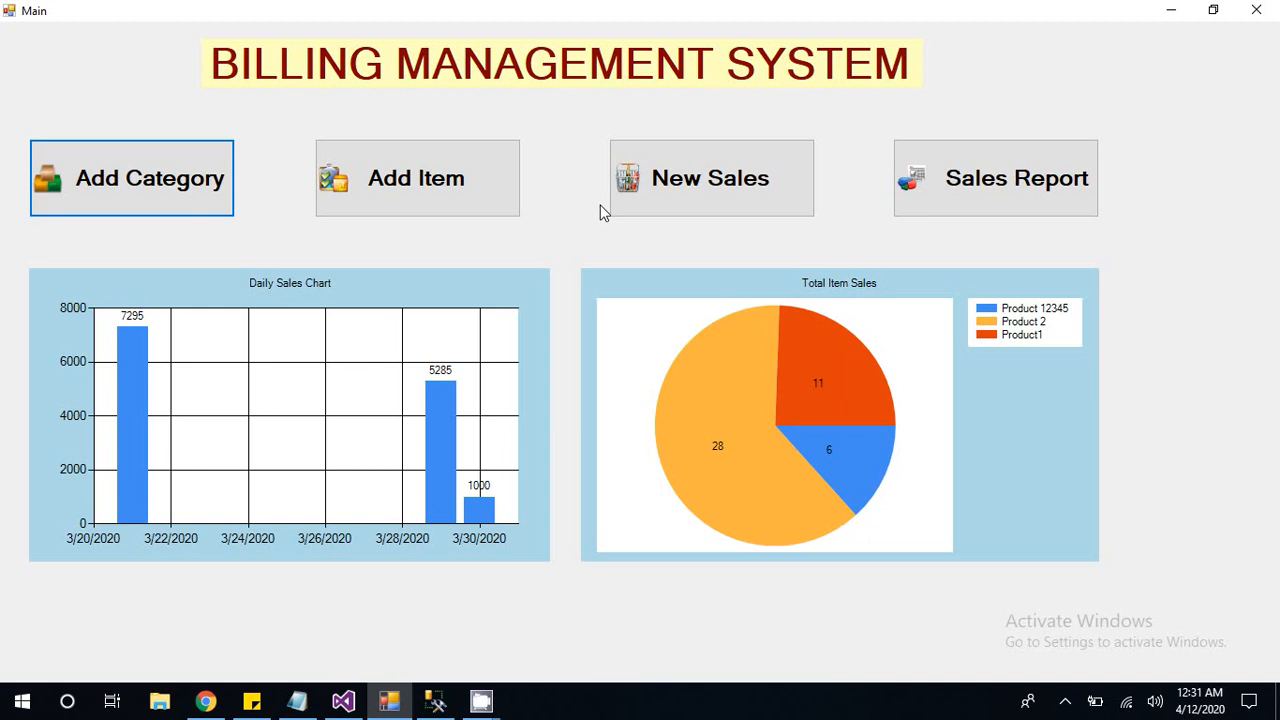
pyautogui.moveTo(308, 286)
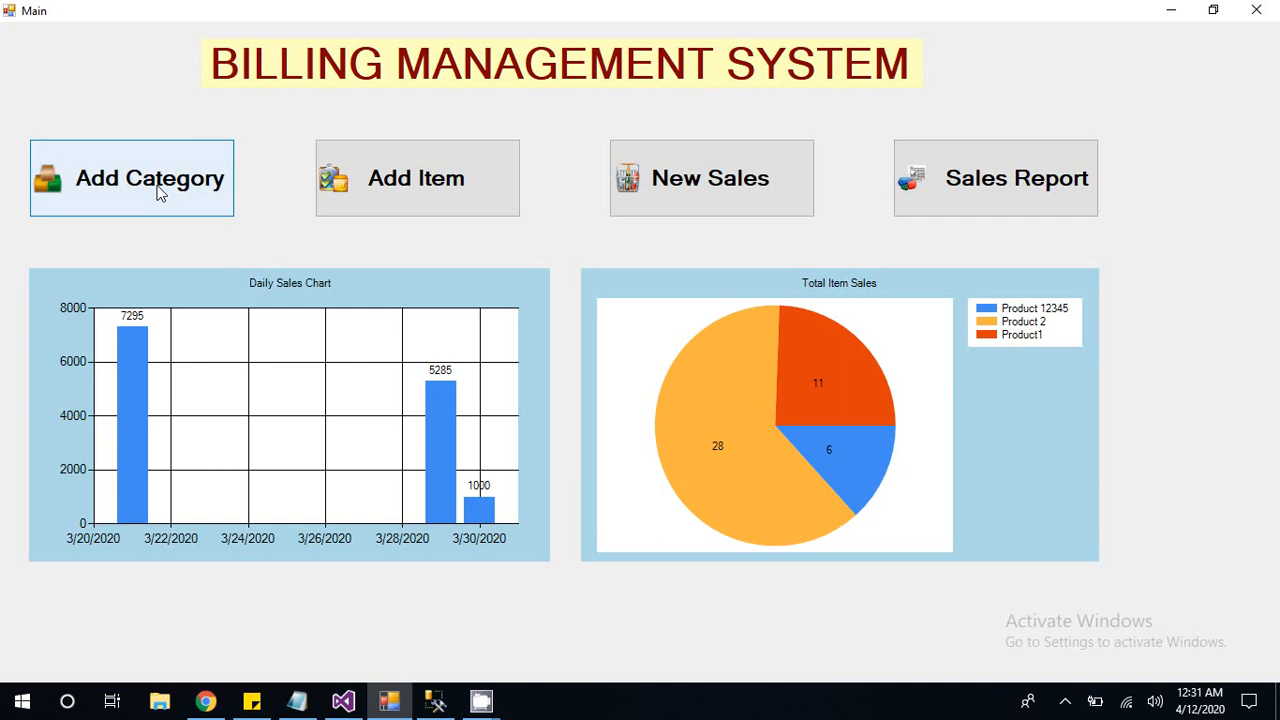
pyautogui.moveTo(445, 197)
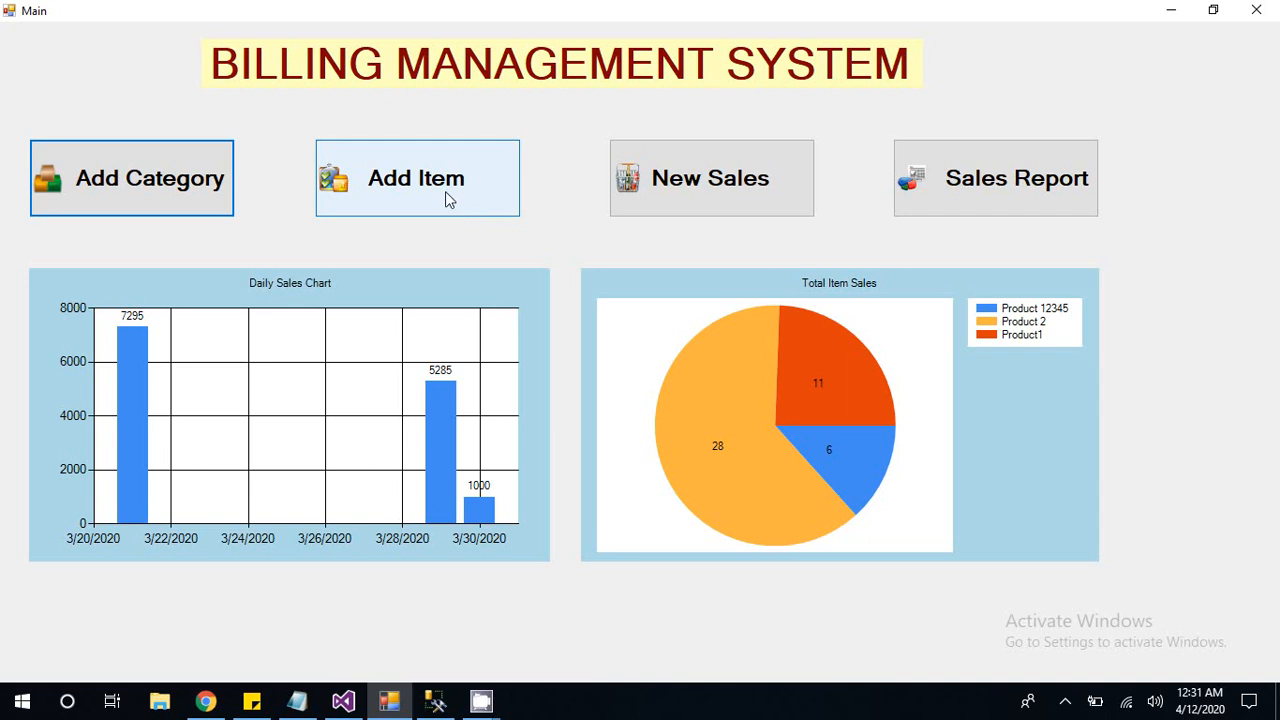
pyautogui.moveTo(711, 178)
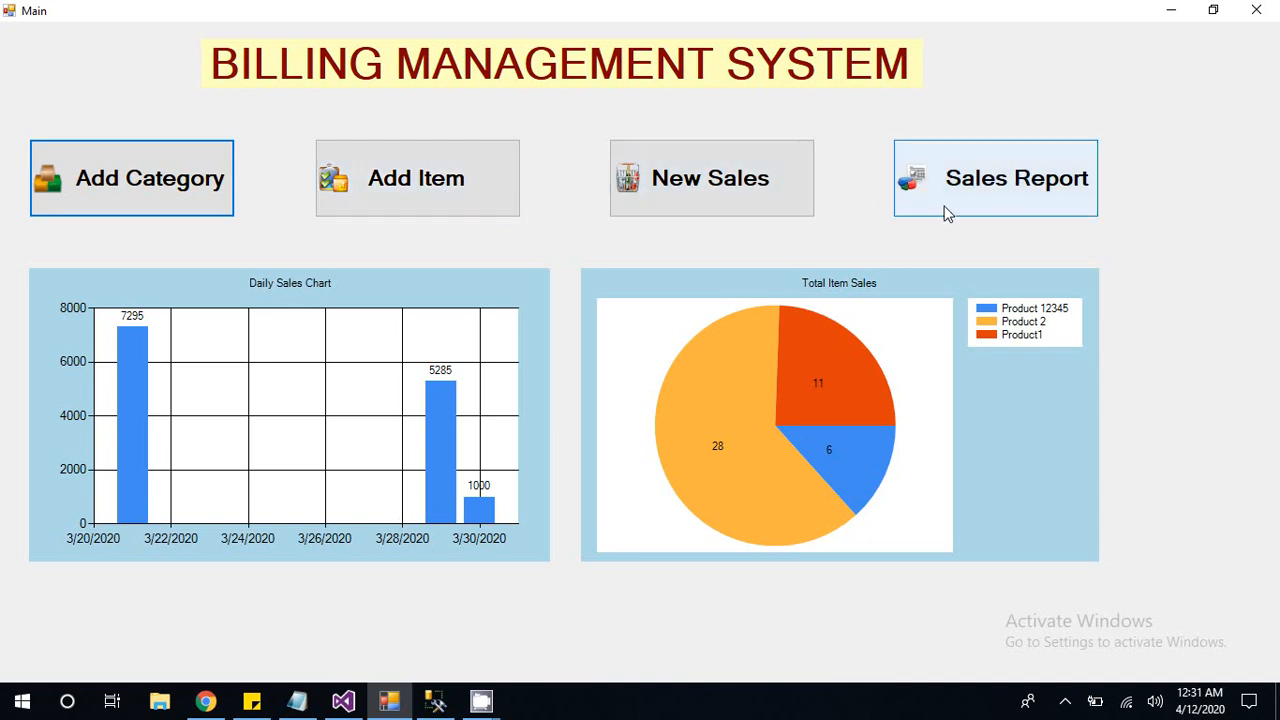
pyautogui.moveTo(965, 200)
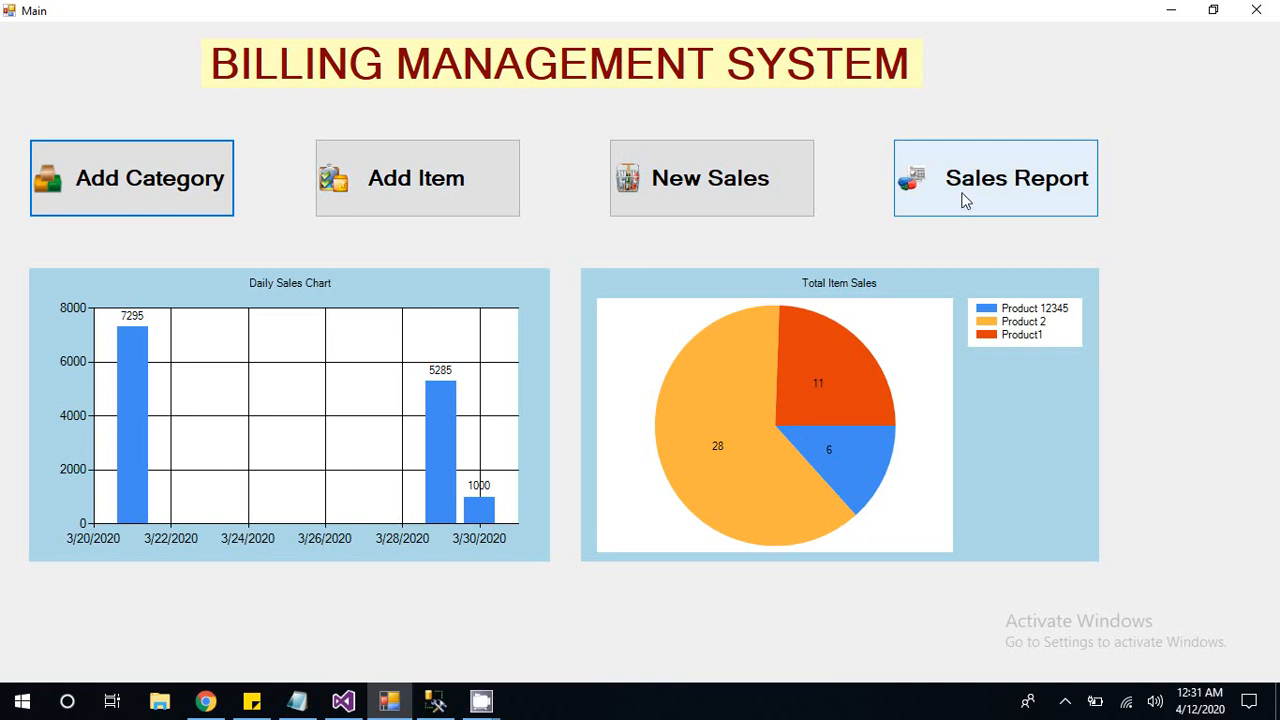
pyautogui.moveTo(107, 212)
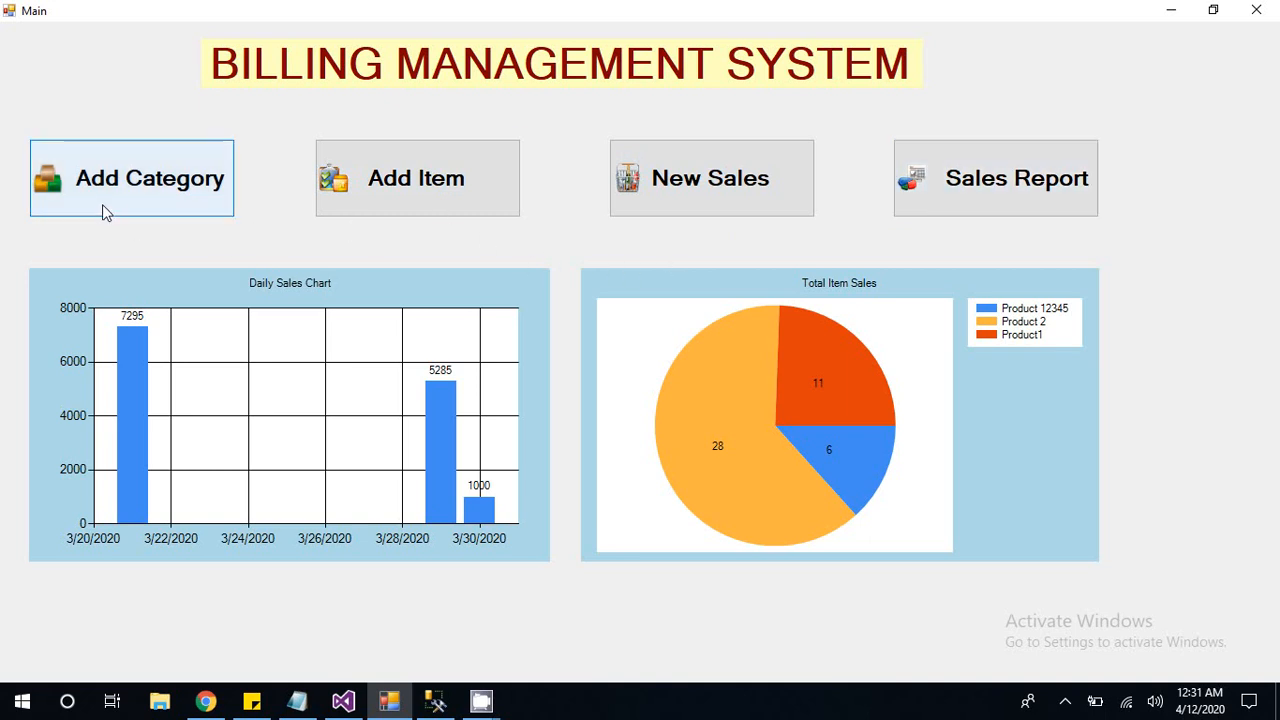
pyautogui.moveTo(155, 197)
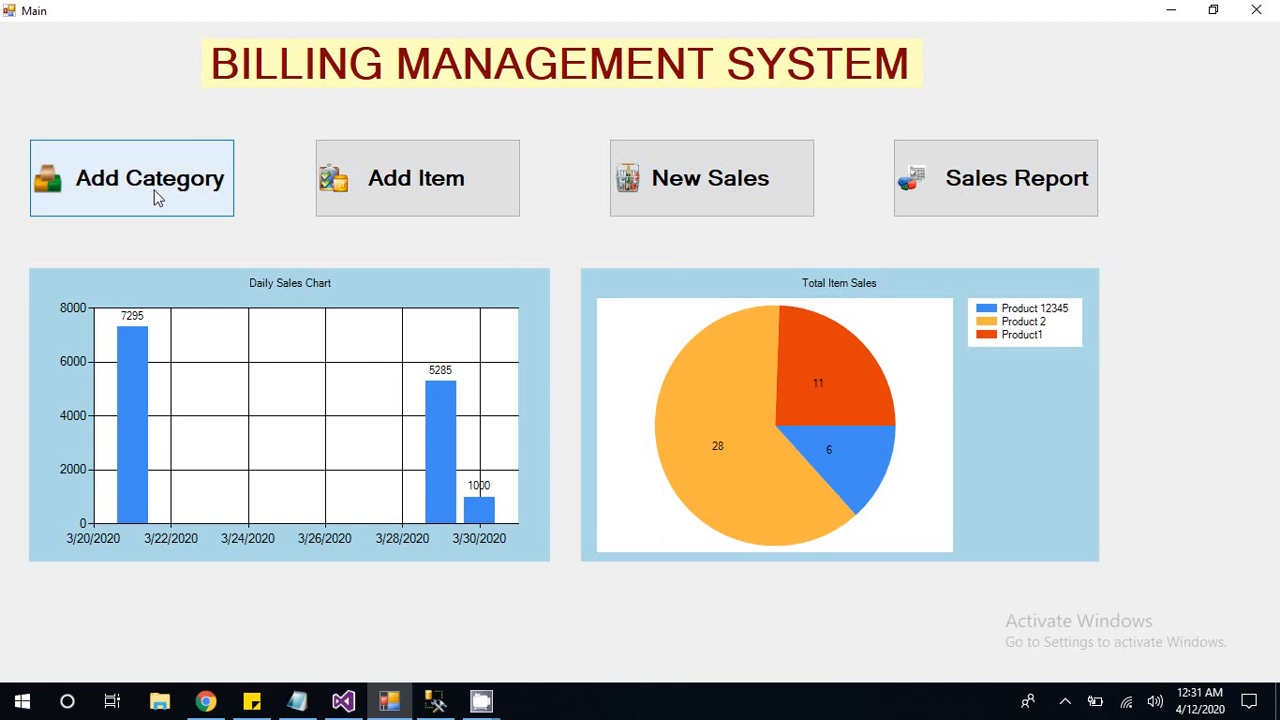
pyautogui.moveTo(173, 191)
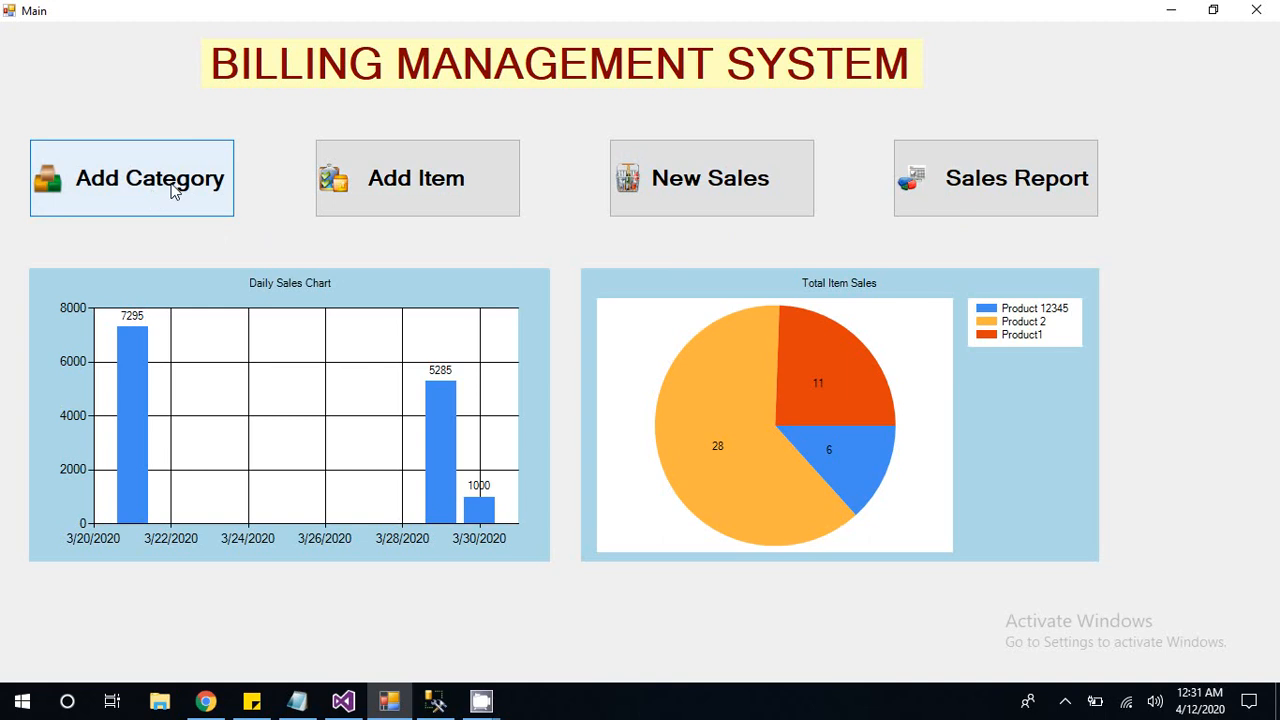
# Step: Add 'Category A' and 'Category B' through the Add Category form, confirming each
pyautogui.click(131, 178)
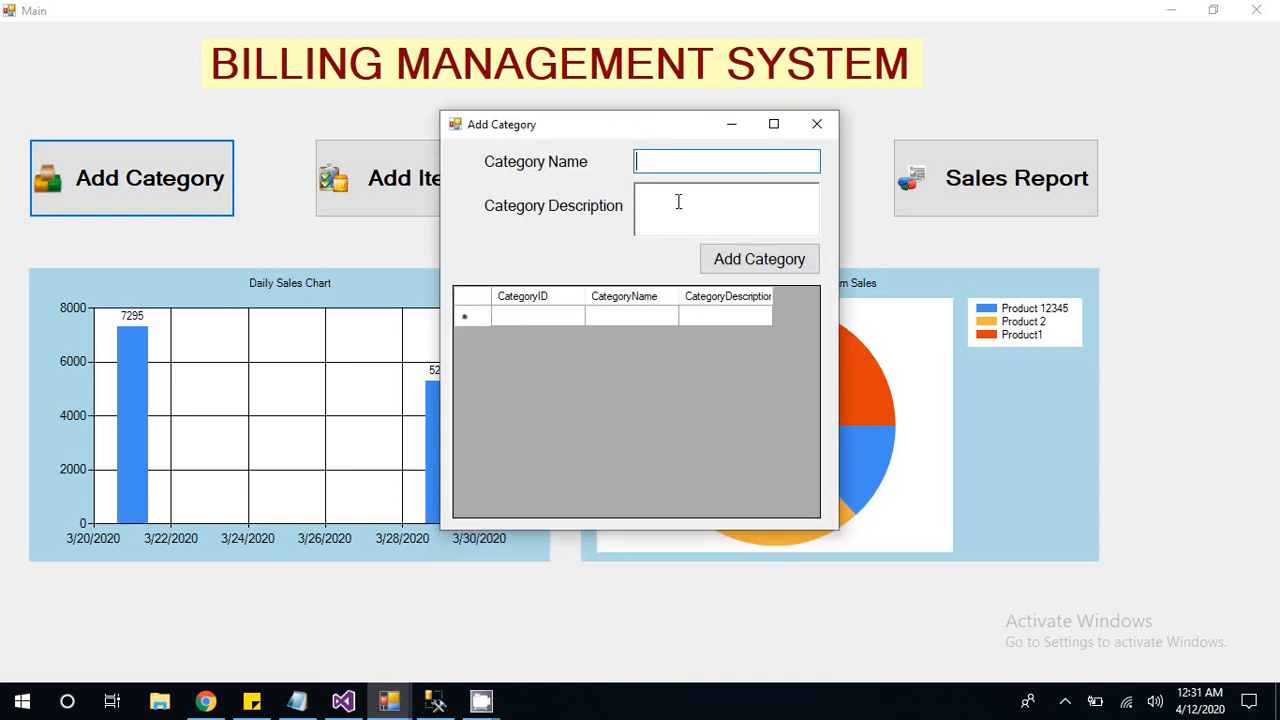
pyautogui.write('Ca')
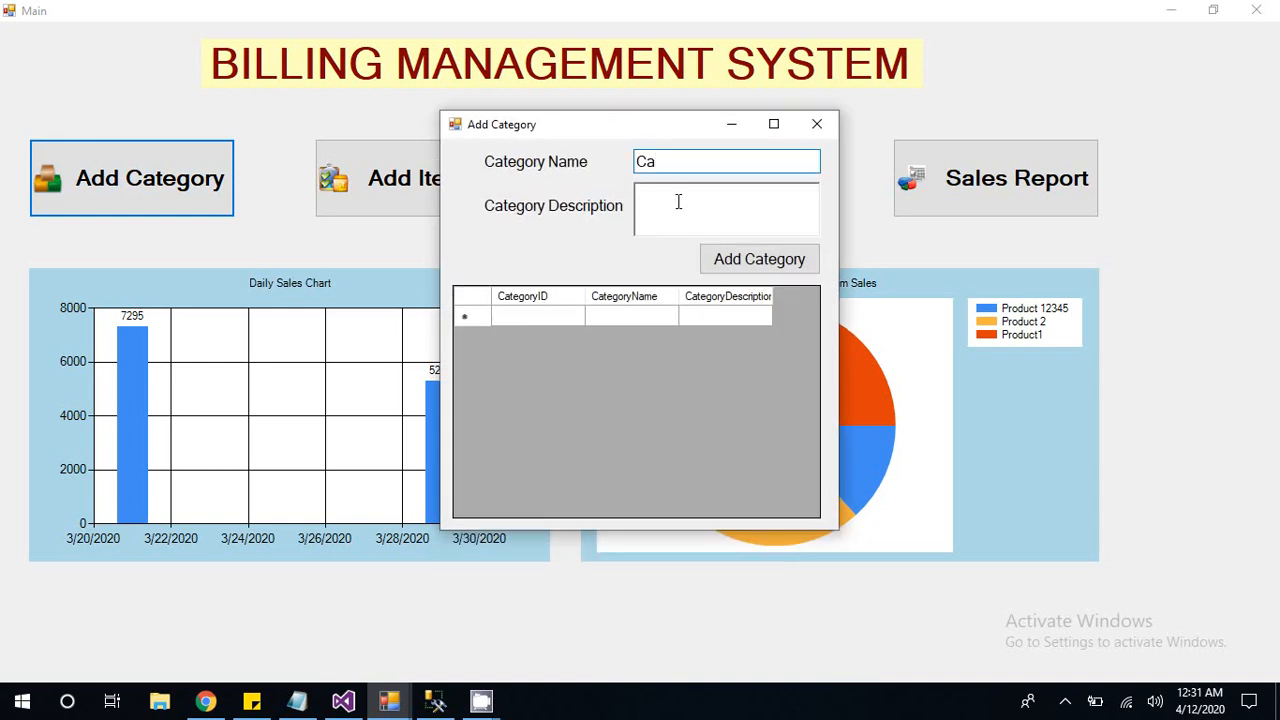
pyautogui.write('t')
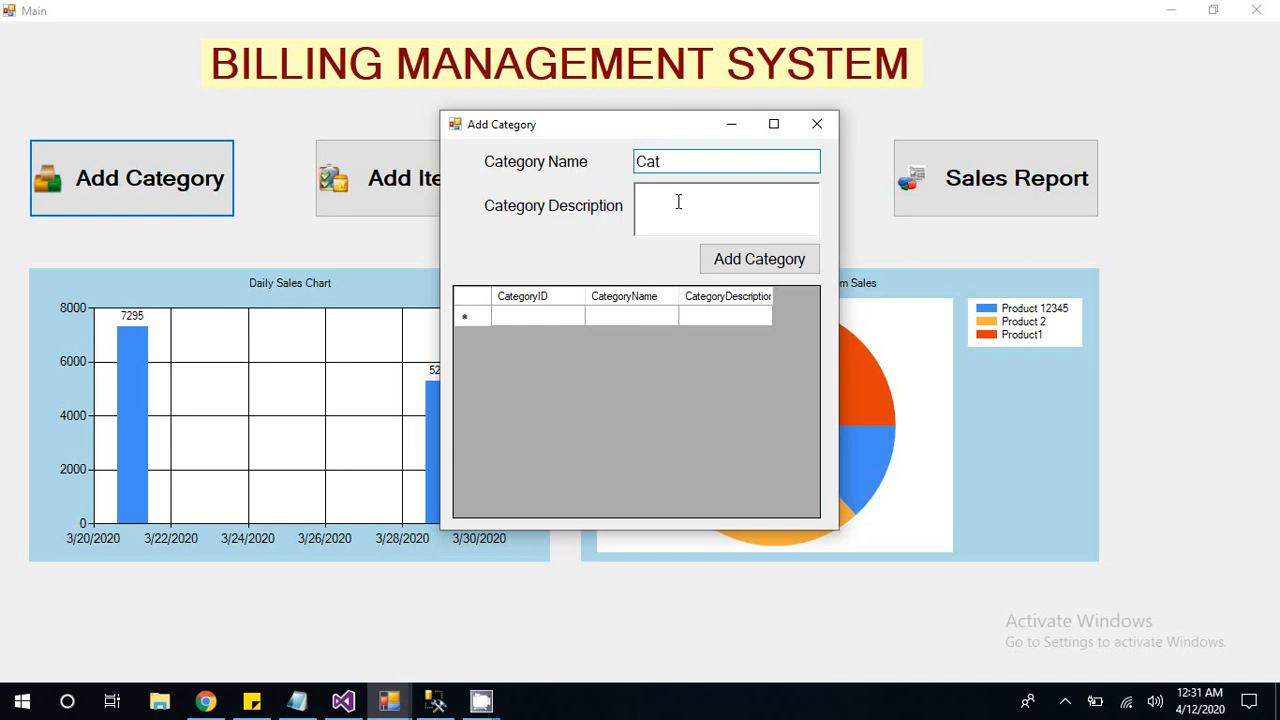
pyautogui.write('egory A')
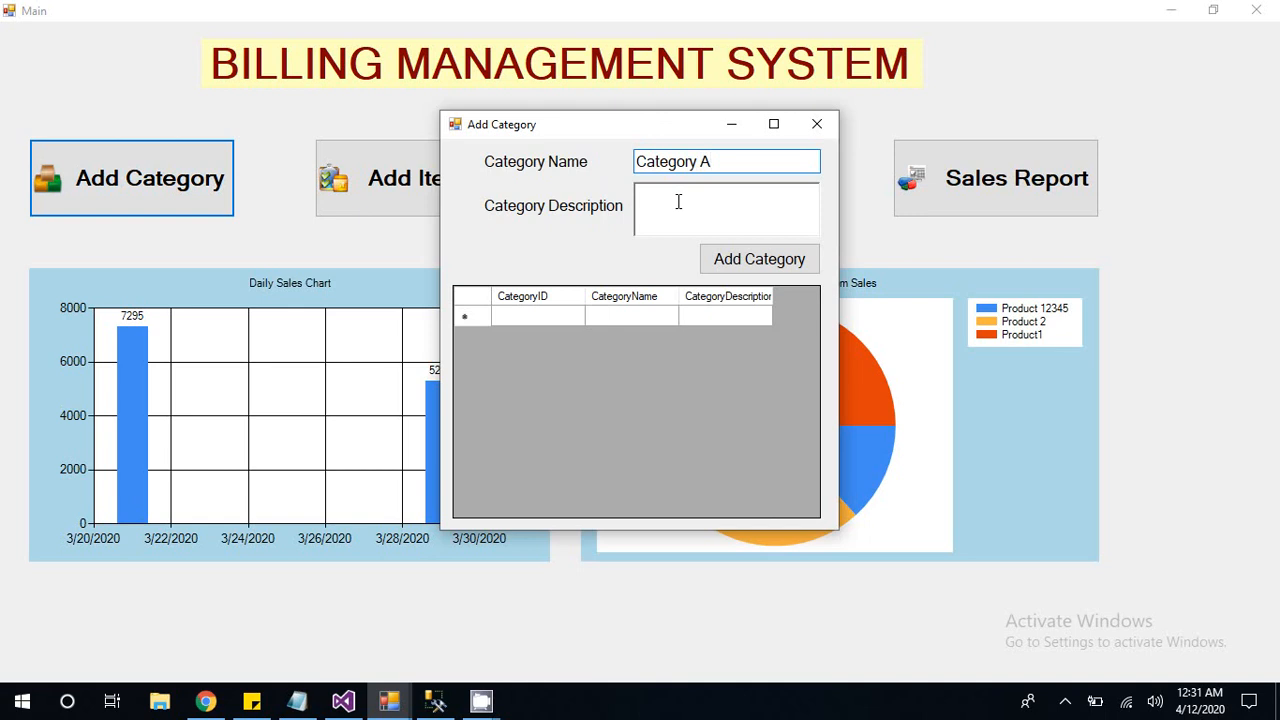
pyautogui.click(759, 258)
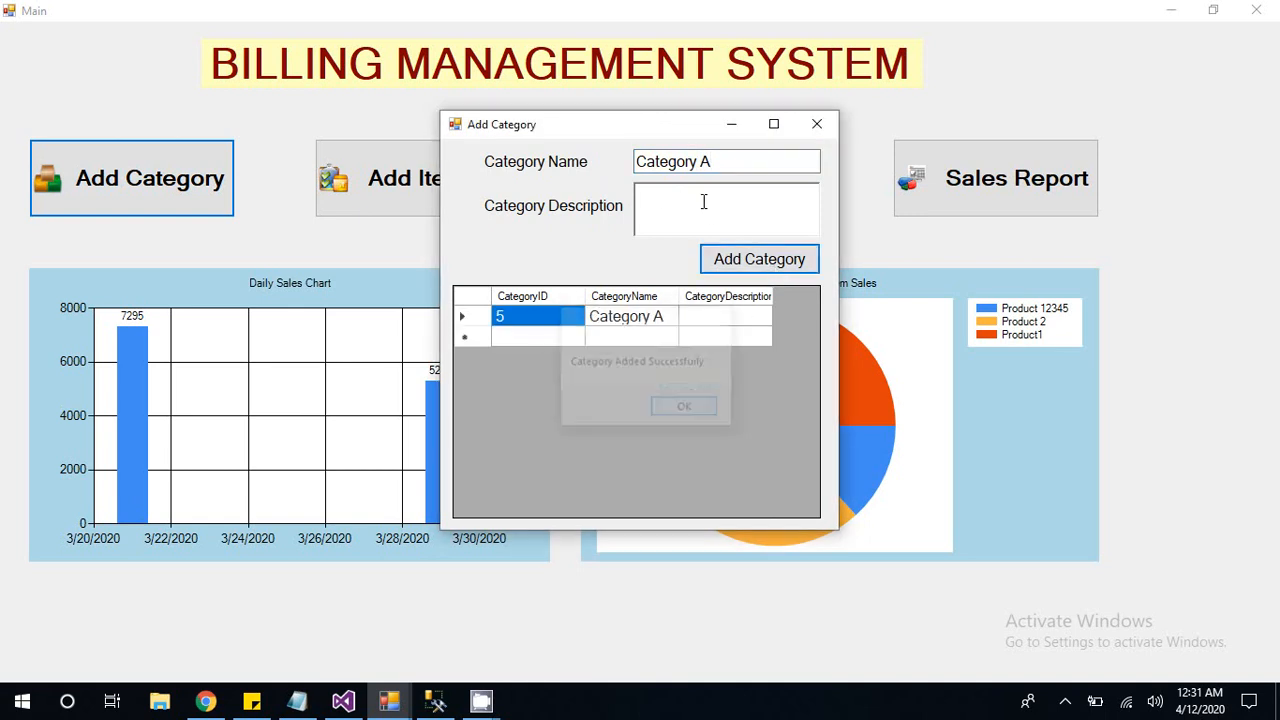
pyautogui.click(684, 405)
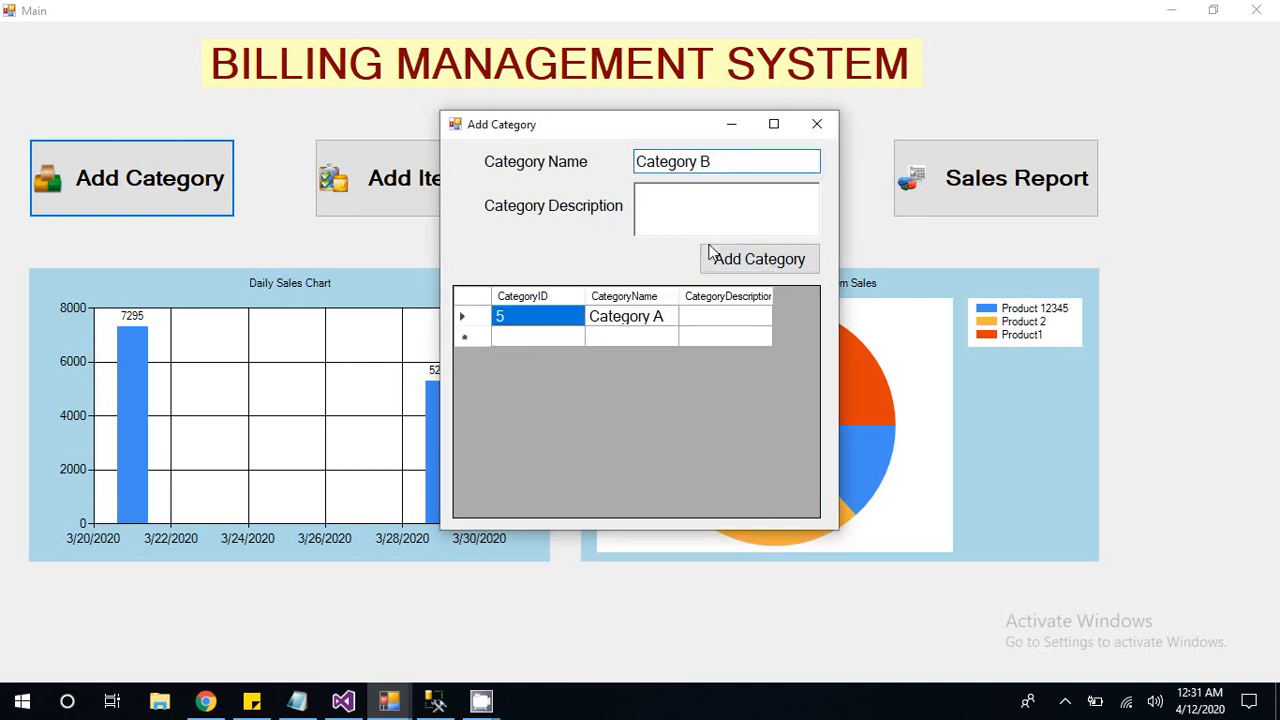
pyautogui.click(759, 258)
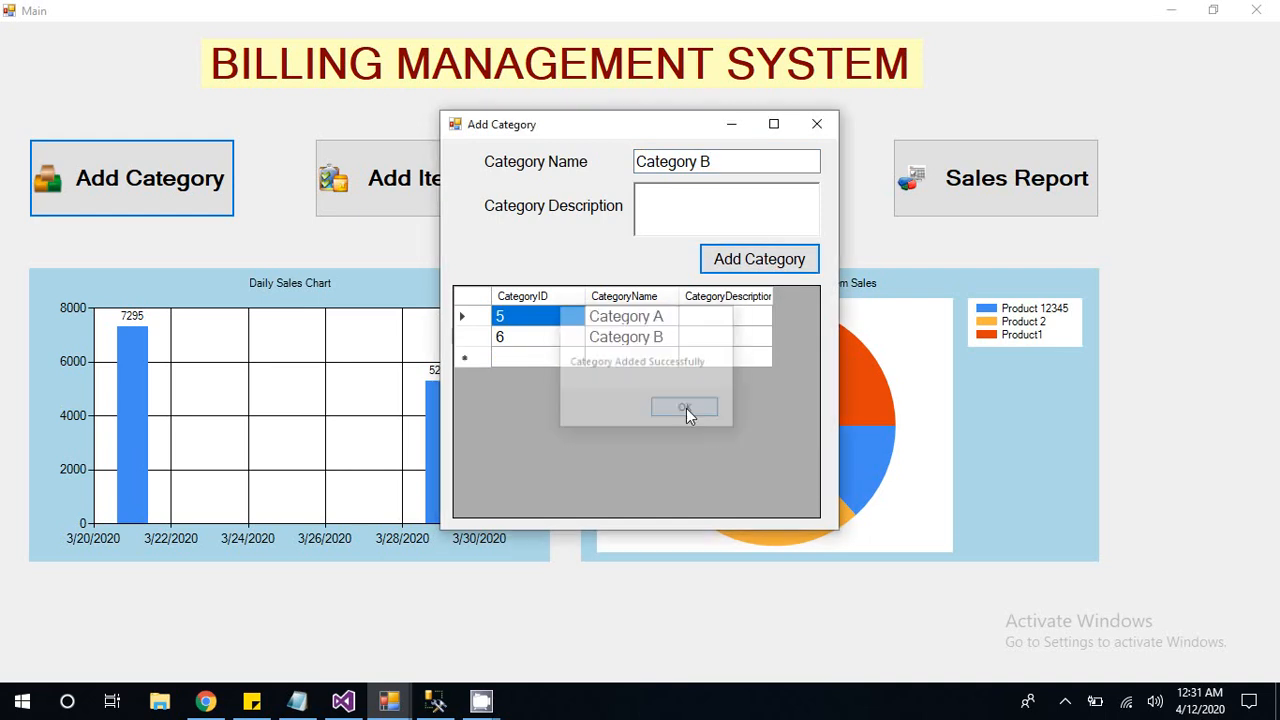
pyautogui.click(684, 407)
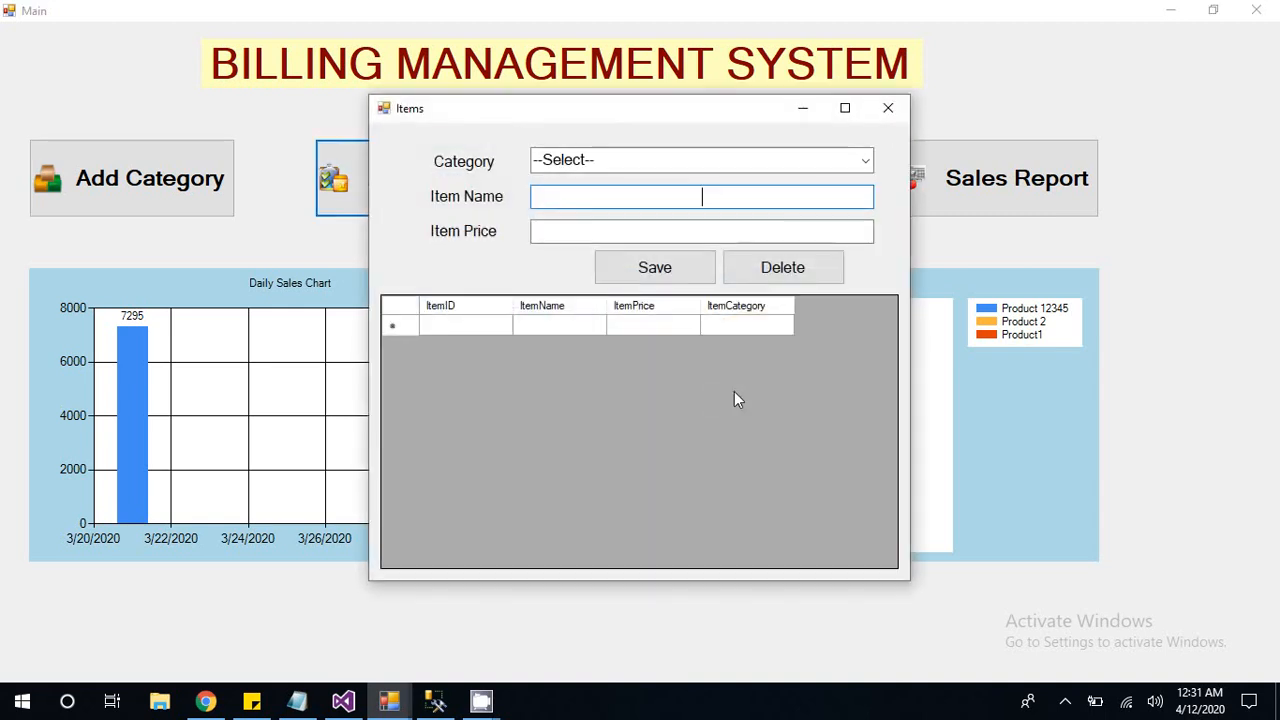
# Step: Add Product 1 priced 100 under Category A
pyautogui.click(862, 160)
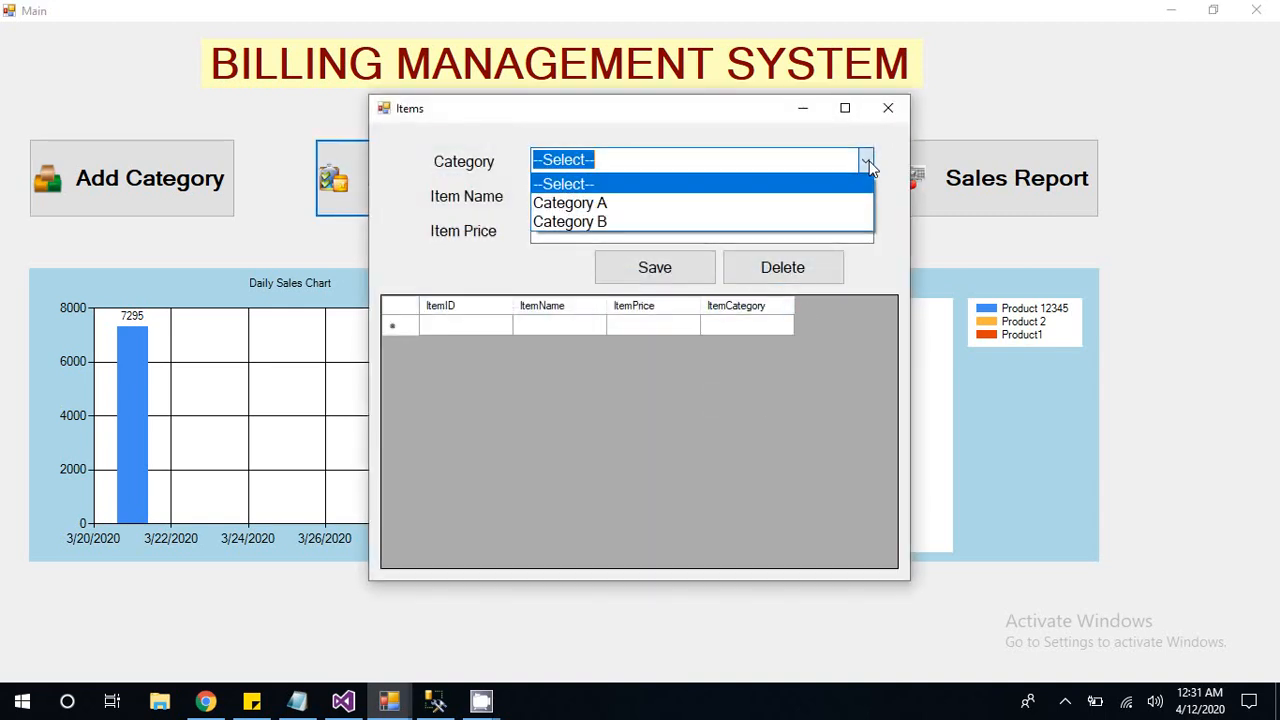
pyautogui.click(570, 203)
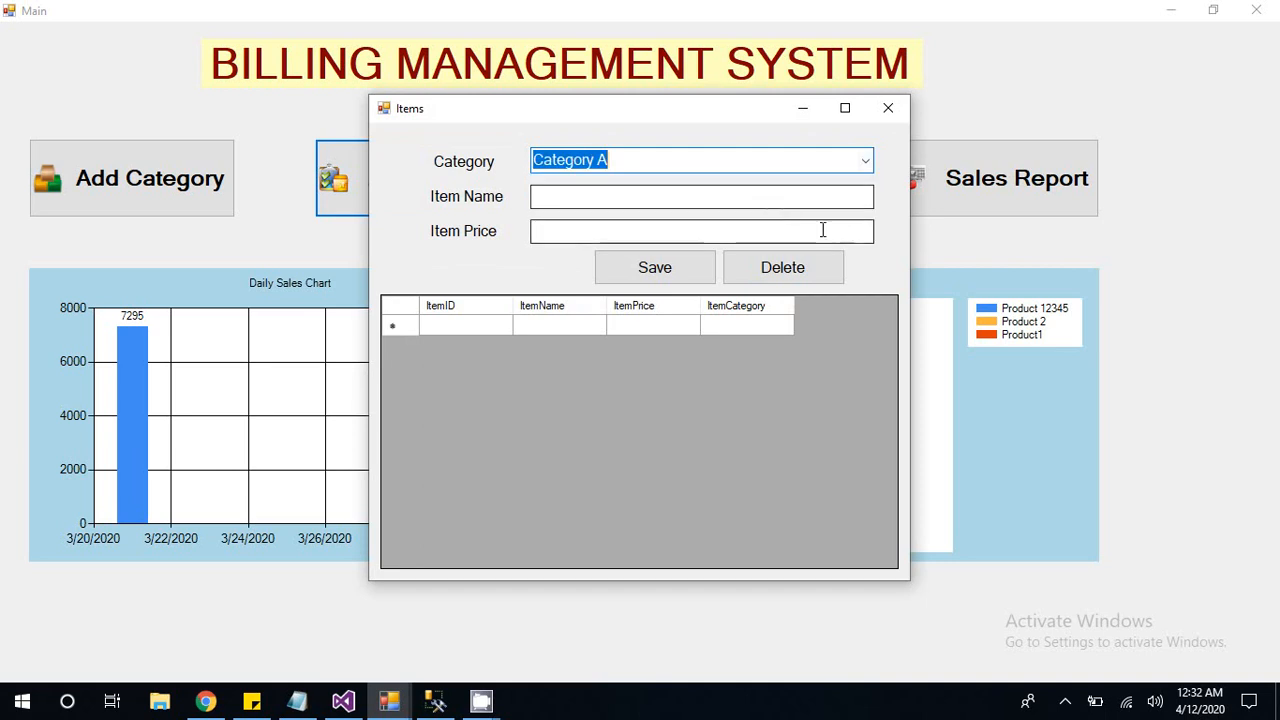
pyautogui.click(701, 196)
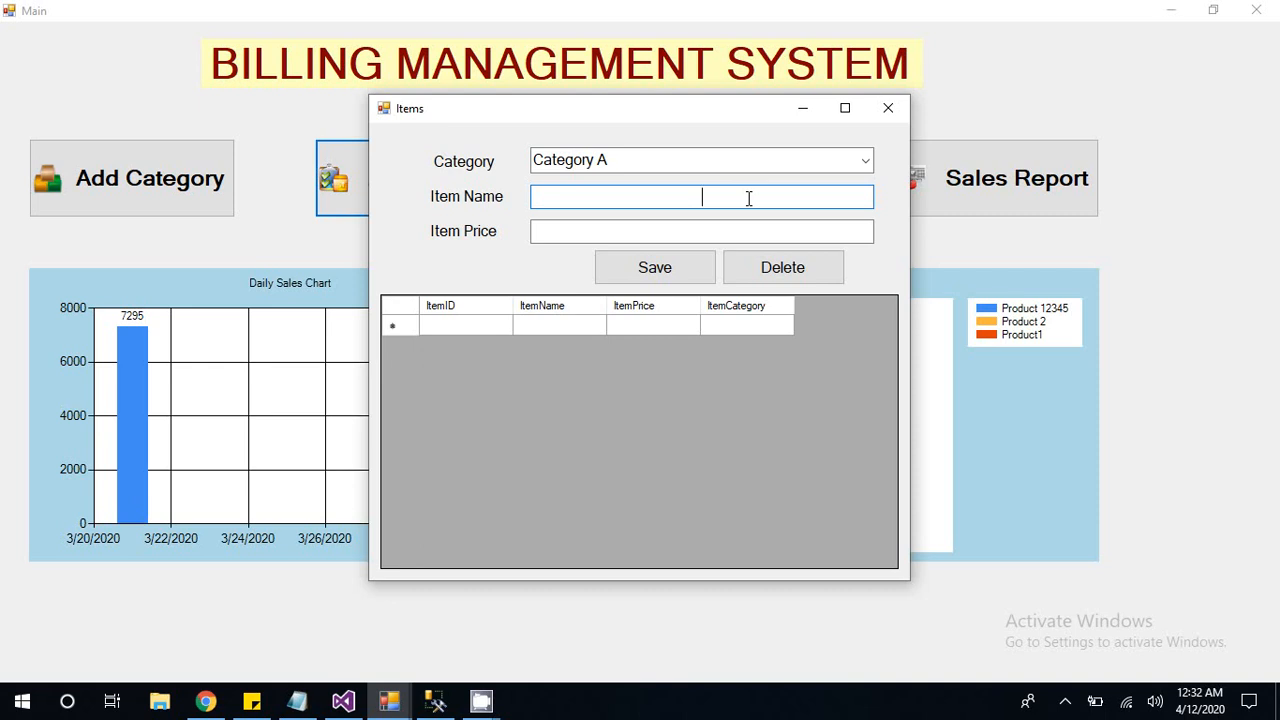
pyautogui.write('Product 1')
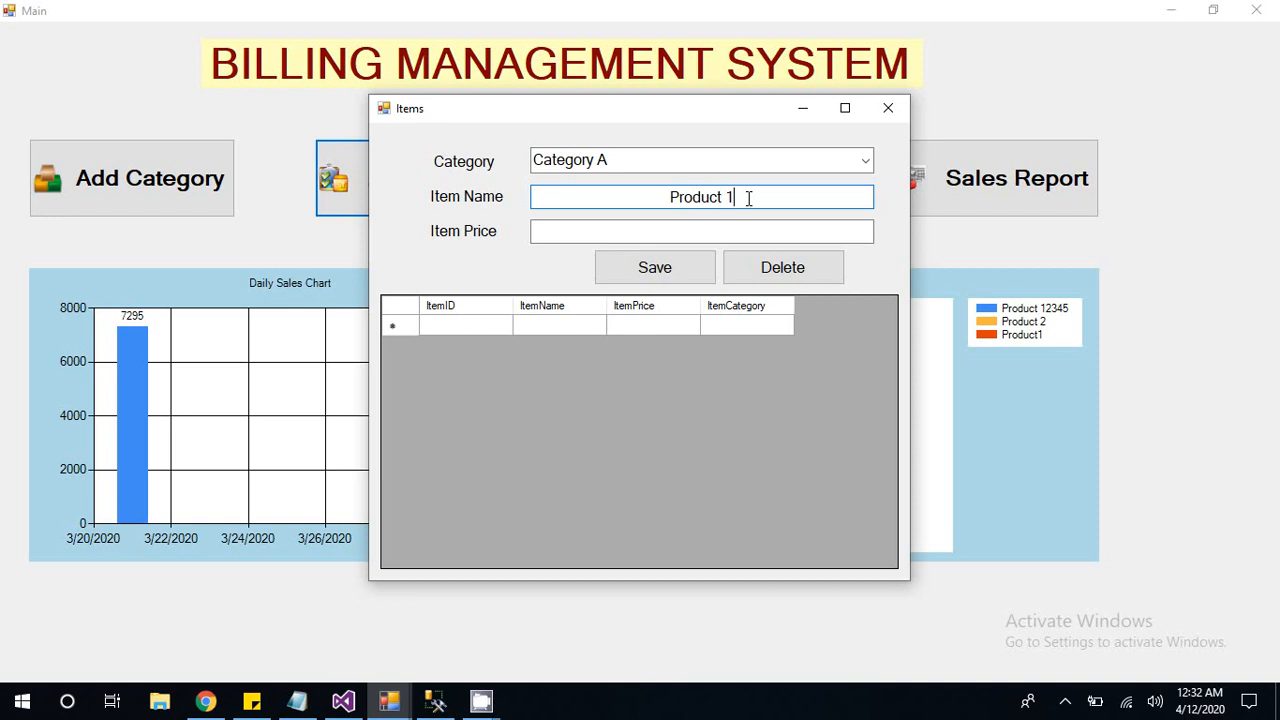
pyautogui.click(700, 231)
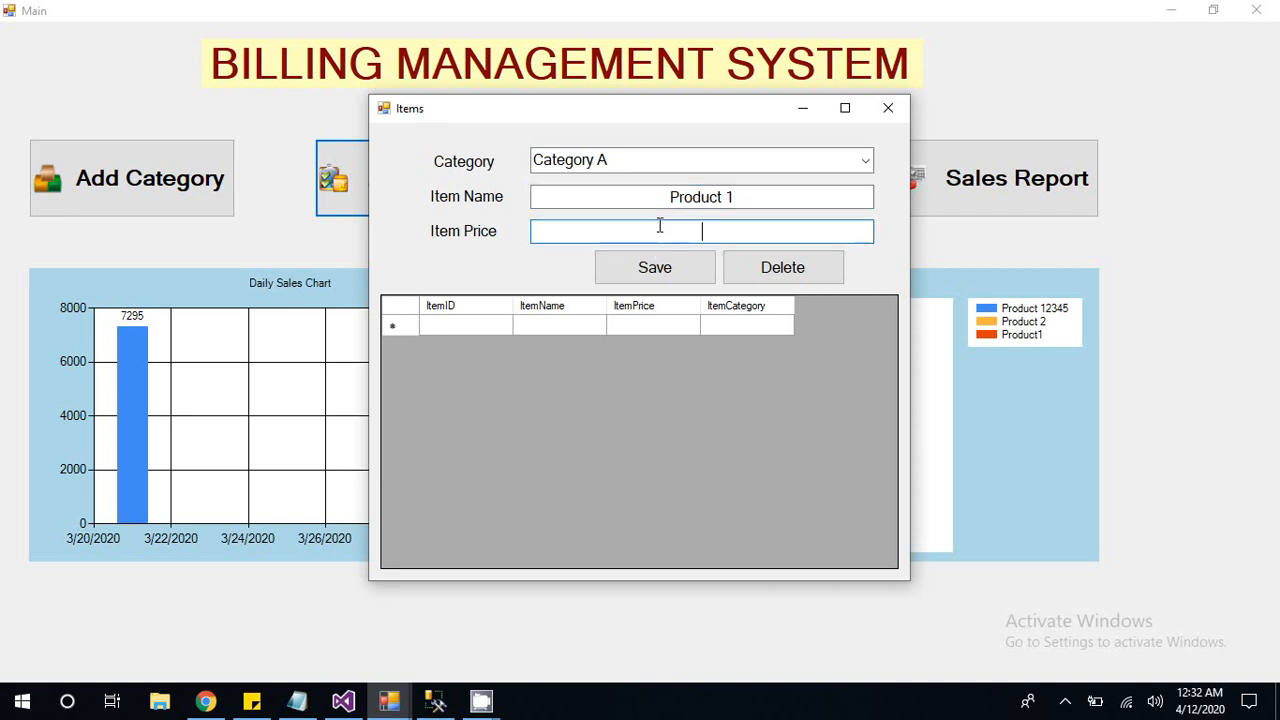
pyautogui.click(654, 267)
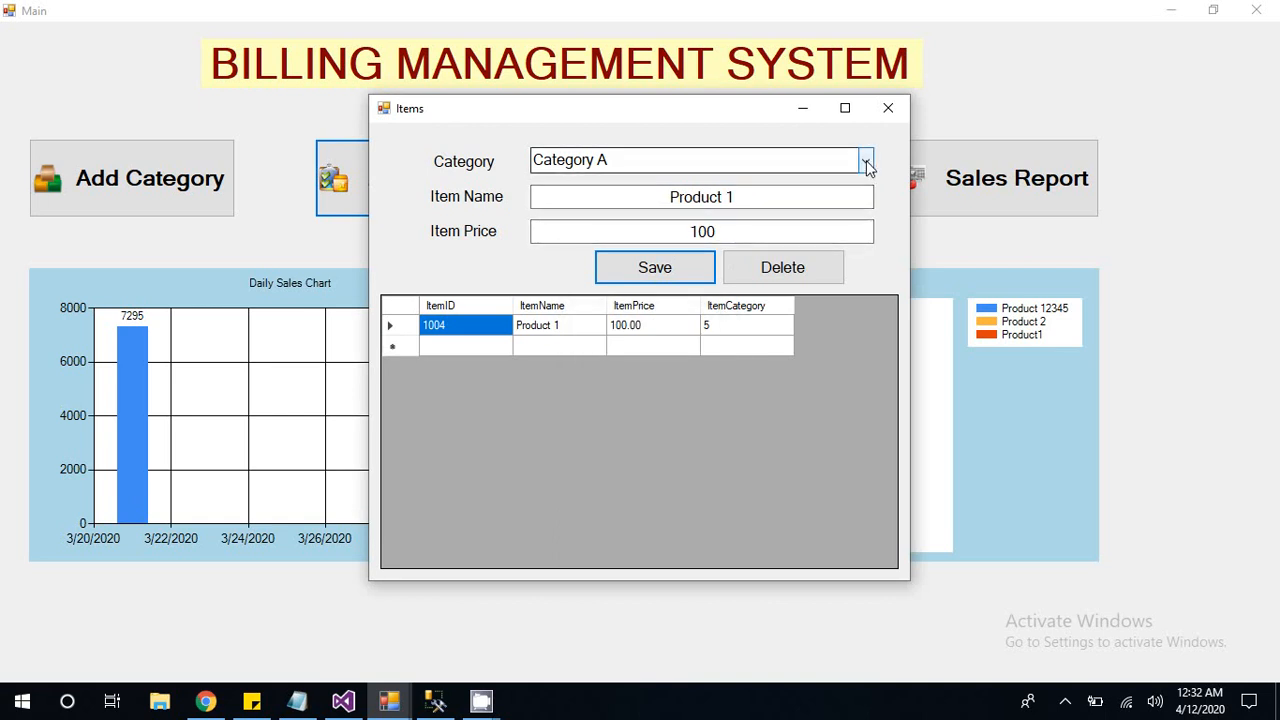
# Step: Save Product 2 at price 200, then Product 3 at price 300, confirming each
pyautogui.click(864, 160)
pyautogui.write('2')
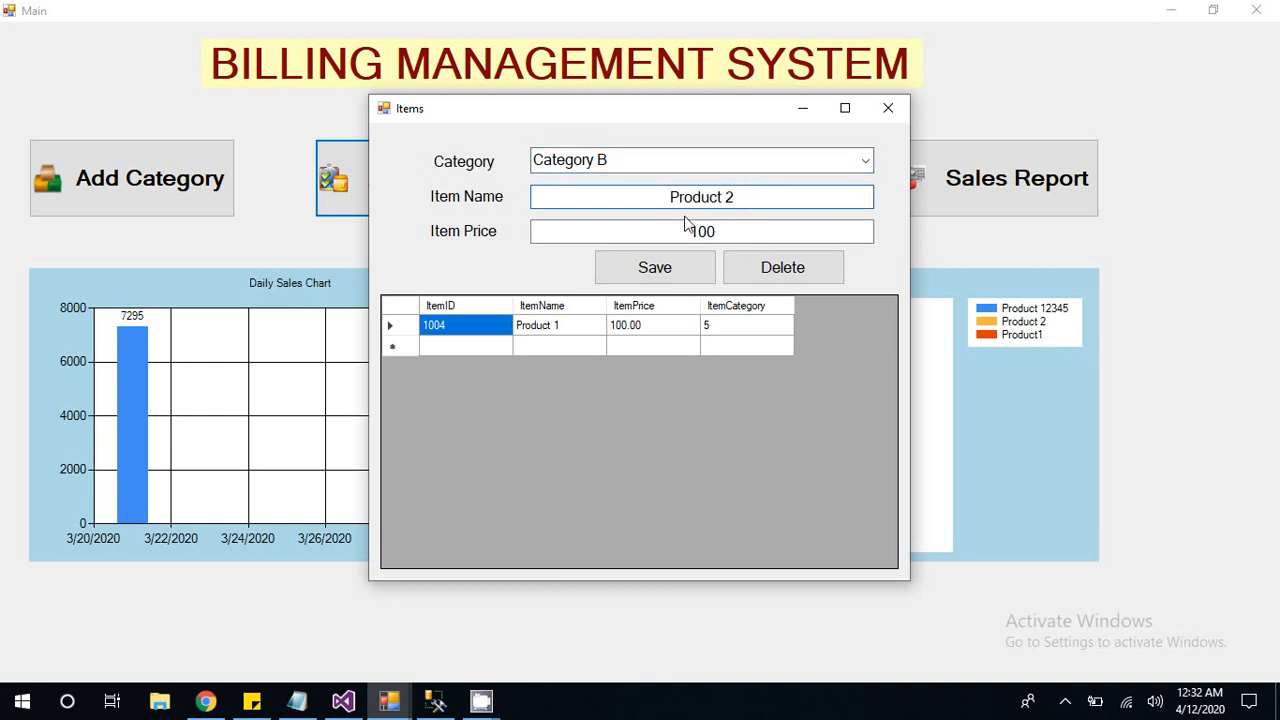
pyautogui.click(701, 231)
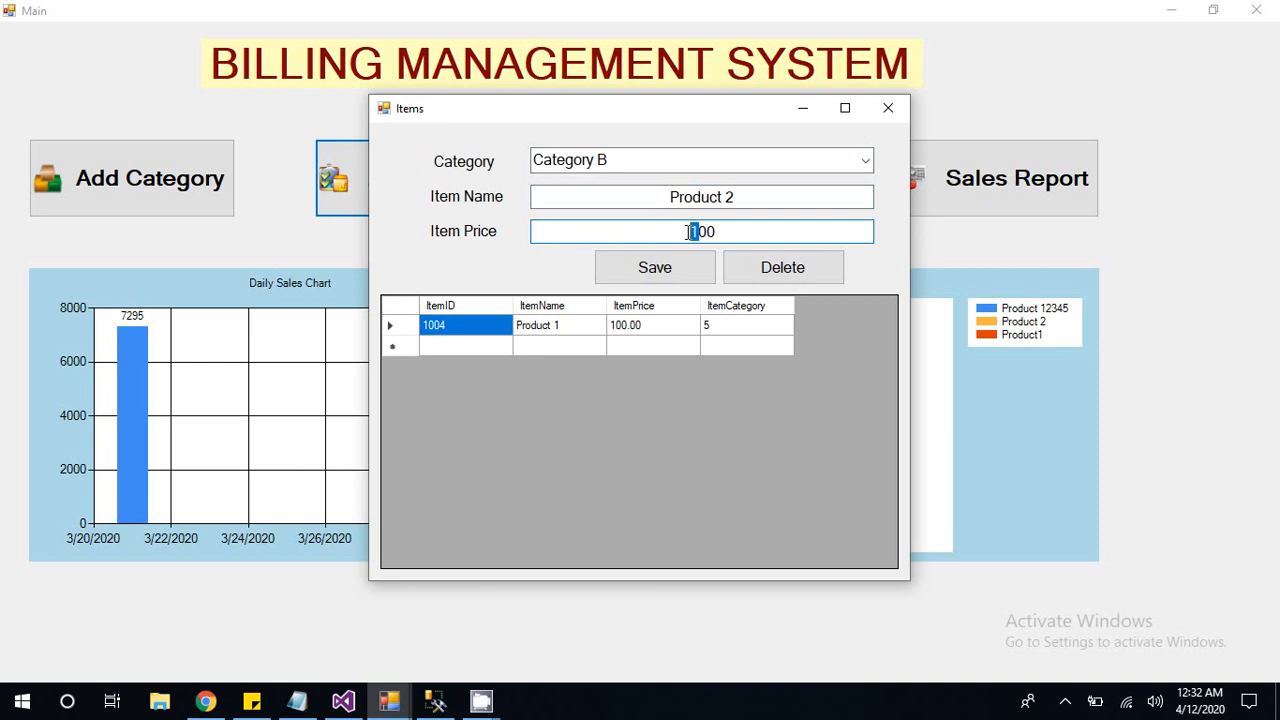
pyautogui.click(654, 267)
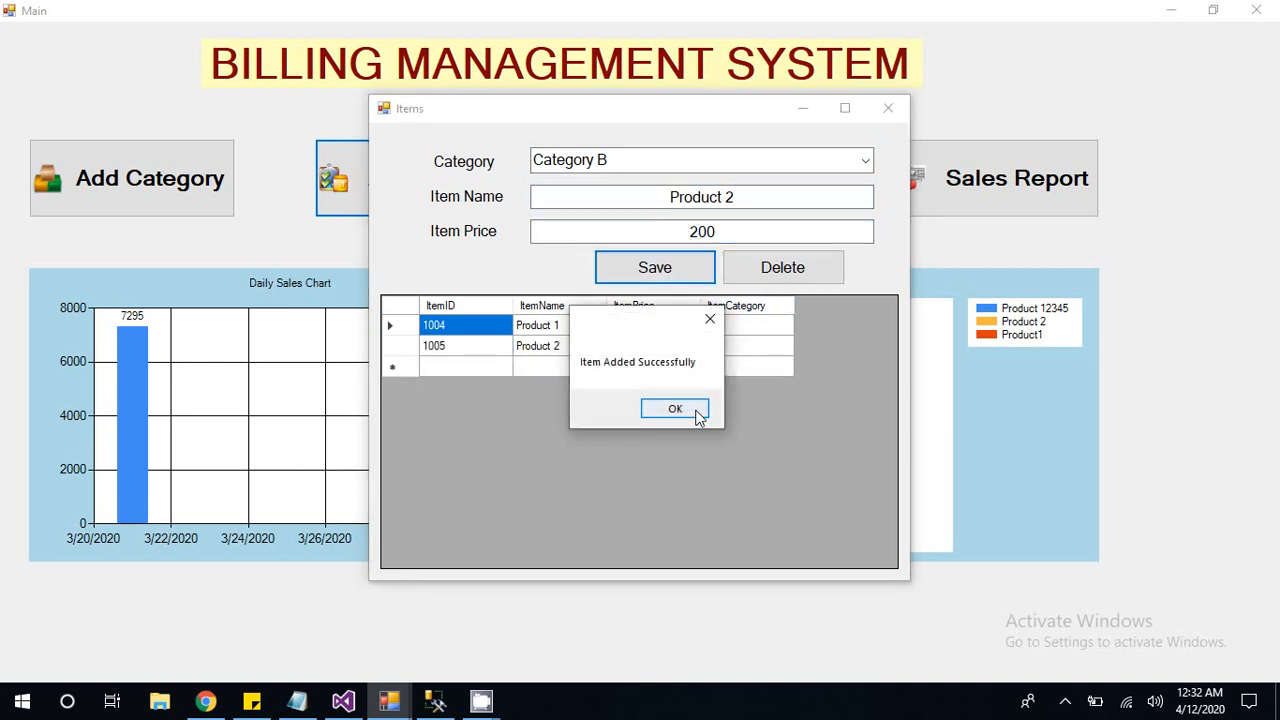
pyautogui.click(675, 408)
pyautogui.write('3')
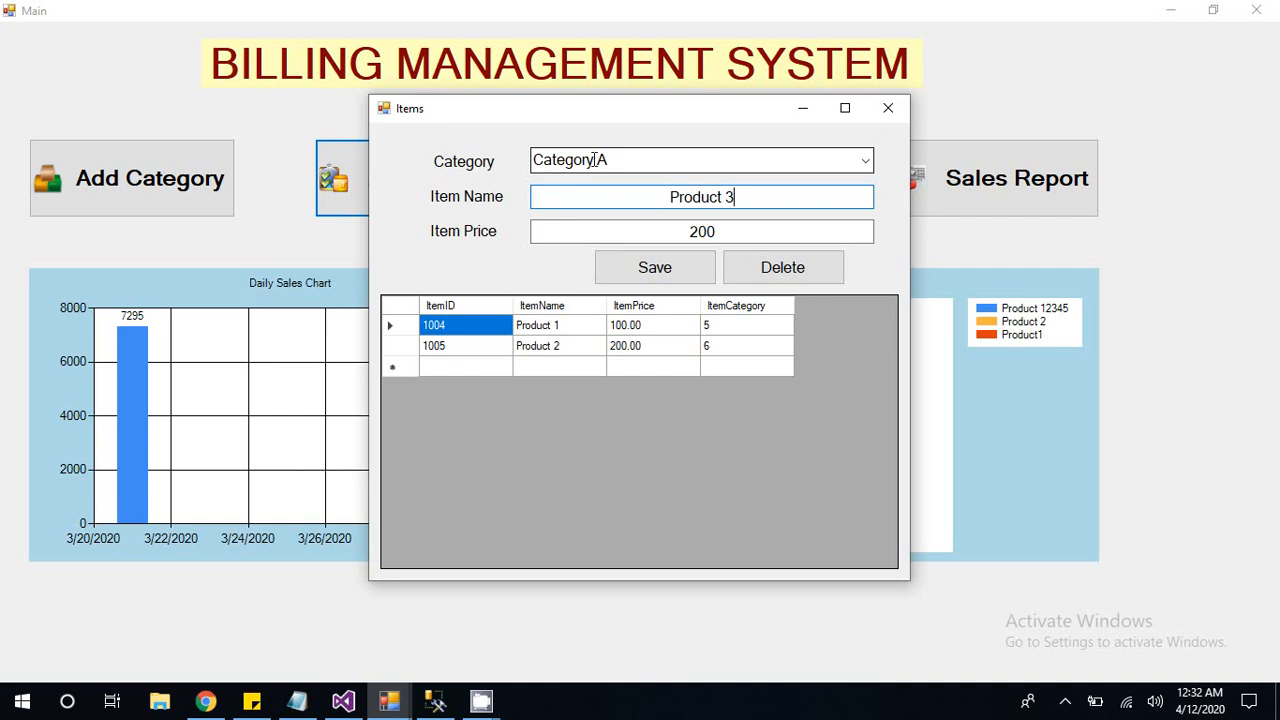
pyautogui.click(701, 231)
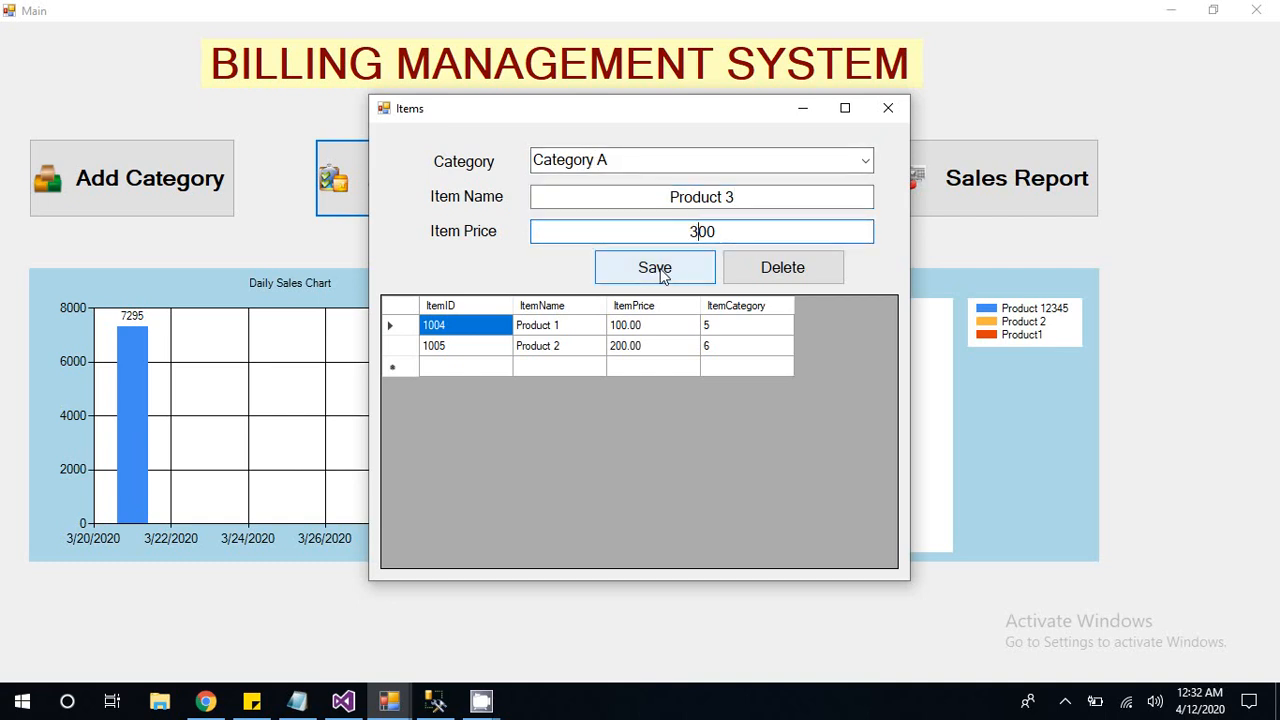
pyautogui.click(654, 267)
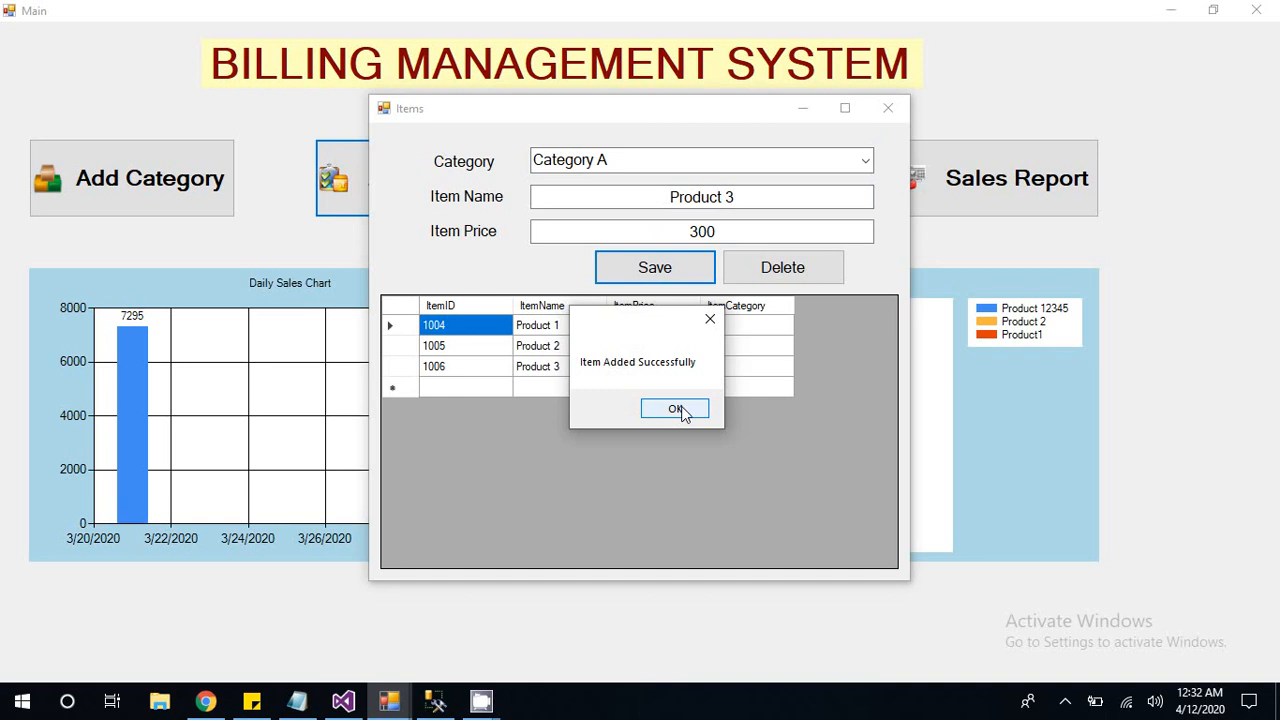
pyautogui.click(675, 409)
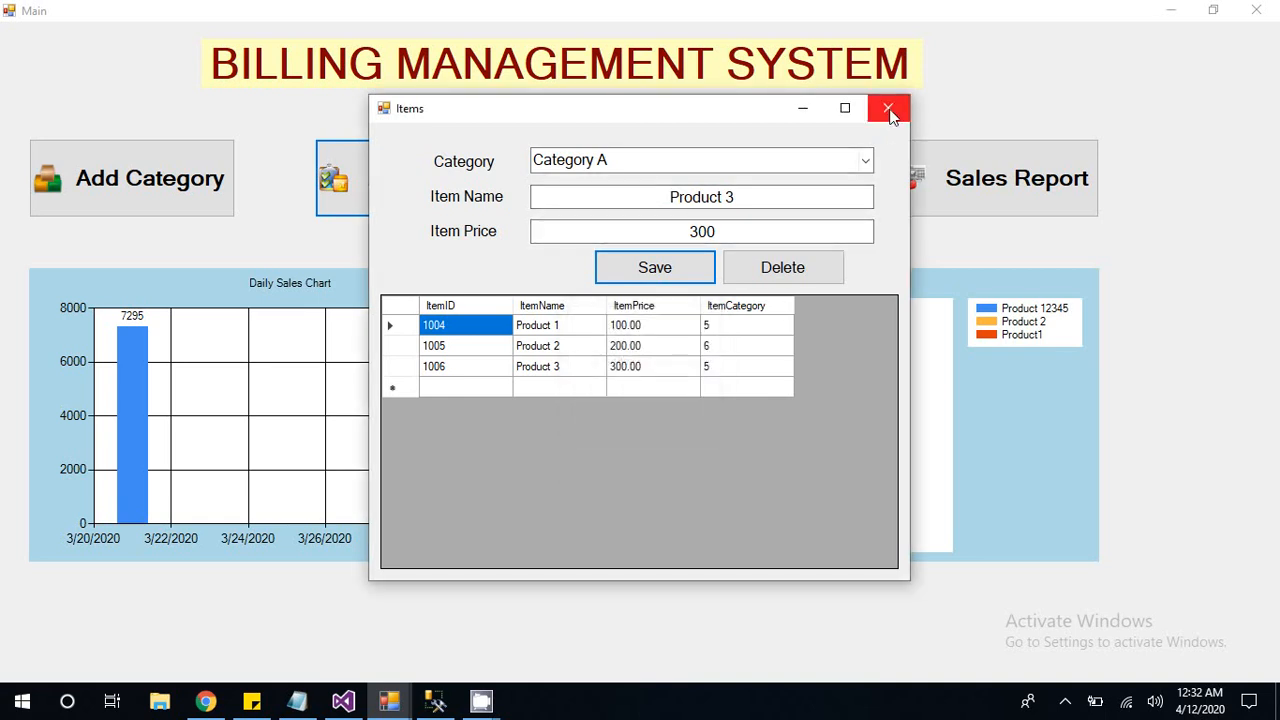
# Step: Close the Items window to return to the dashboard
pyautogui.click(888, 108)
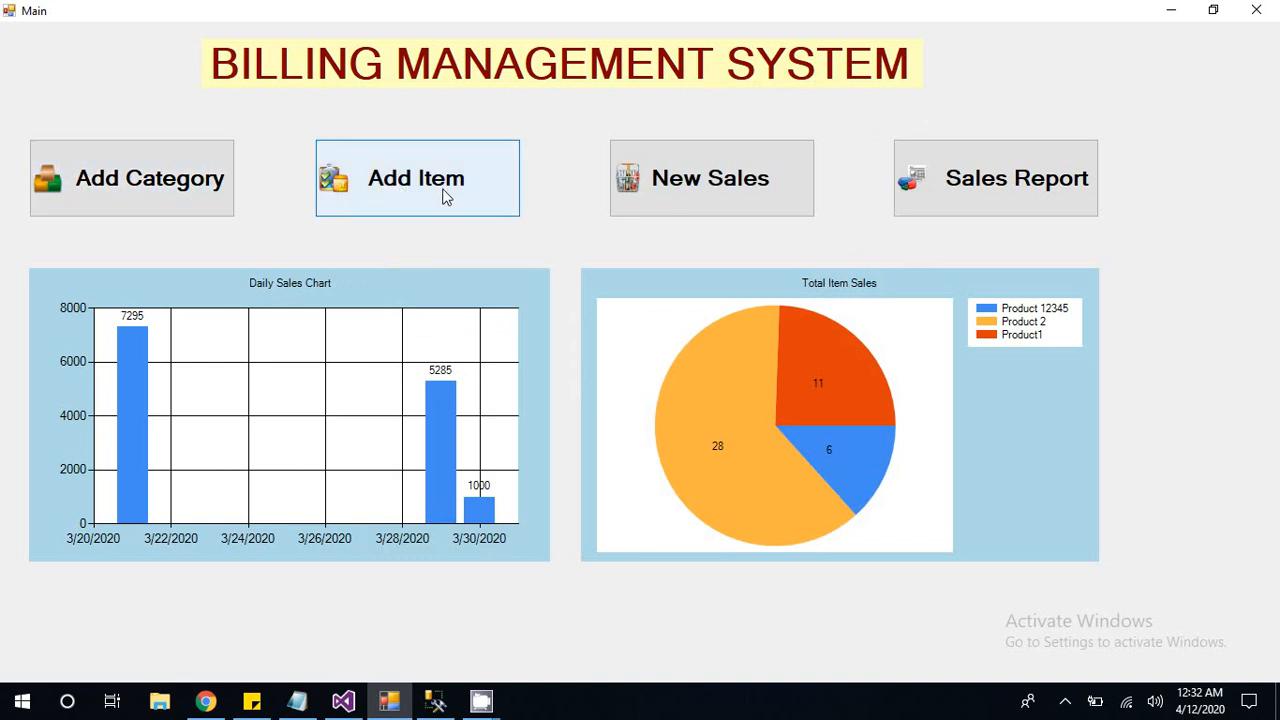
pyautogui.moveTo(500, 228)
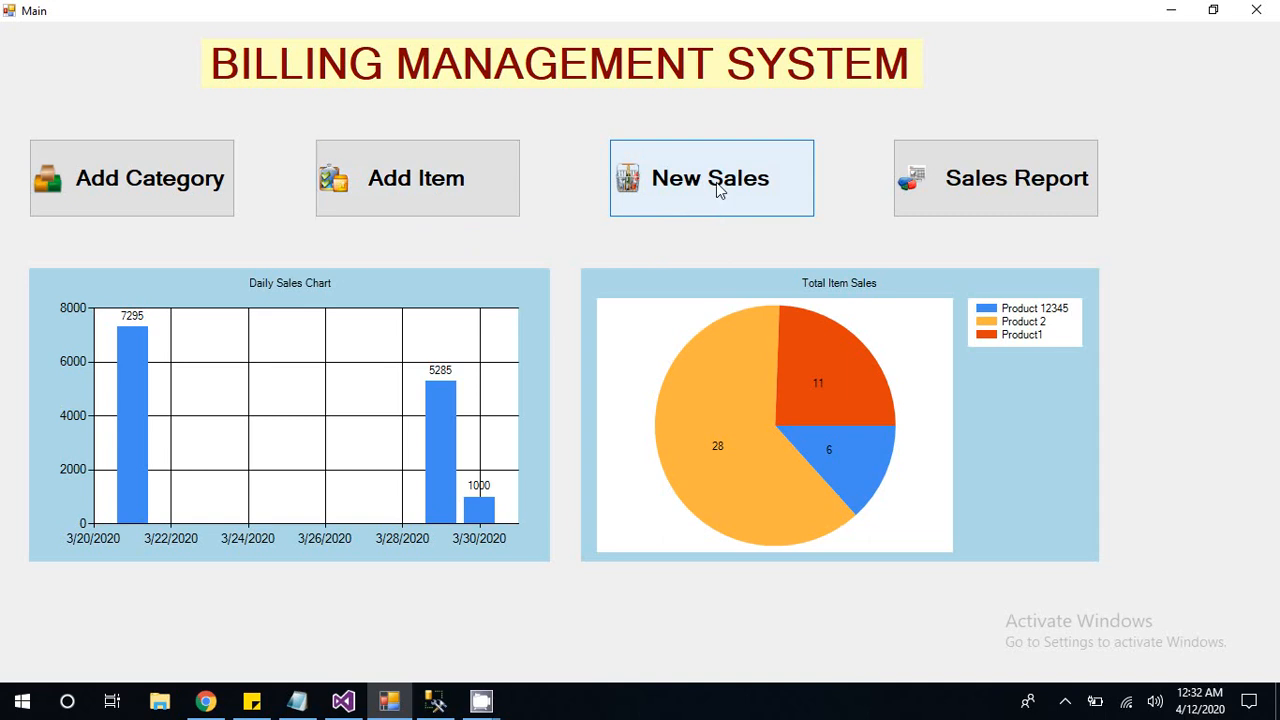
# Step: Start a new sale and select Category A
pyautogui.click(711, 178)
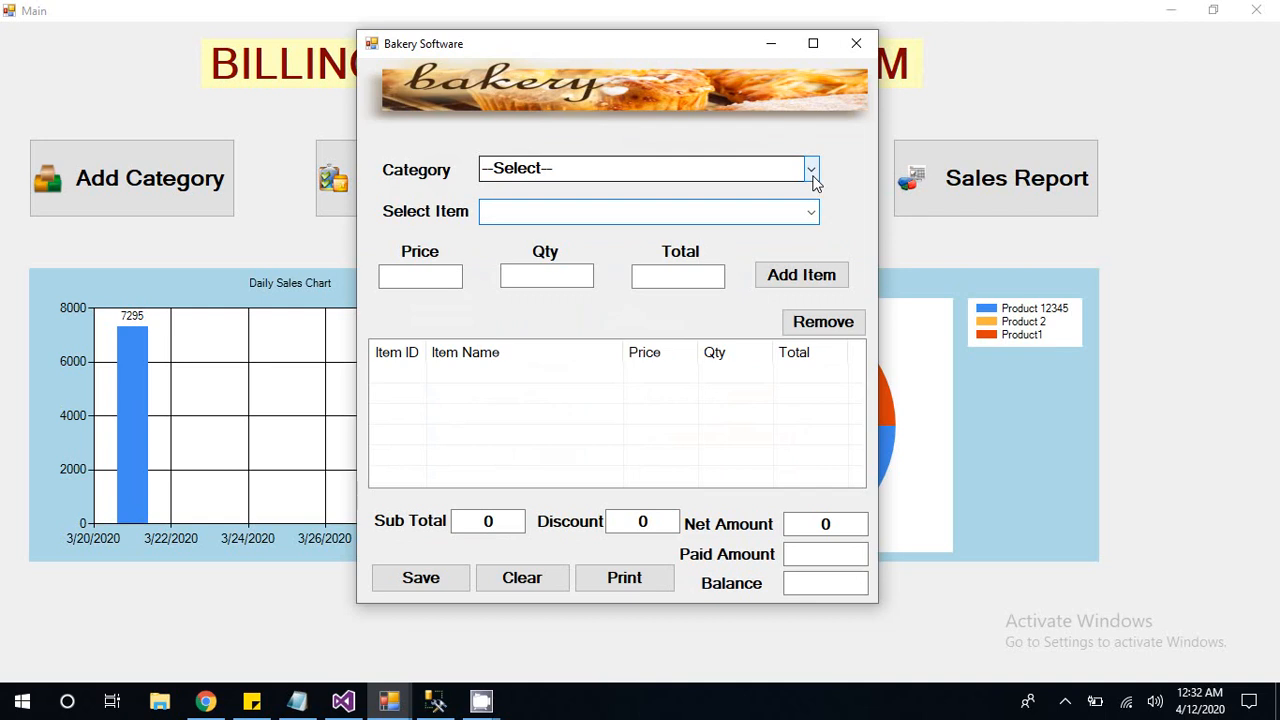
pyautogui.click(645, 211)
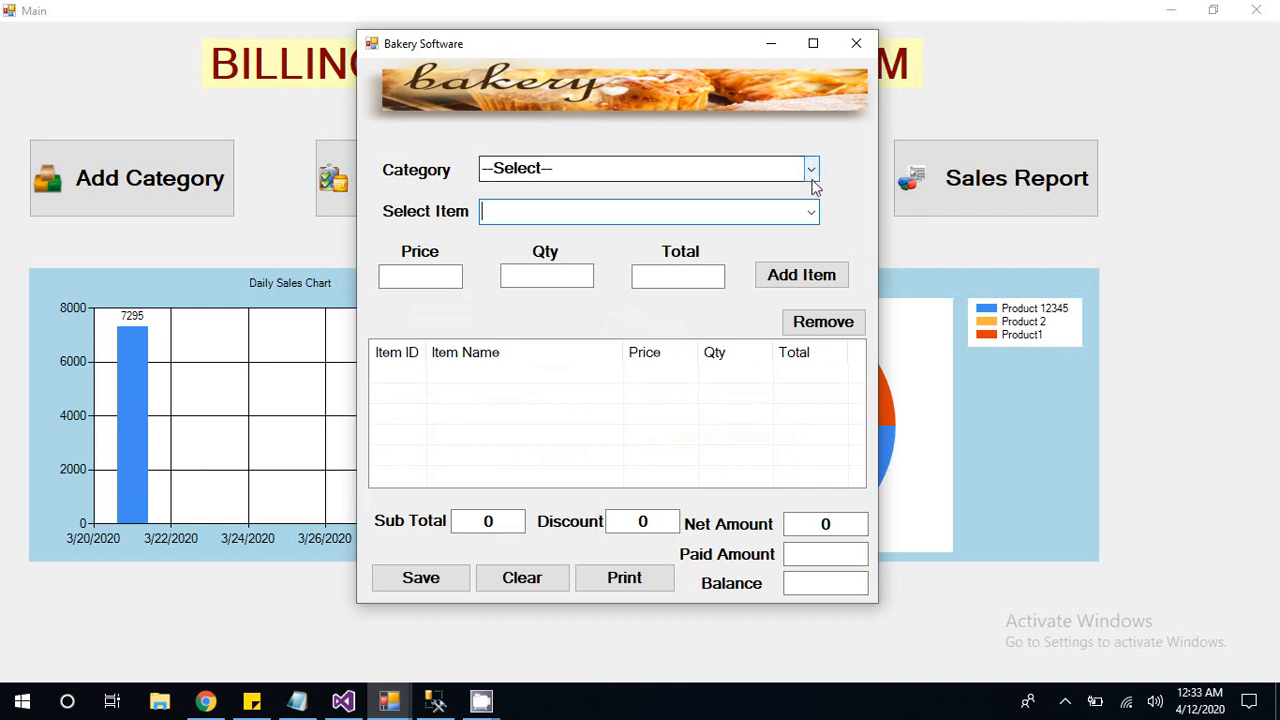
pyautogui.click(811, 168)
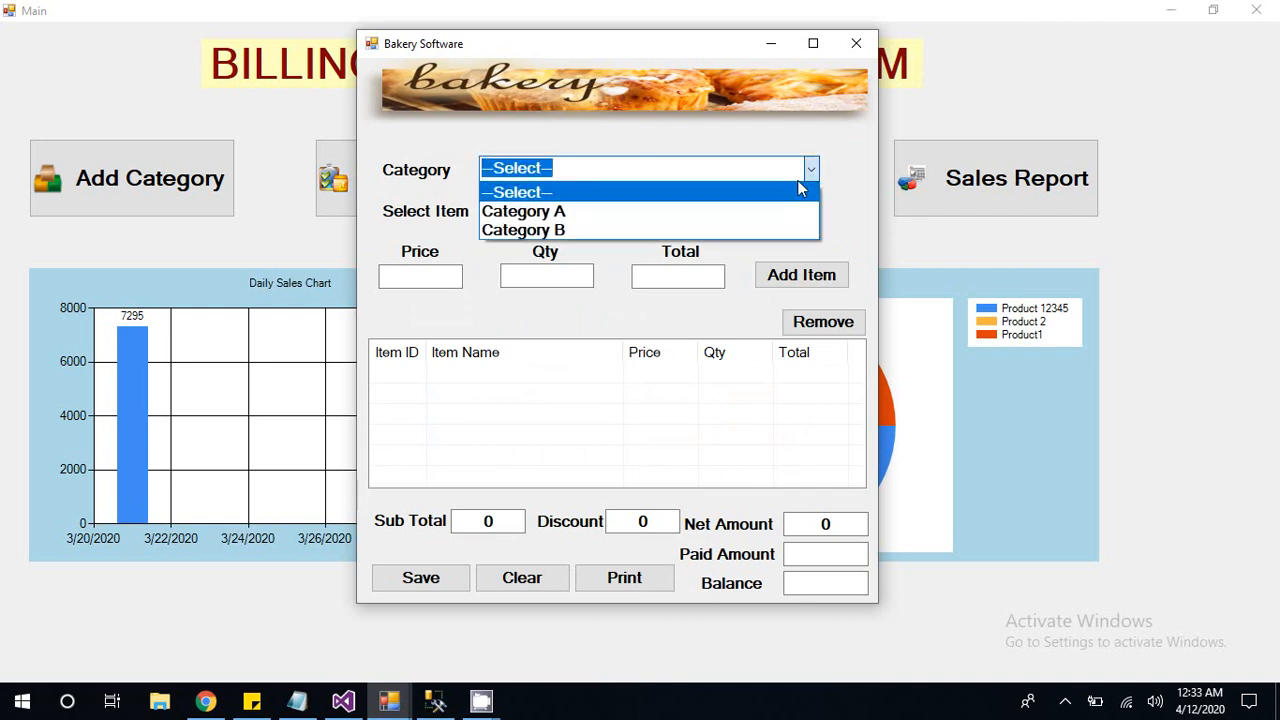
pyautogui.click(523, 211)
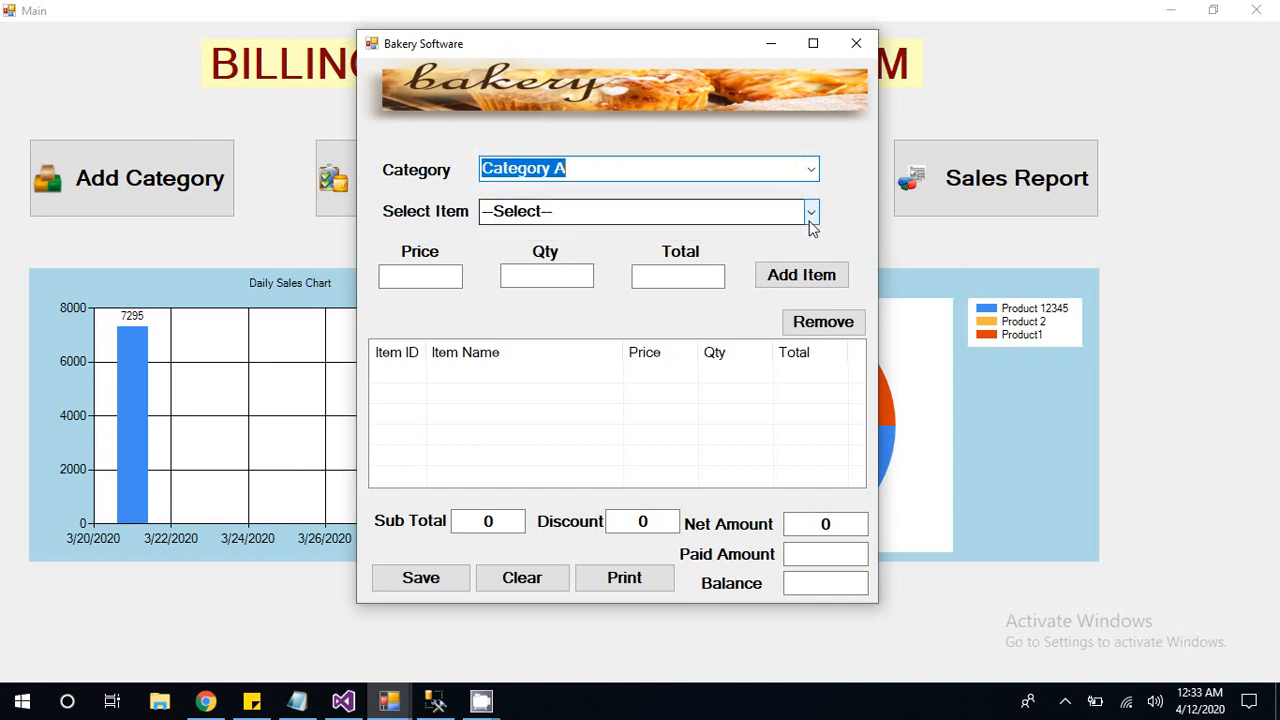
pyautogui.click(811, 211)
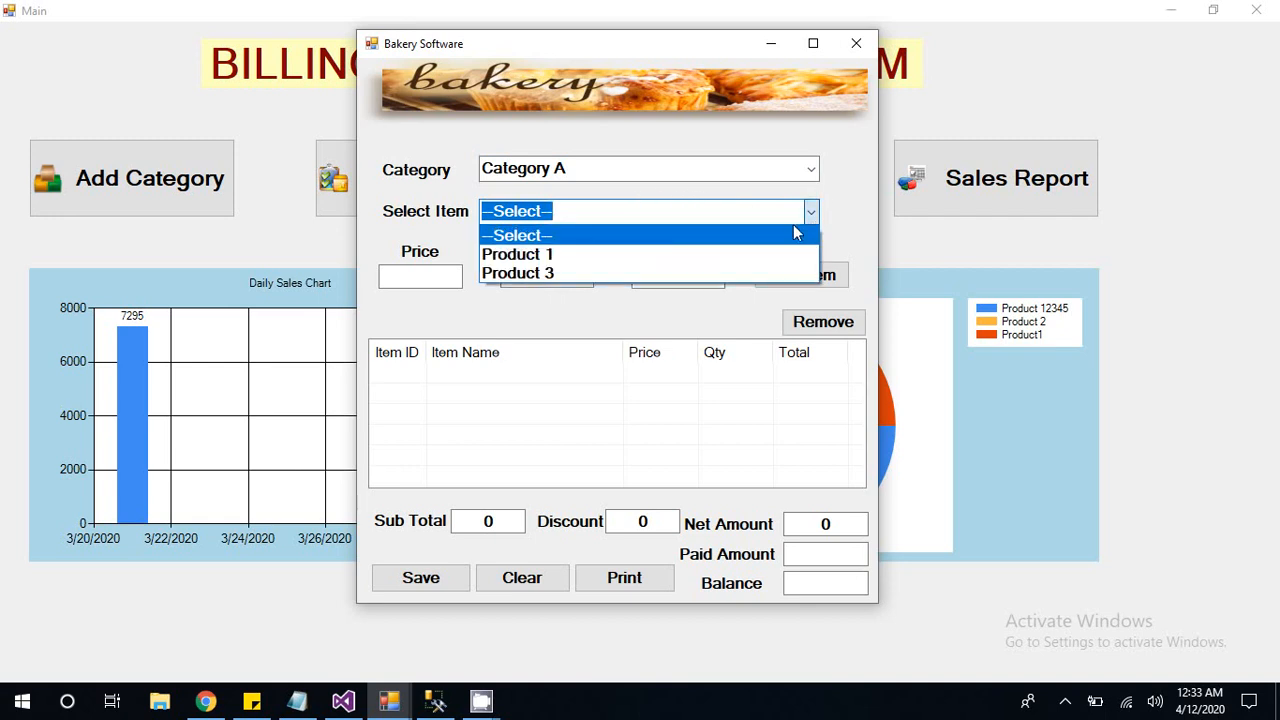
# Step: Add Product 1 with quantity 2 and Product 3 with quantity 1 to the bill
pyautogui.click(517, 253)
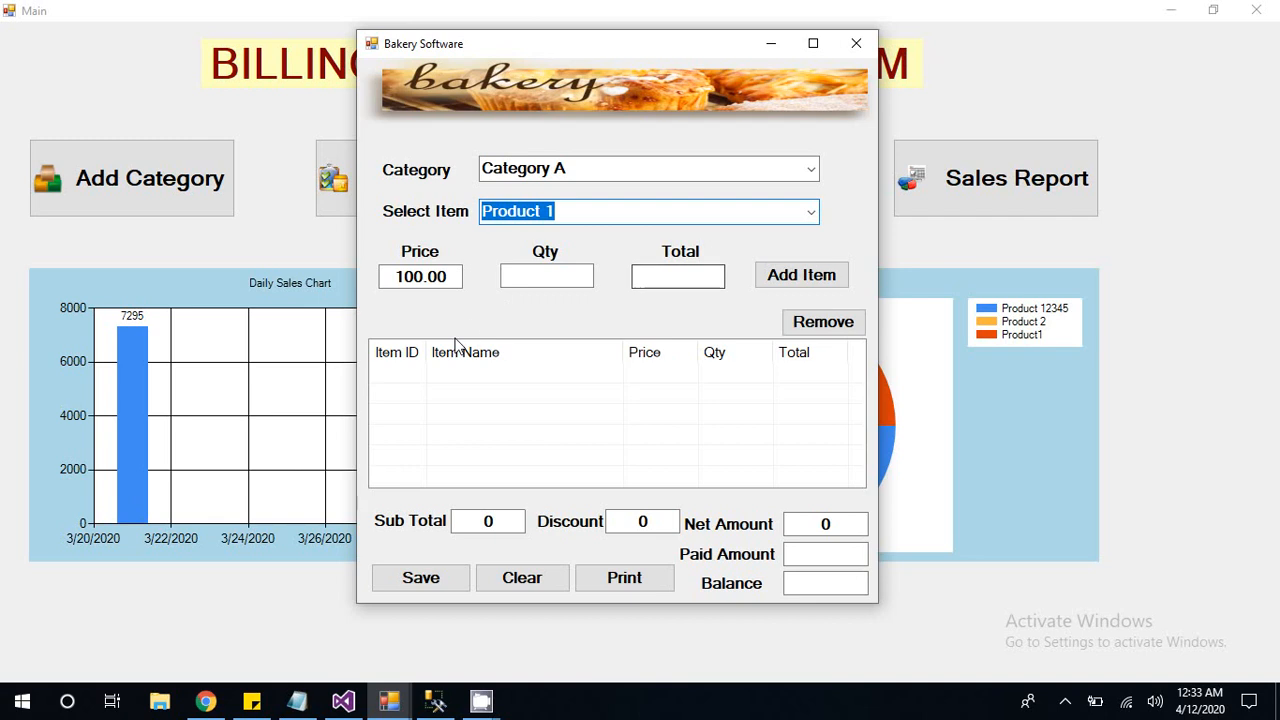
pyautogui.click(546, 276)
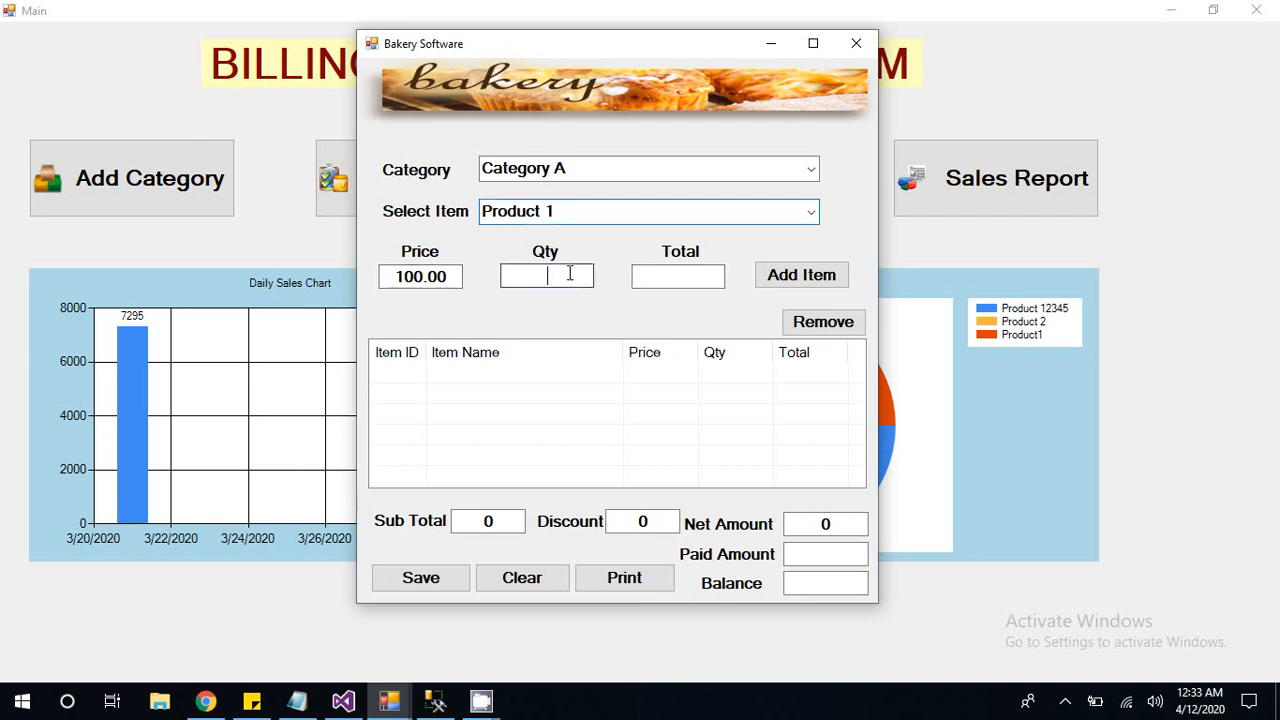
pyautogui.write('2')
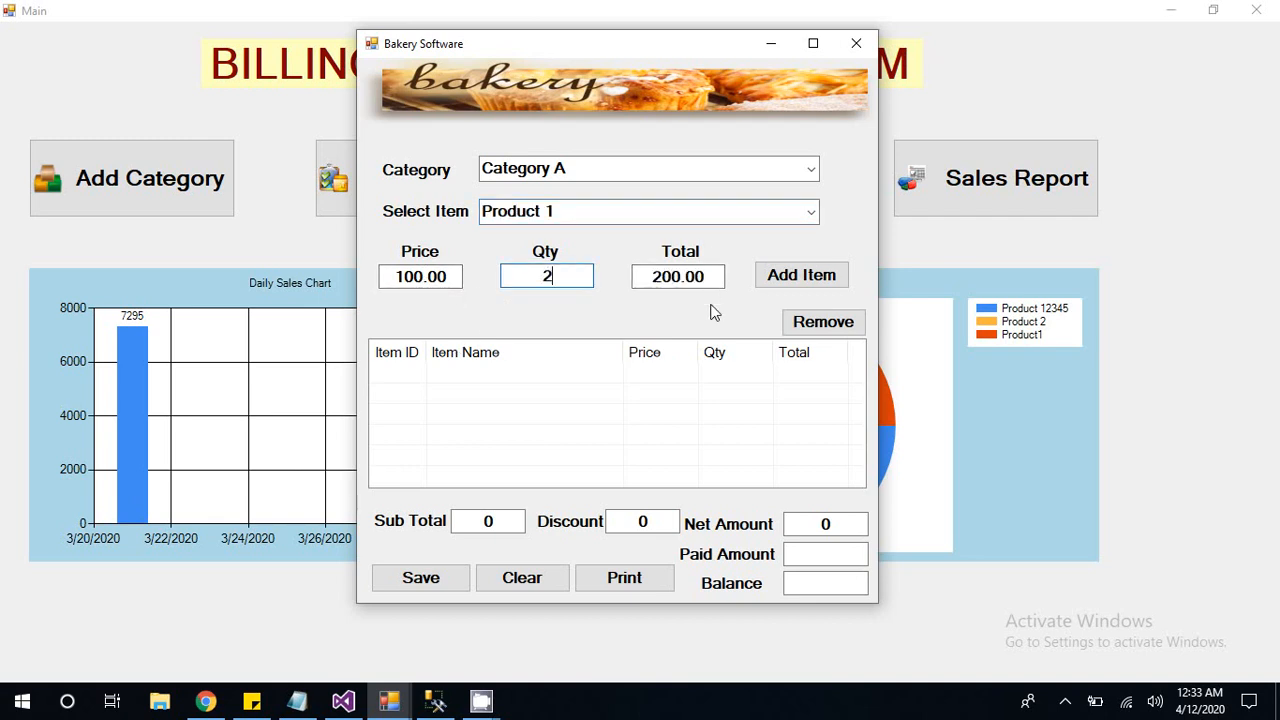
pyautogui.click(801, 274)
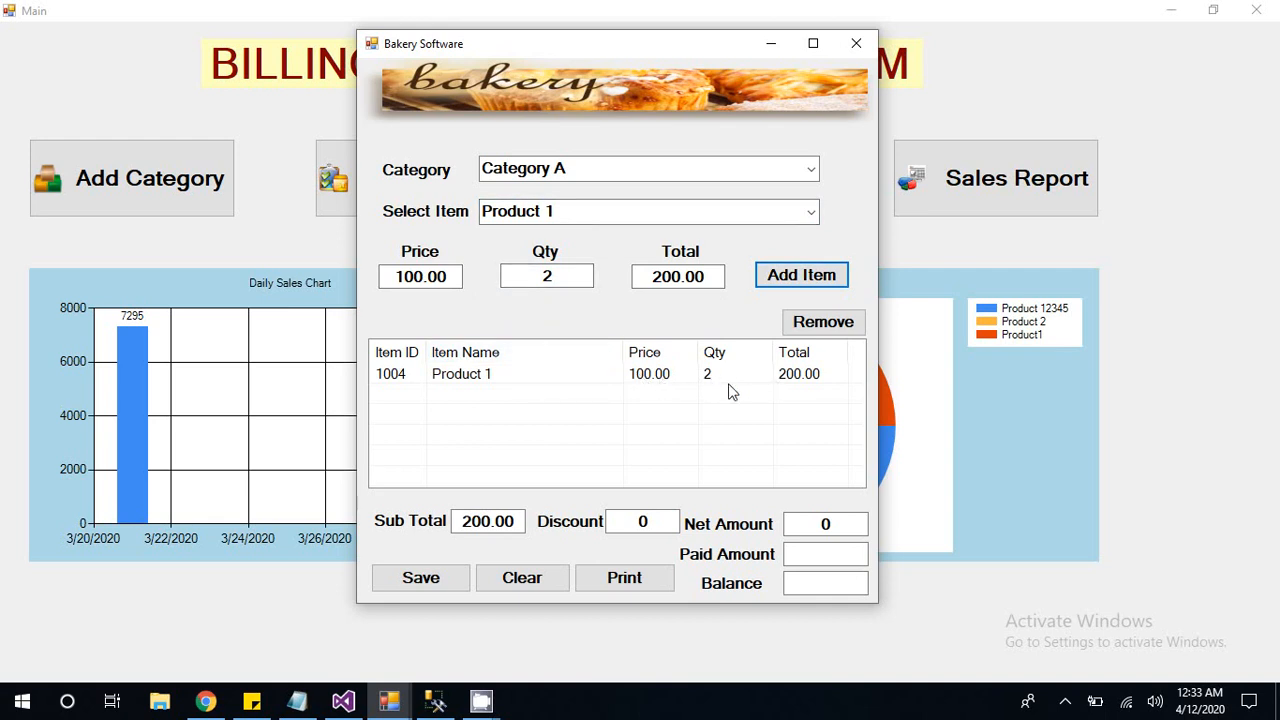
pyautogui.moveTo(625, 405)
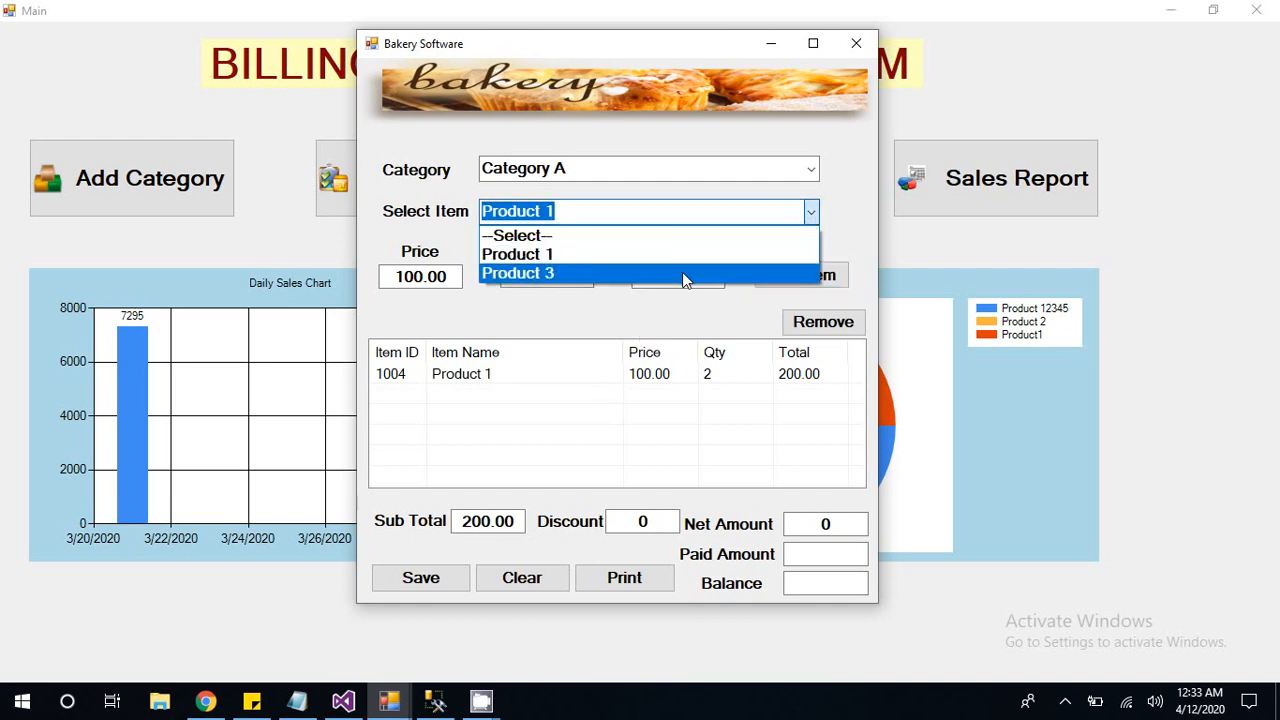
pyautogui.click(517, 273)
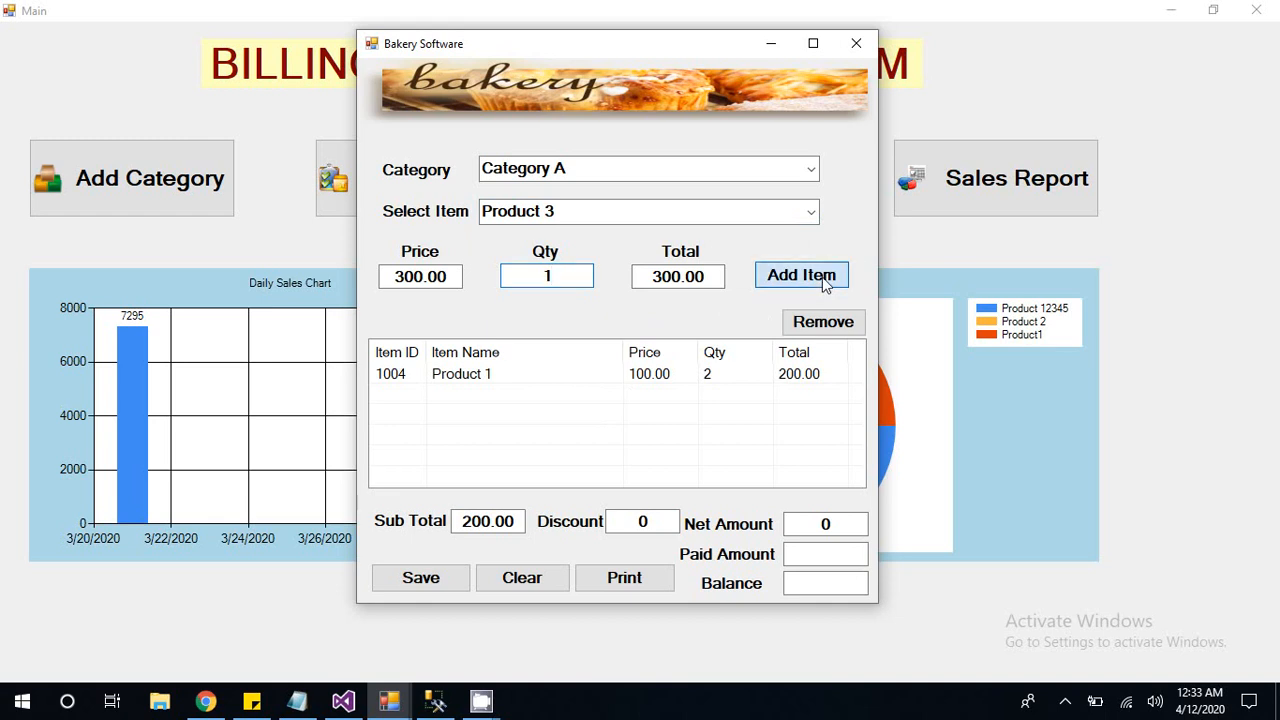
pyautogui.click(801, 275)
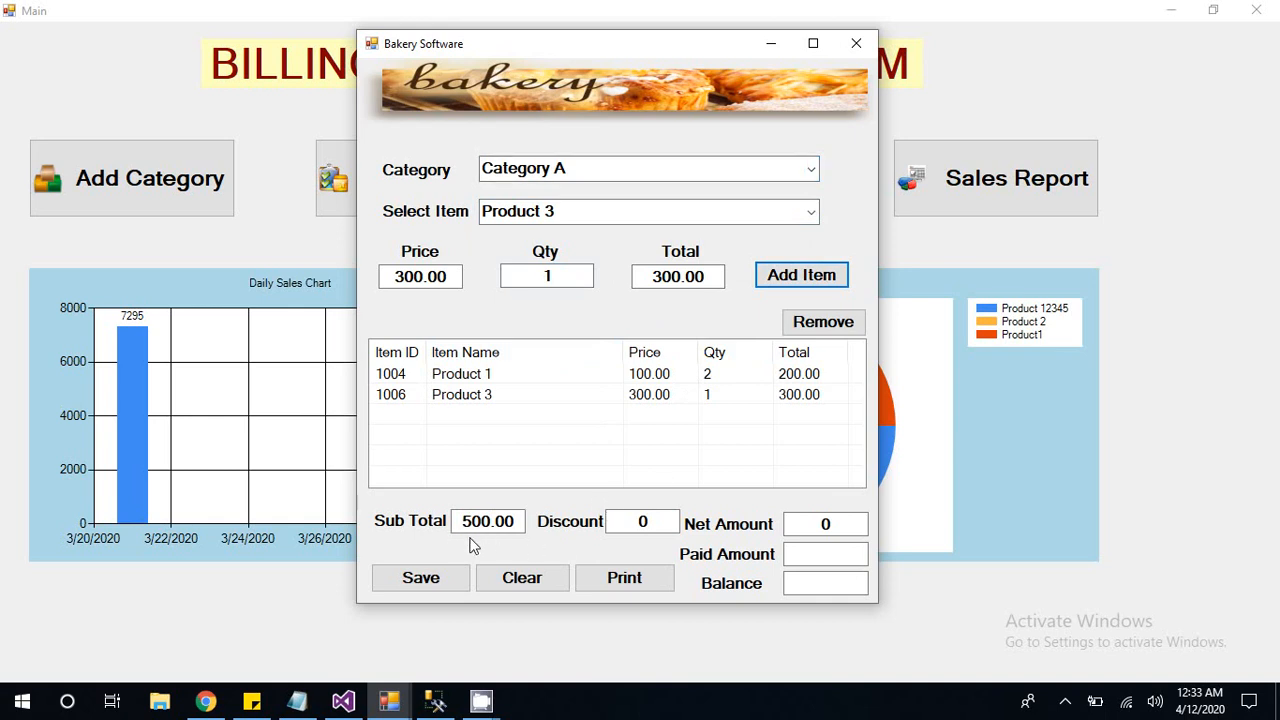
pyautogui.click(642, 521)
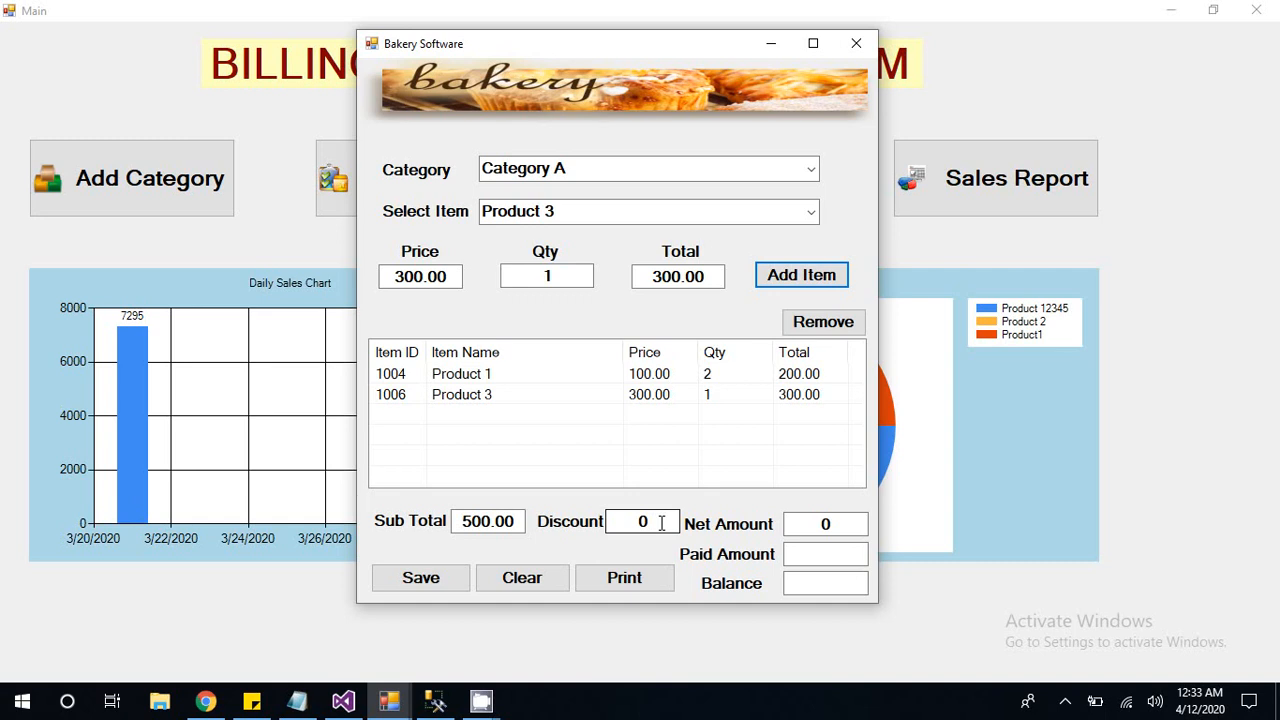
# Step: Enter 500 as the paid amount so the balance shows 0.00
pyautogui.write('1')
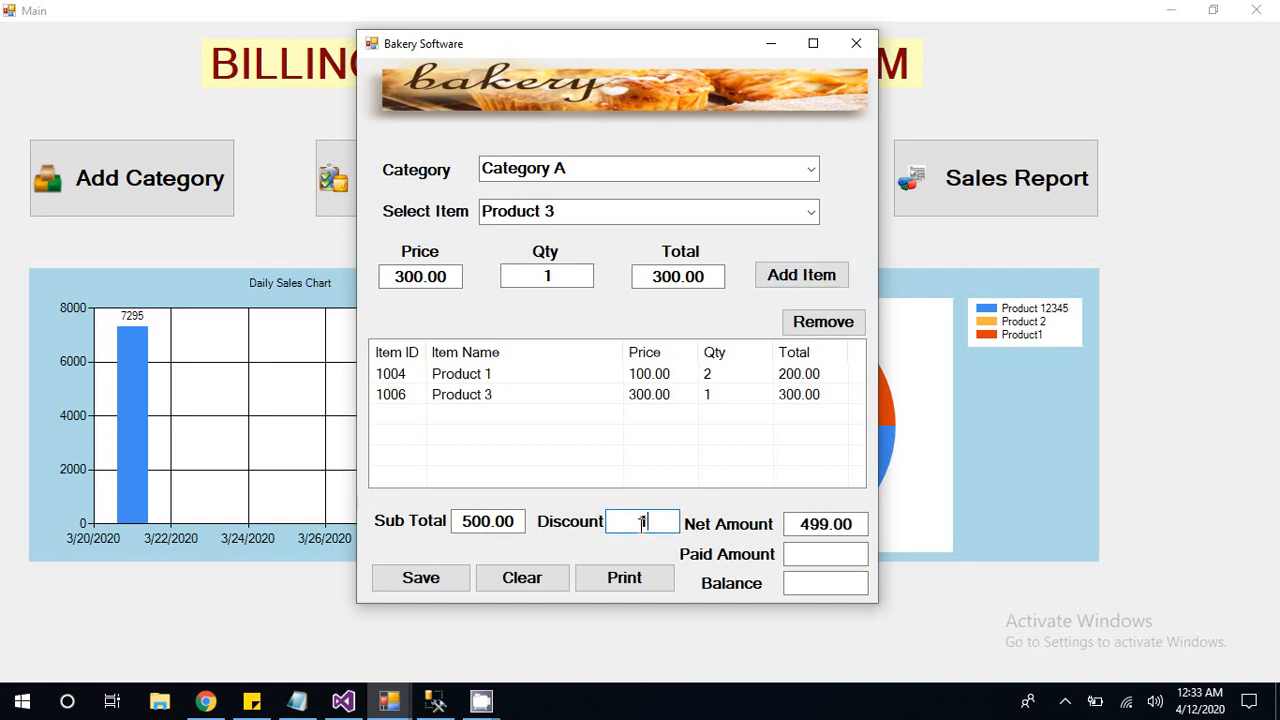
pyautogui.write('00')
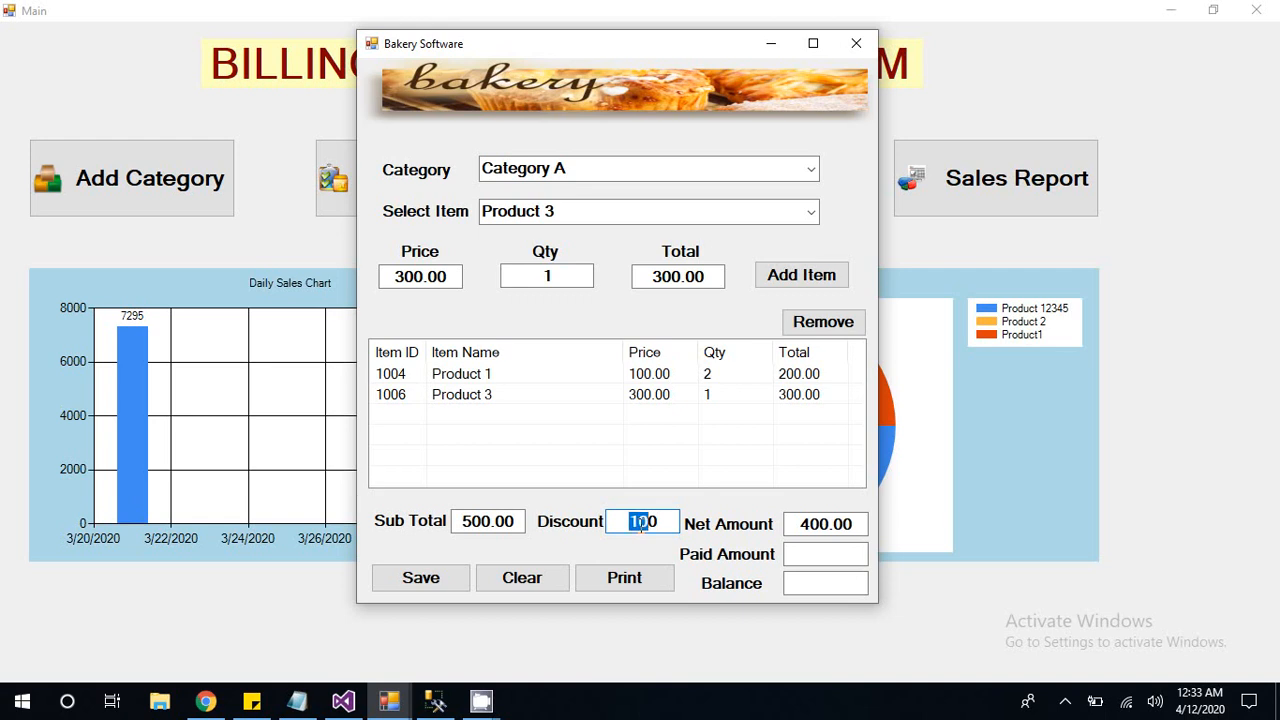
pyautogui.write('0')
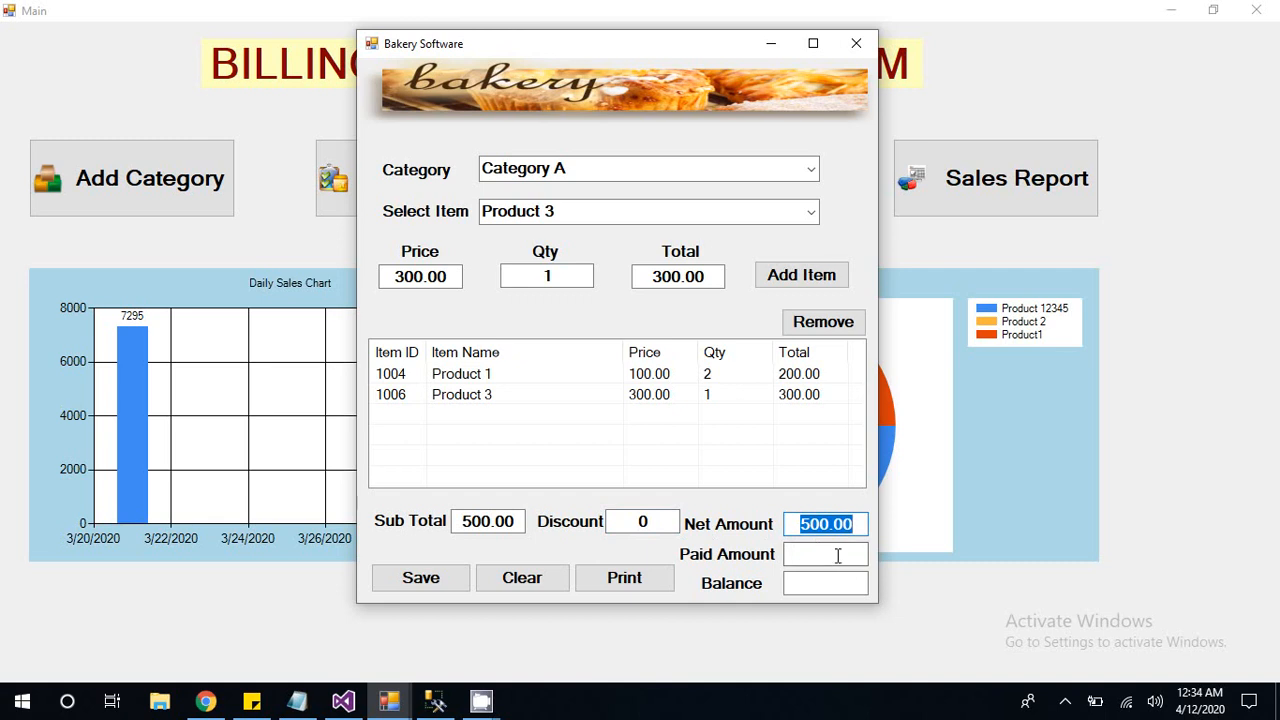
pyautogui.click(825, 555)
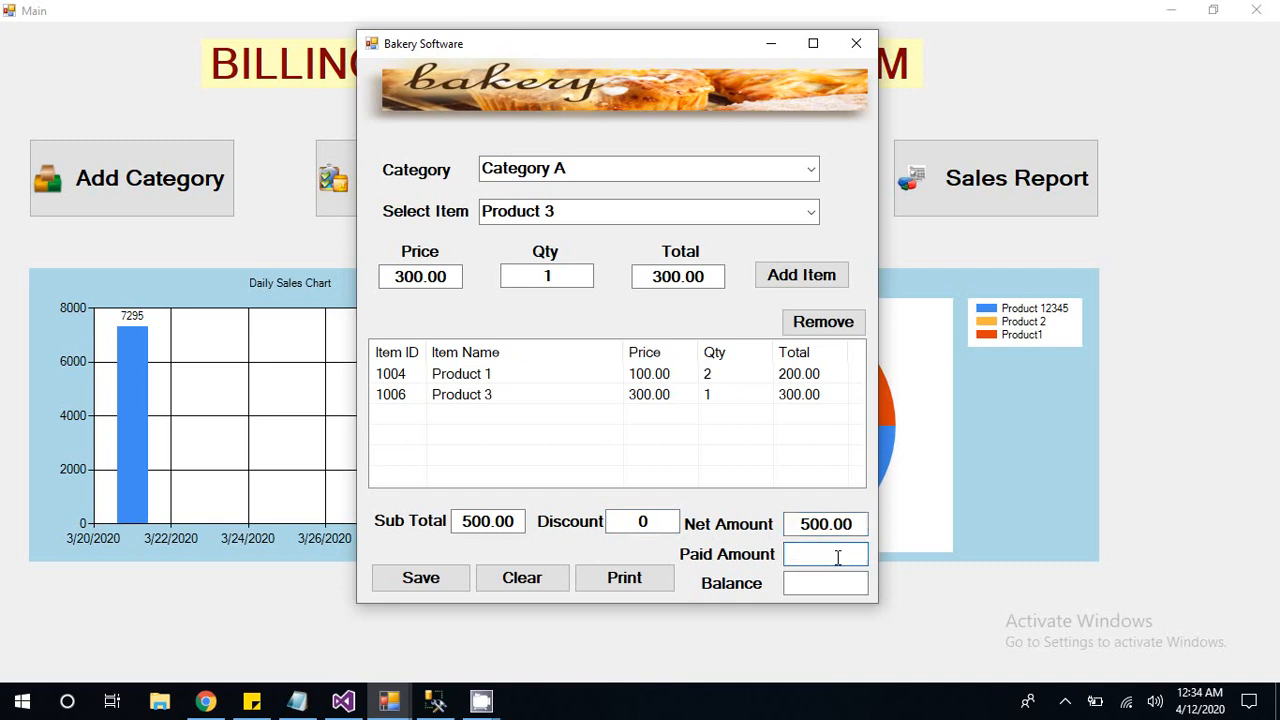
pyautogui.write('500')
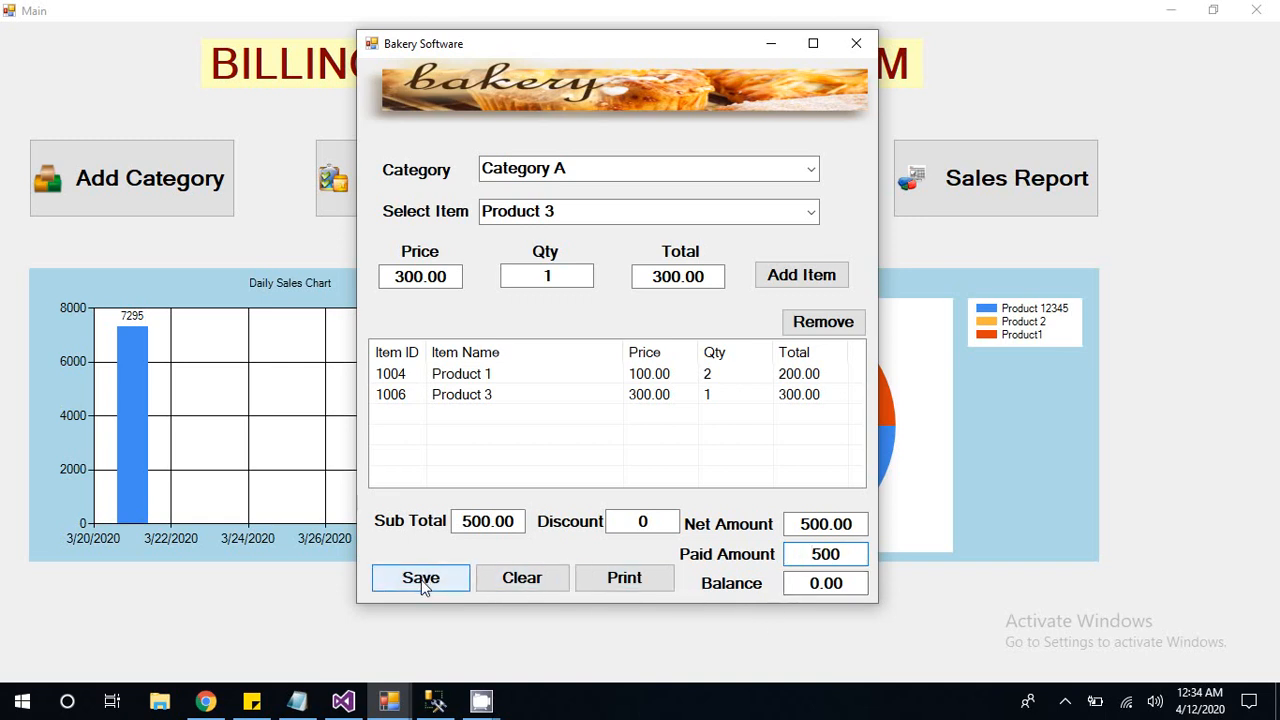
# Step: Save the sale as invoice 2003, preview the printed bill, and close the preview
pyautogui.click(420, 578)
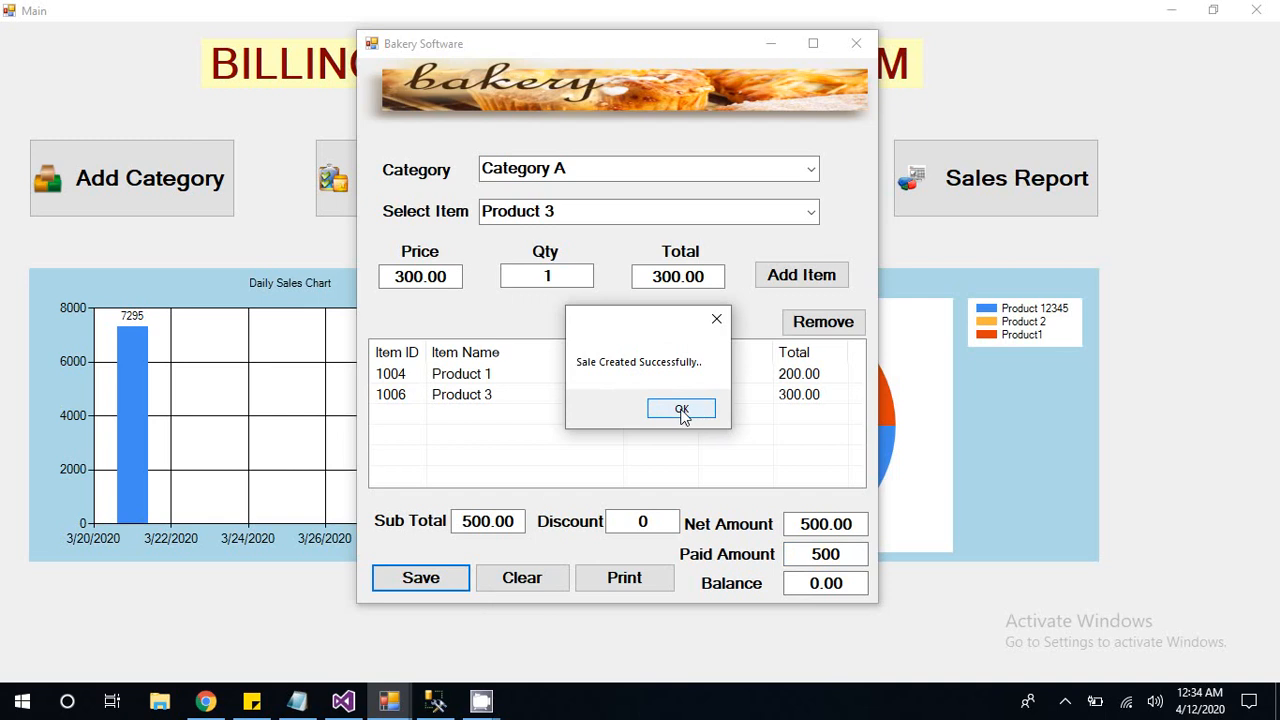
pyautogui.click(681, 409)
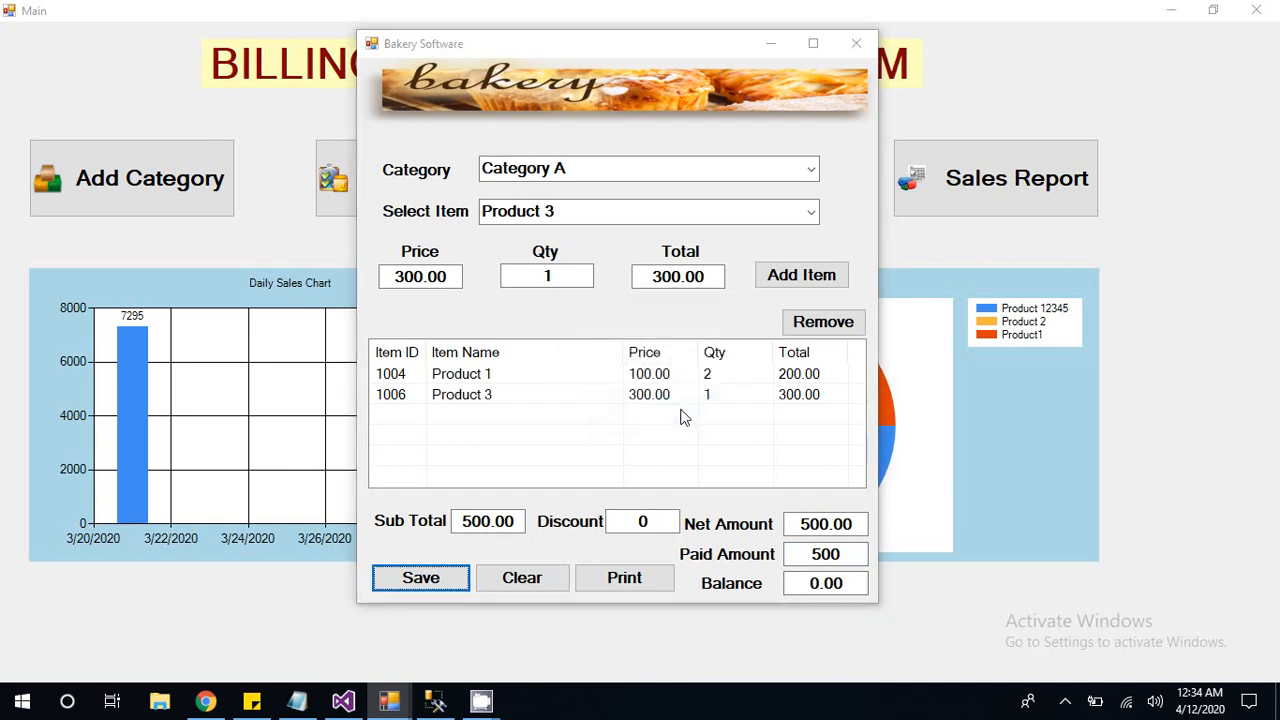
pyautogui.click(624, 577)
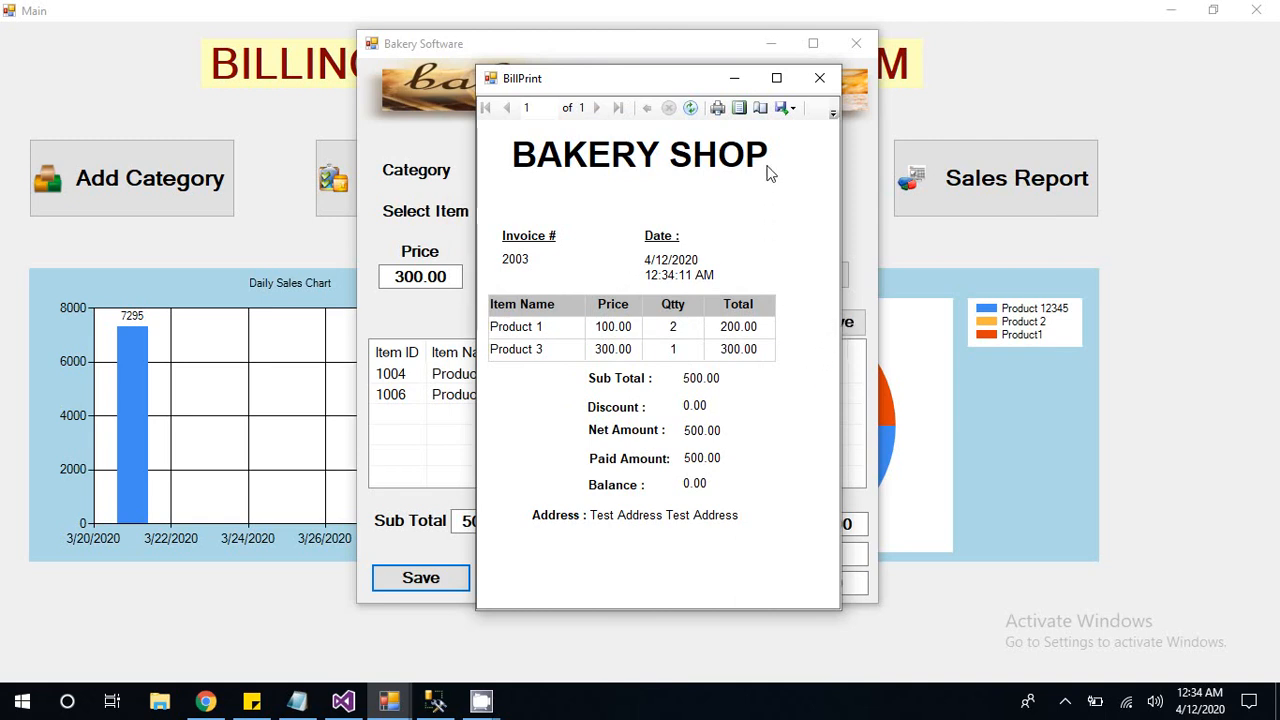
pyautogui.moveTo(819, 78)
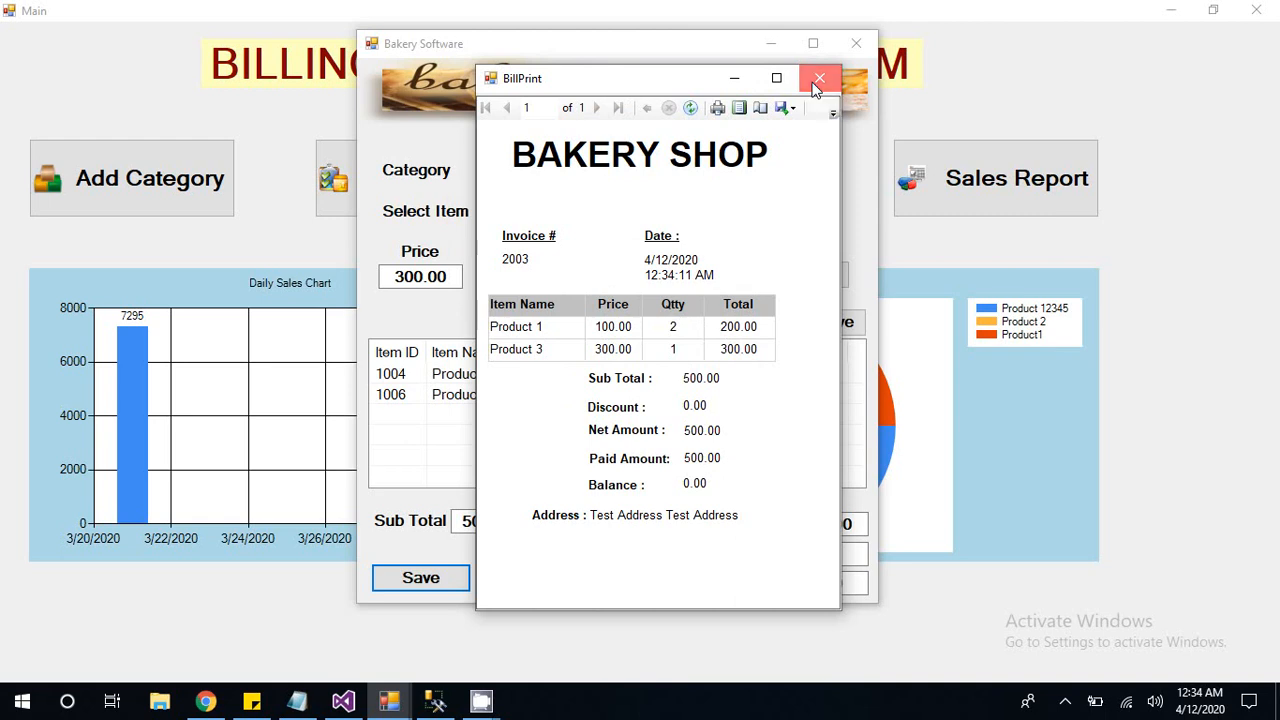
pyautogui.click(819, 78)
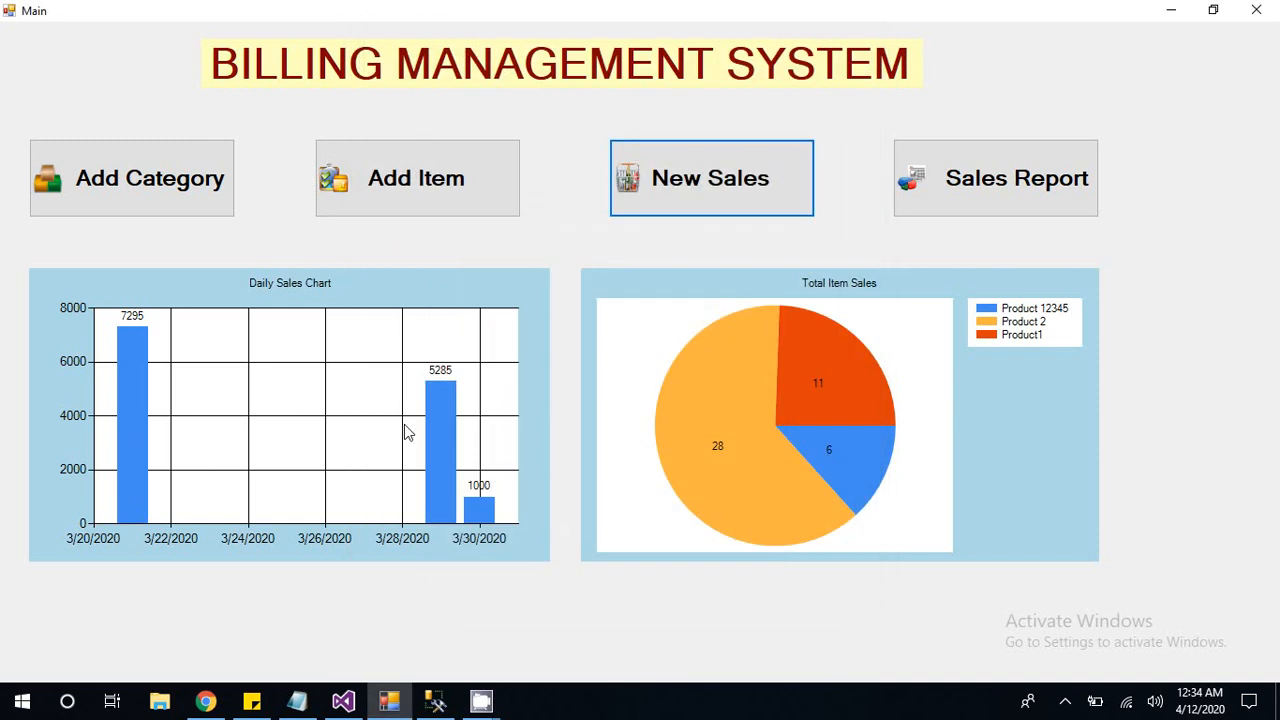
pyautogui.moveTo(147, 289)
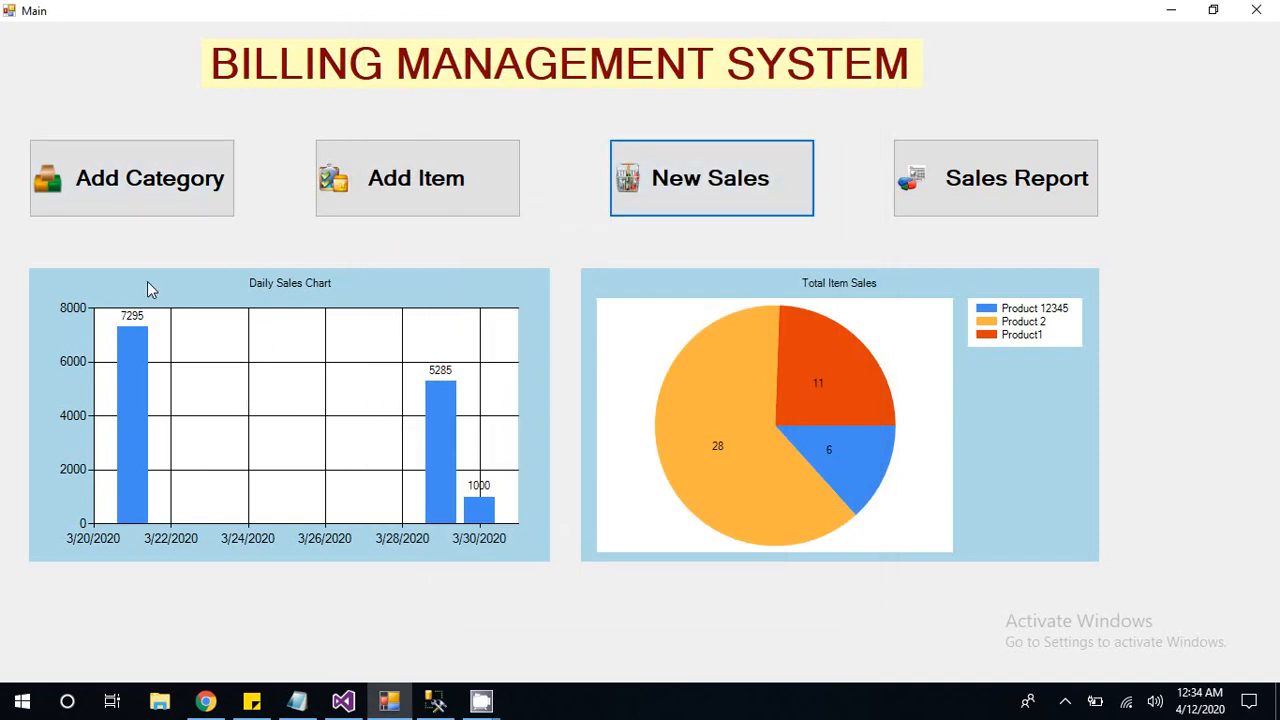
pyautogui.moveTo(416, 190)
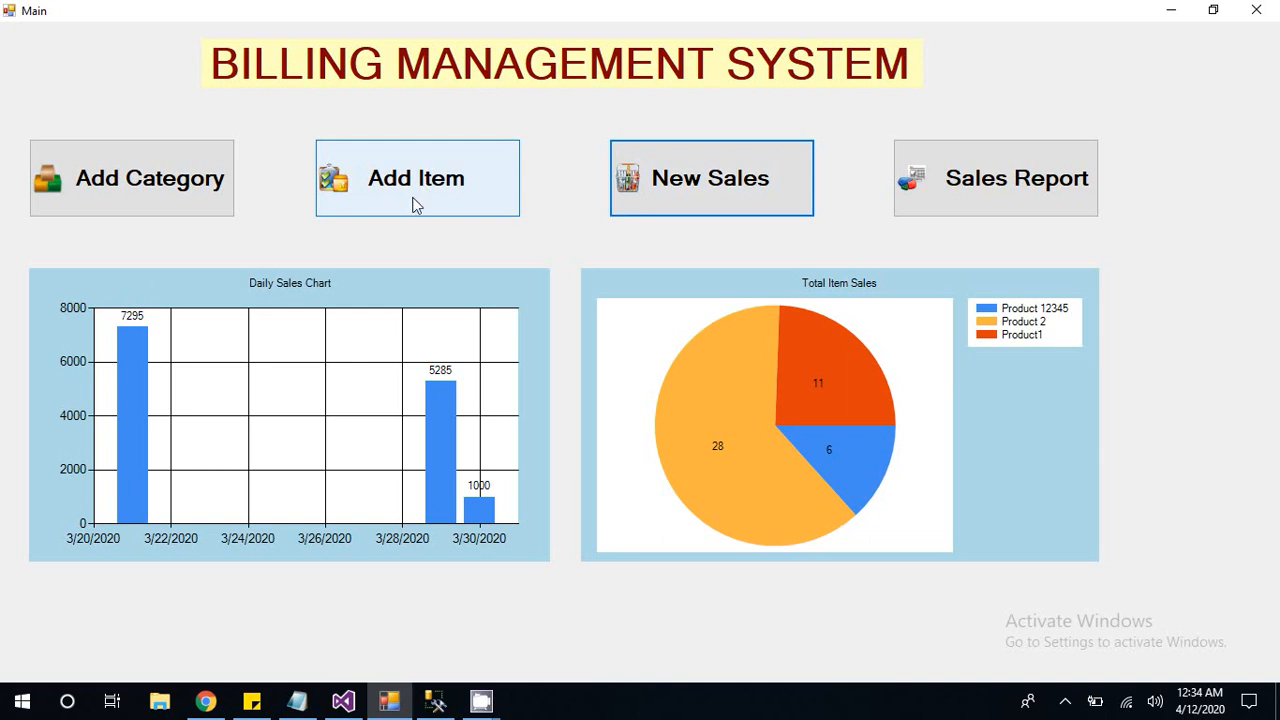
pyautogui.moveTo(482, 258)
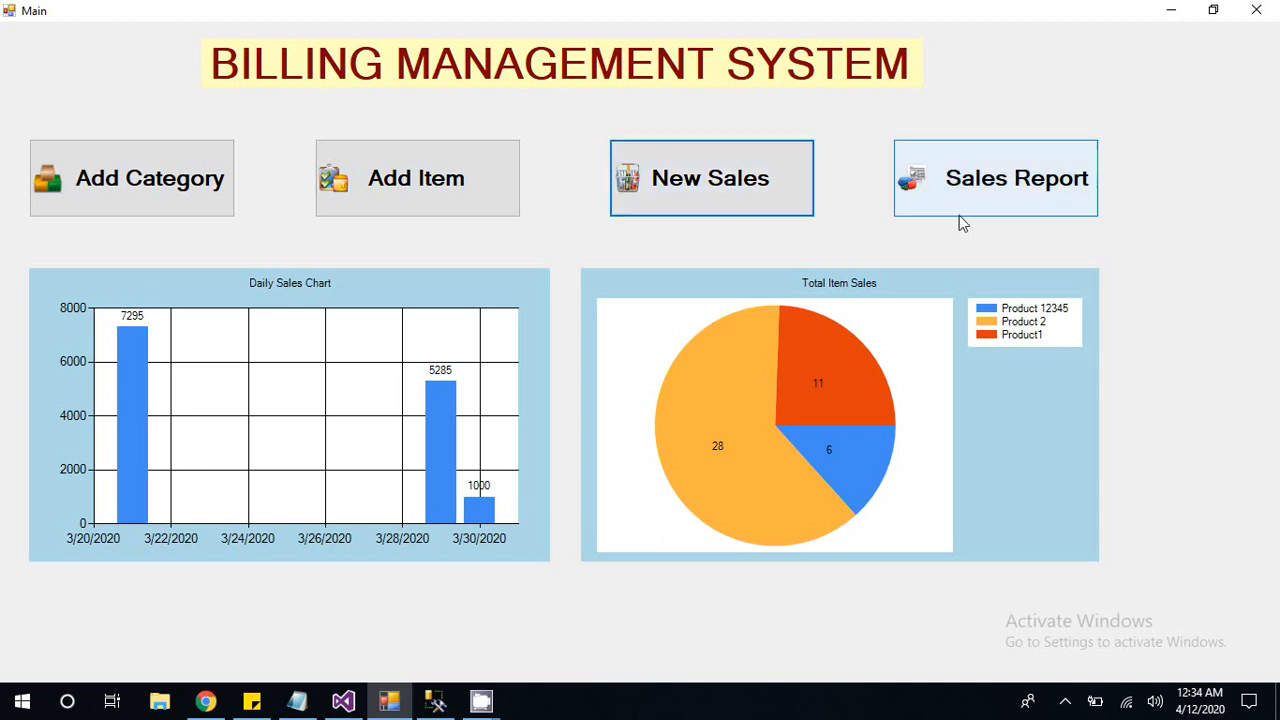
# Step: View the Sales Report for April 11 to April 13, listing invoice 2003
pyautogui.click(995, 178)
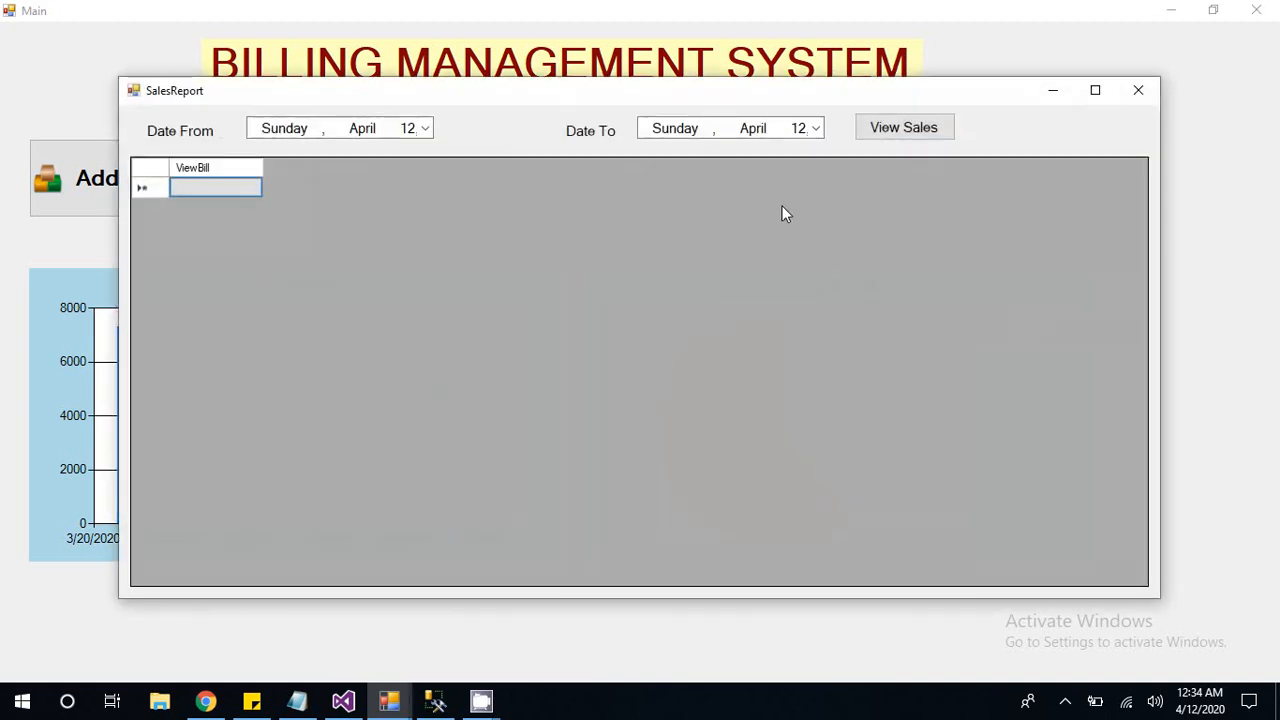
pyautogui.click(903, 127)
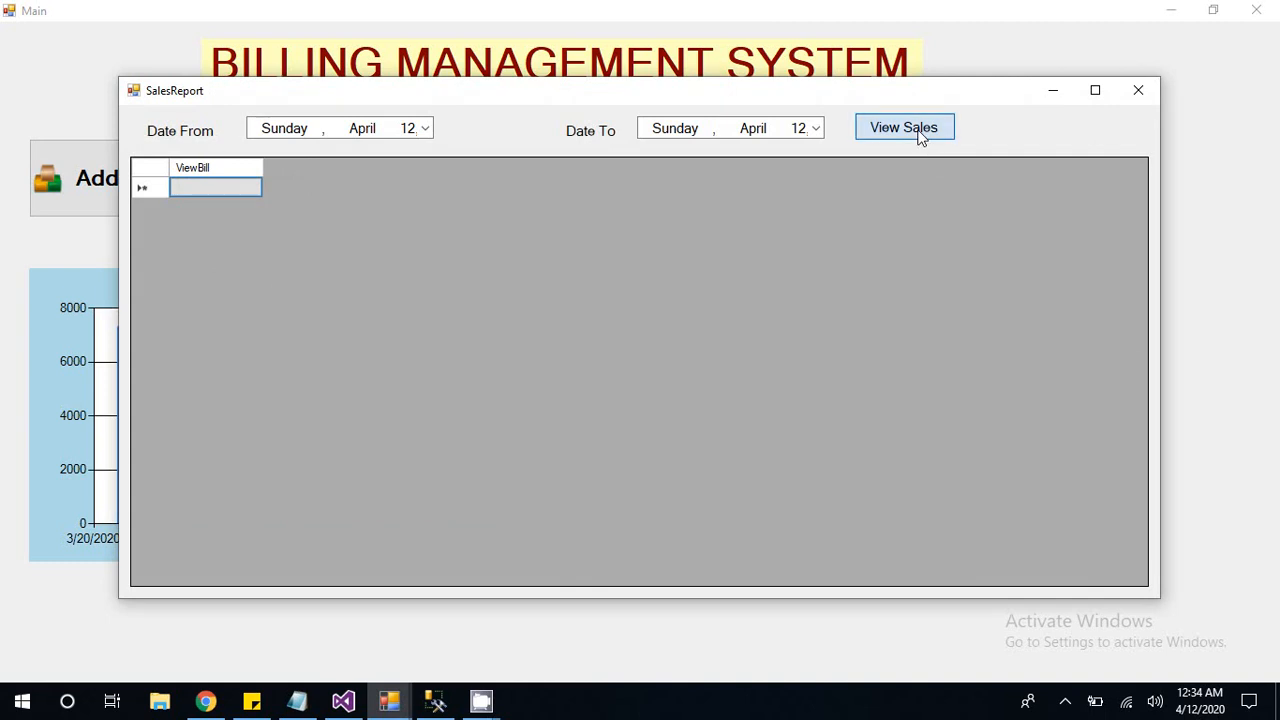
pyautogui.click(424, 127)
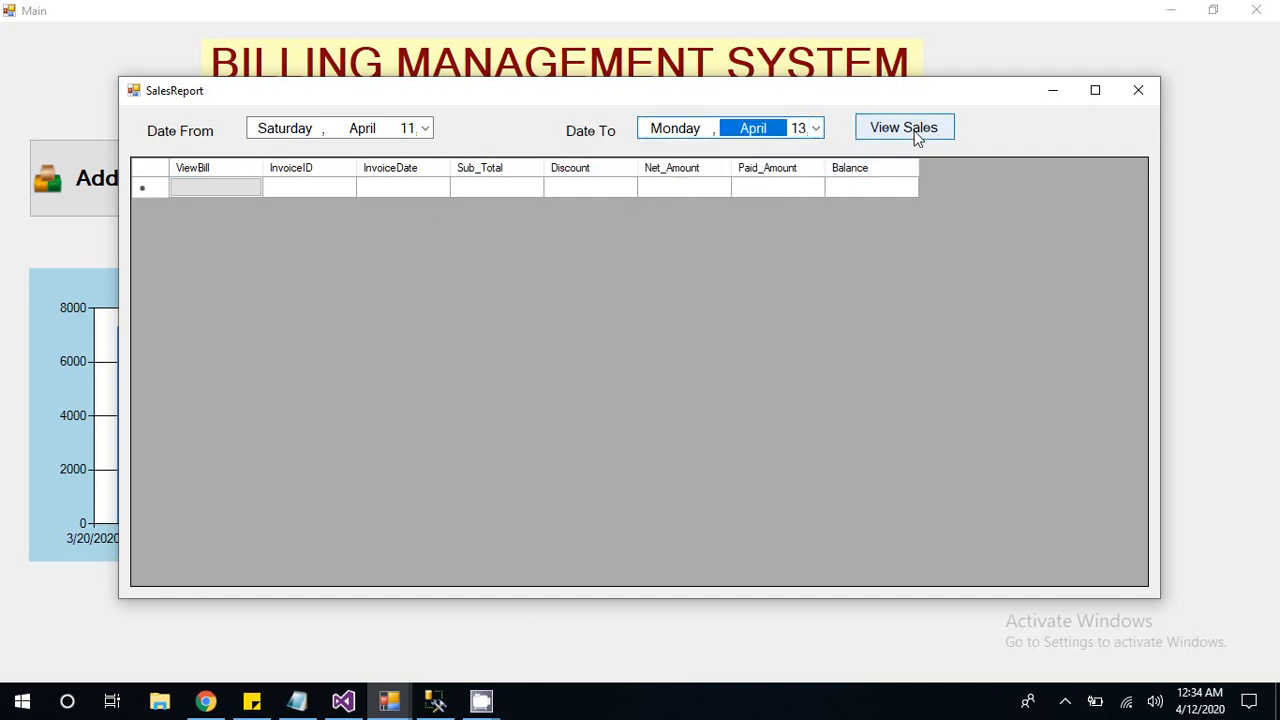
pyautogui.click(903, 127)
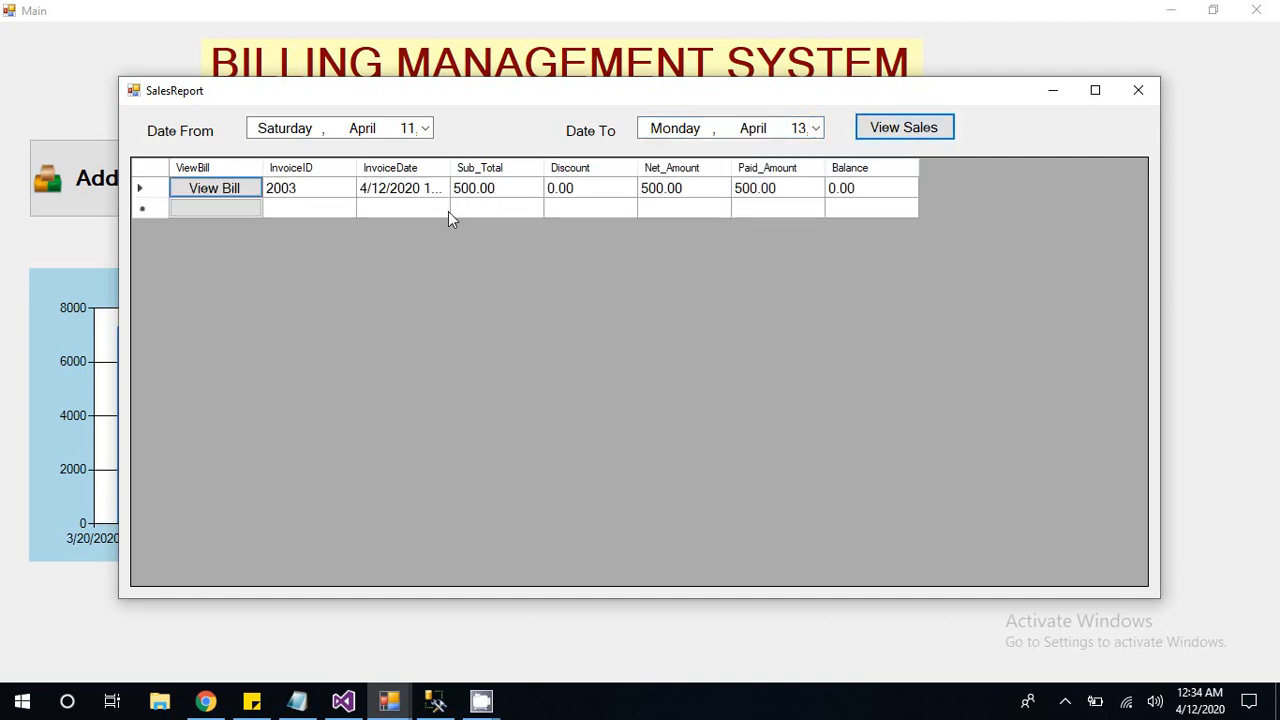
pyautogui.moveTo(417, 212)
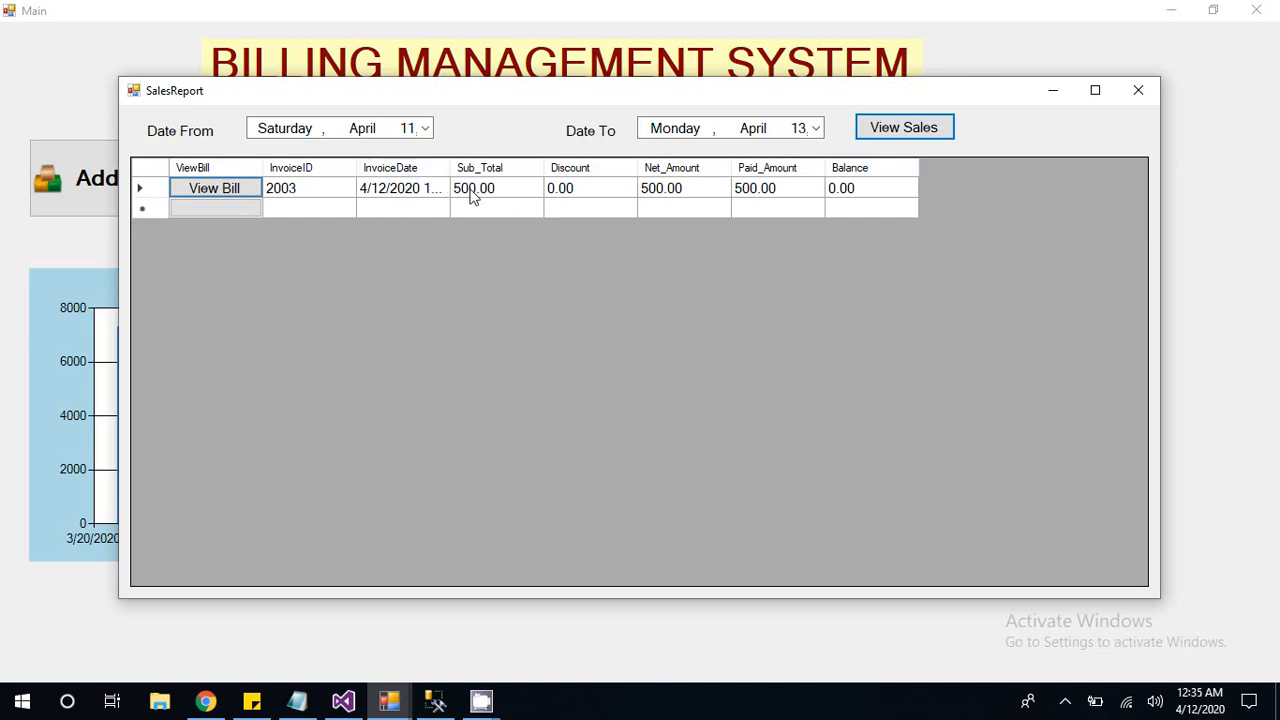
pyautogui.moveTo(480, 207)
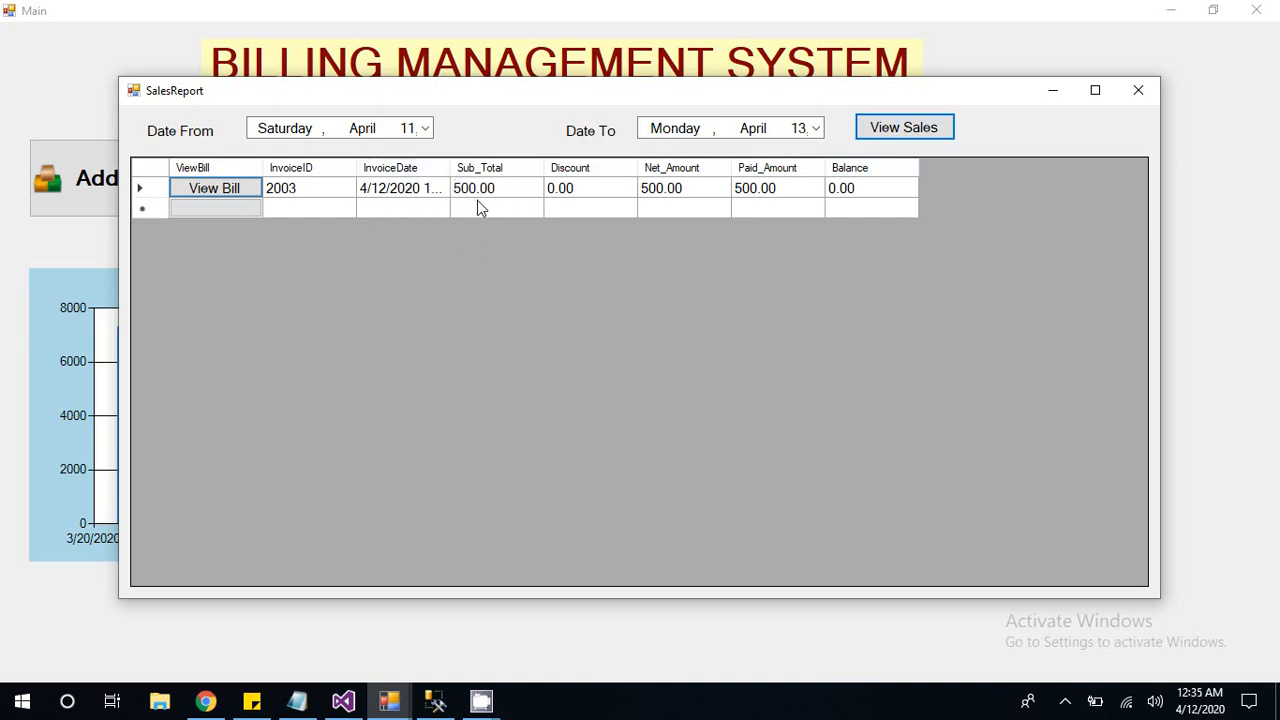
pyautogui.moveTo(575, 213)
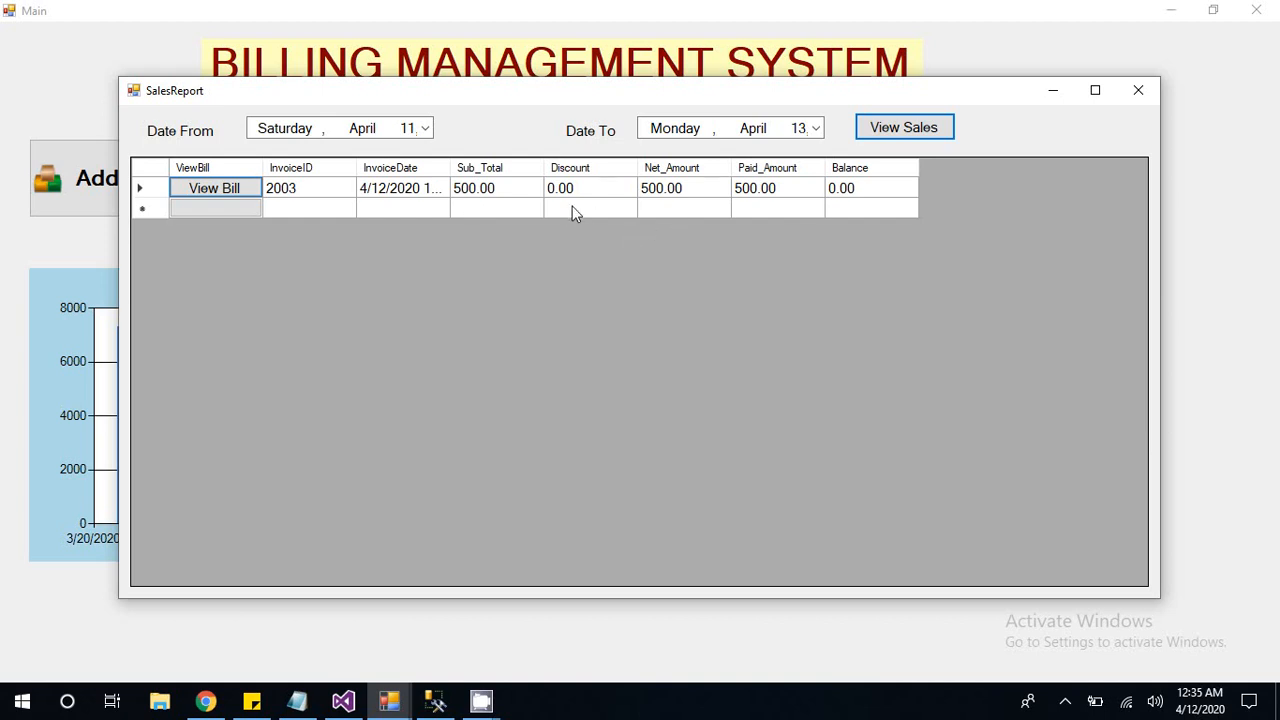
pyautogui.moveTo(600, 221)
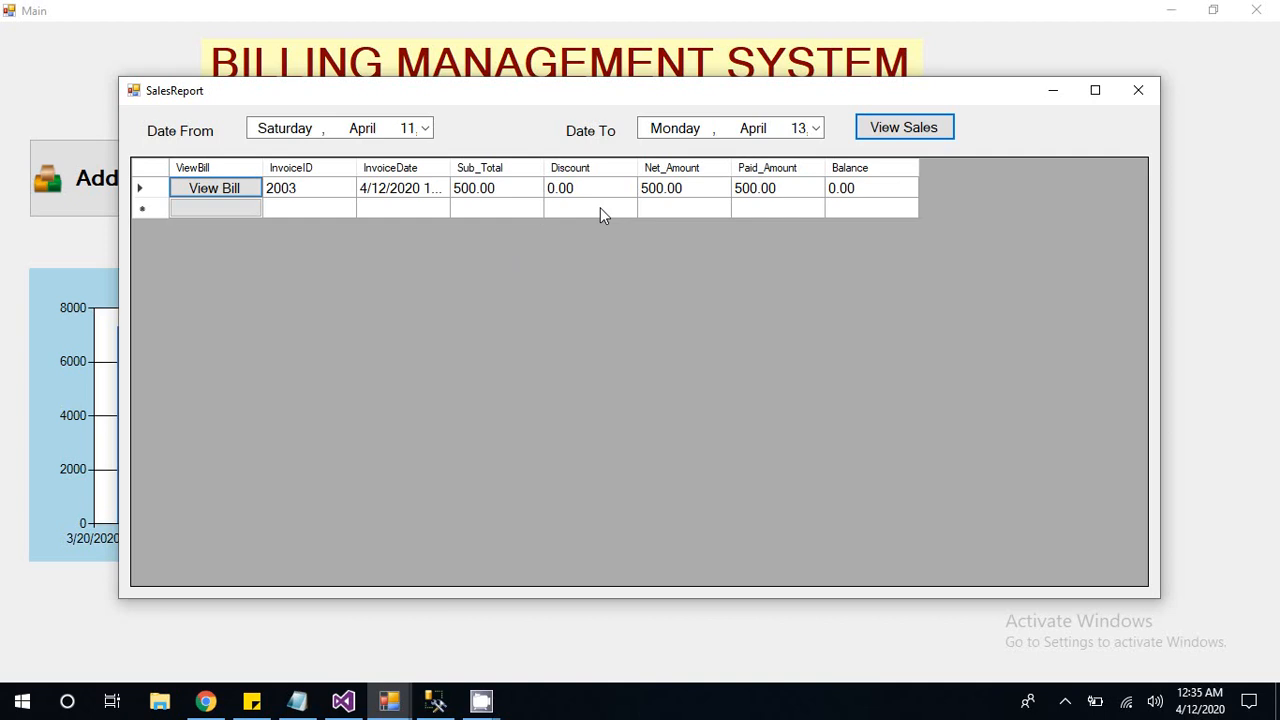
pyautogui.moveTo(214, 188)
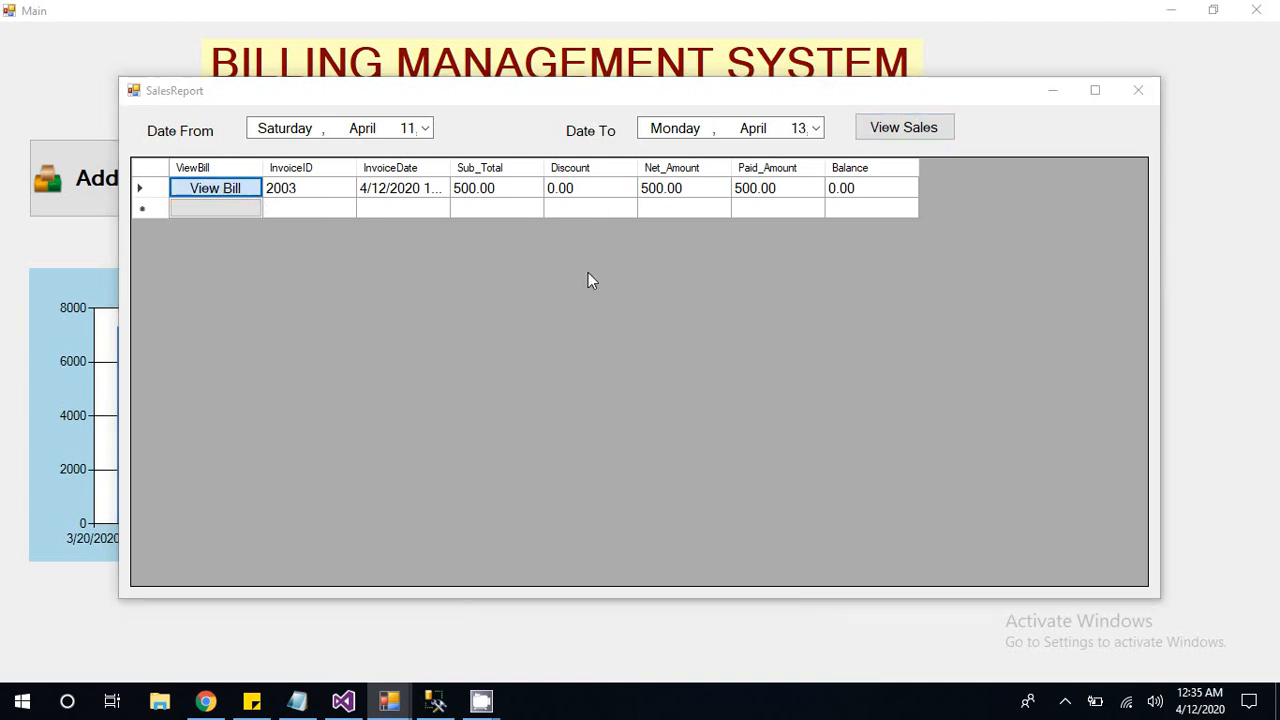
pyautogui.click(214, 188)
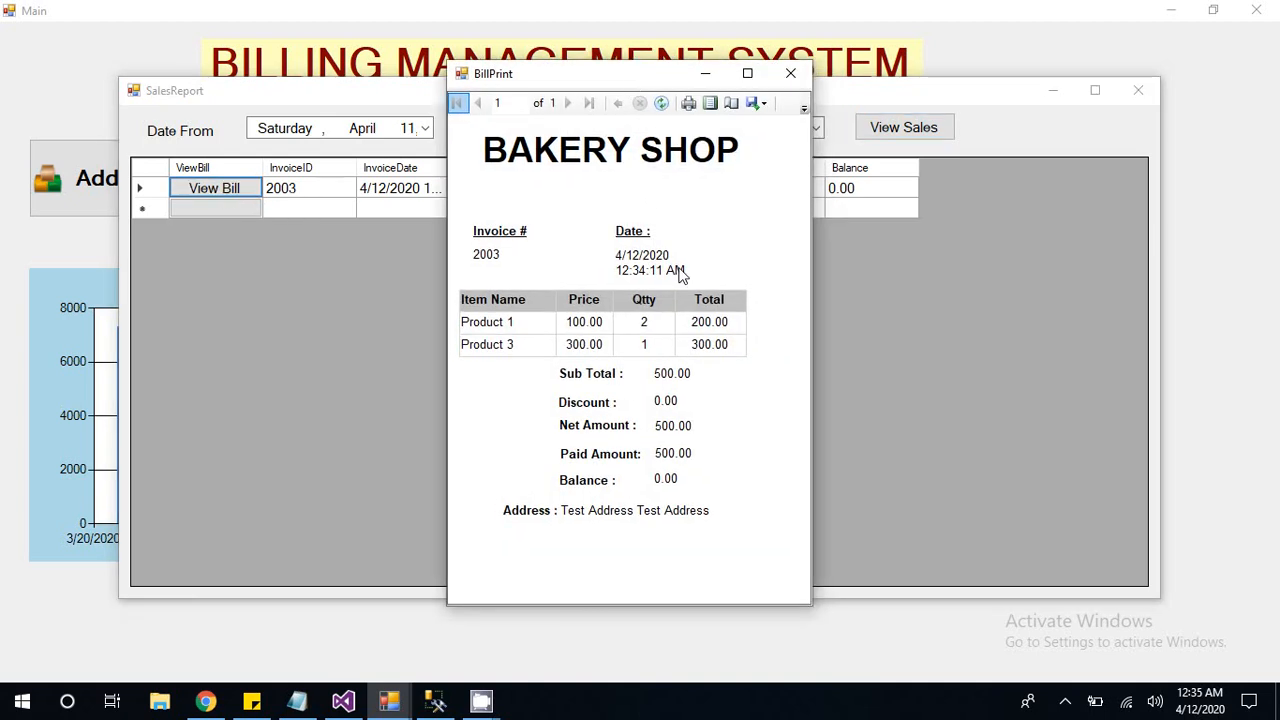
pyautogui.moveTo(791, 73)
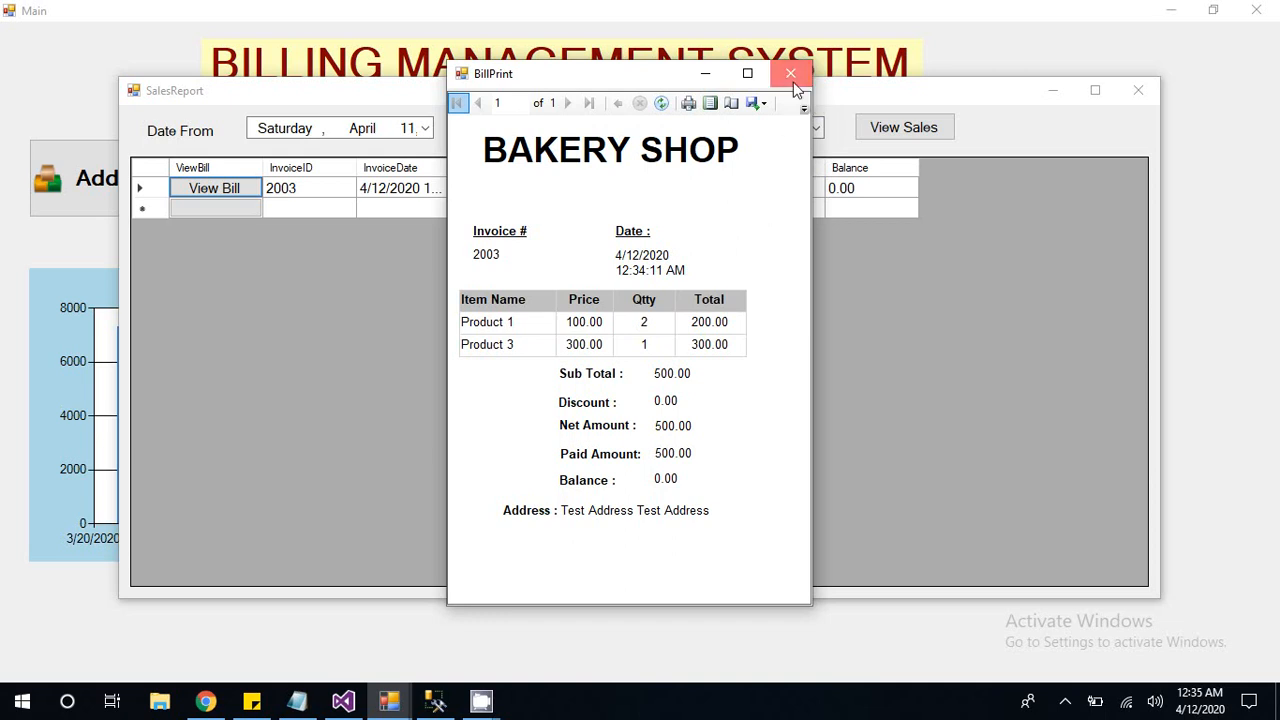
pyautogui.click(790, 74)
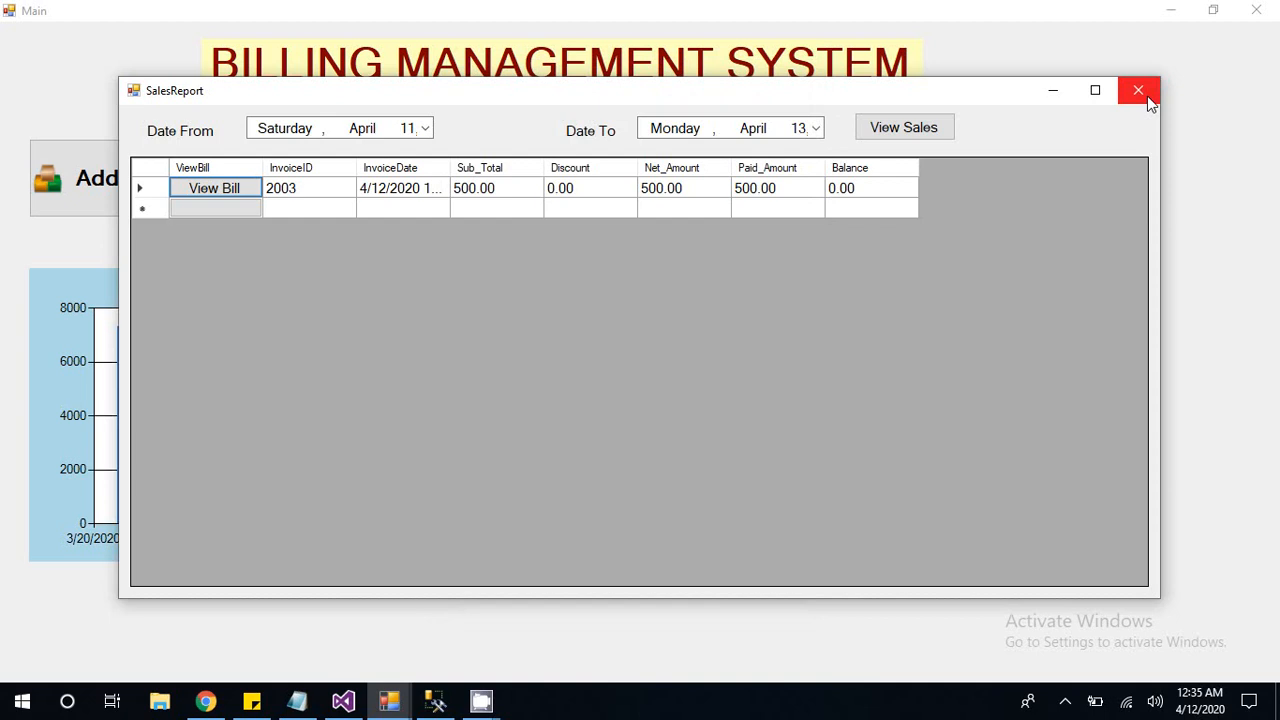
# Step: Close the SalesReport window to get back to the Main form
pyautogui.click(1138, 90)
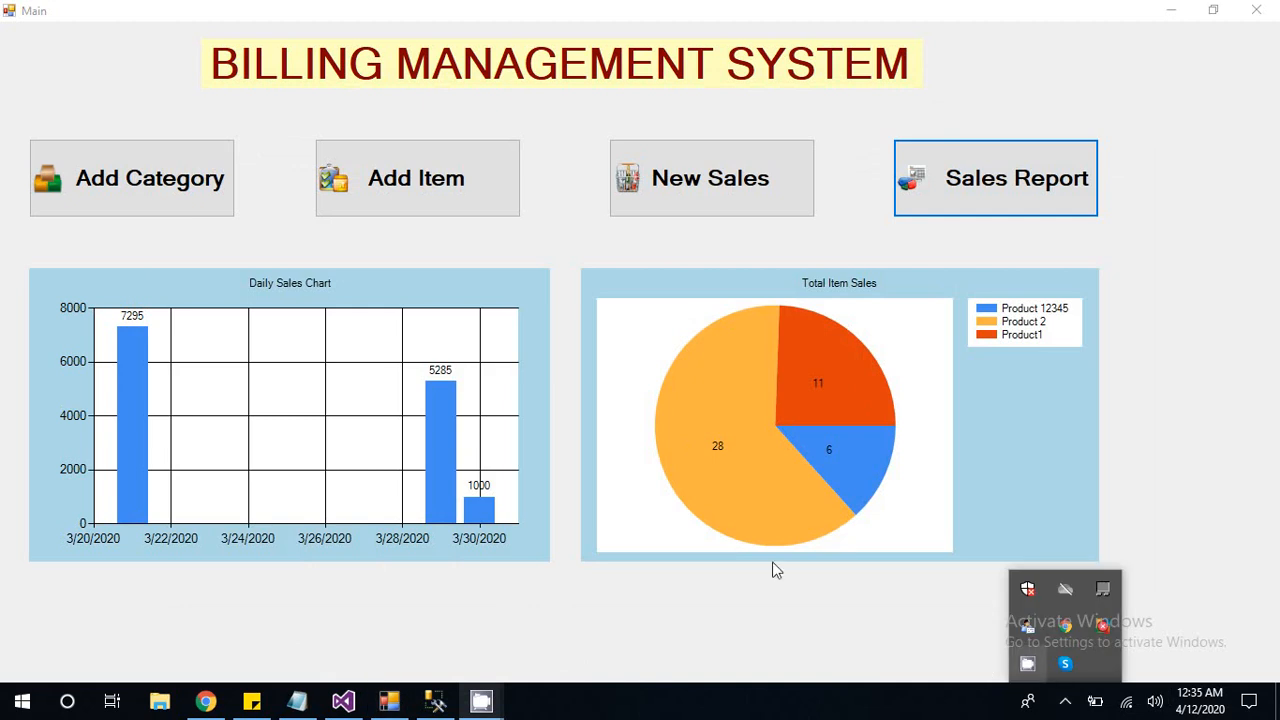
pyautogui.moveTo(762, 591)
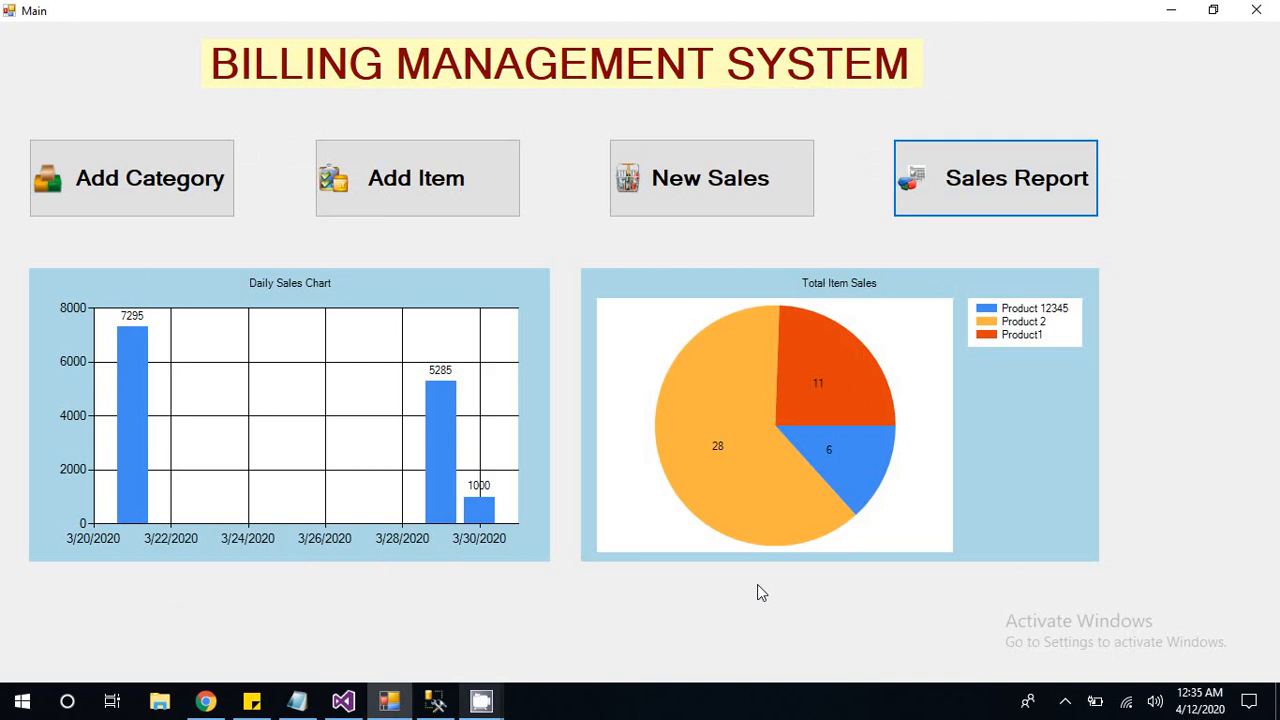
pyautogui.moveTo(602, 663)
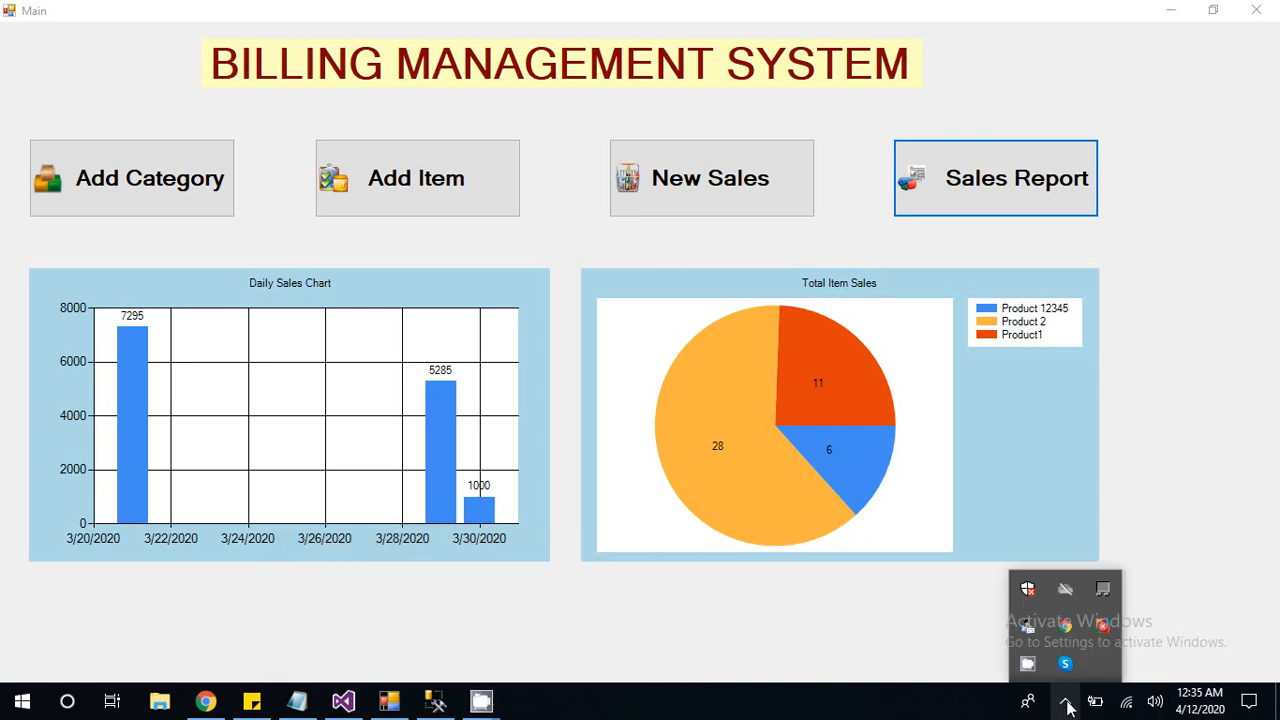
pyautogui.moveTo(1028, 664)
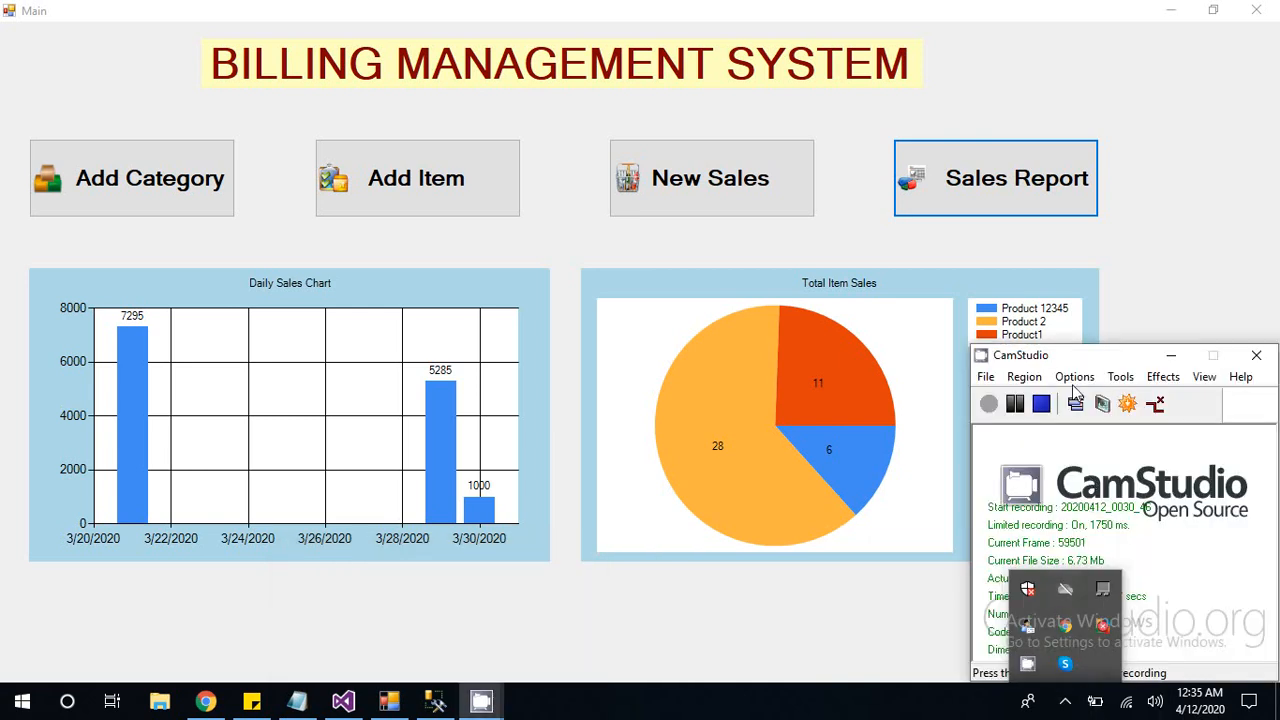
pyautogui.click(1040, 403)
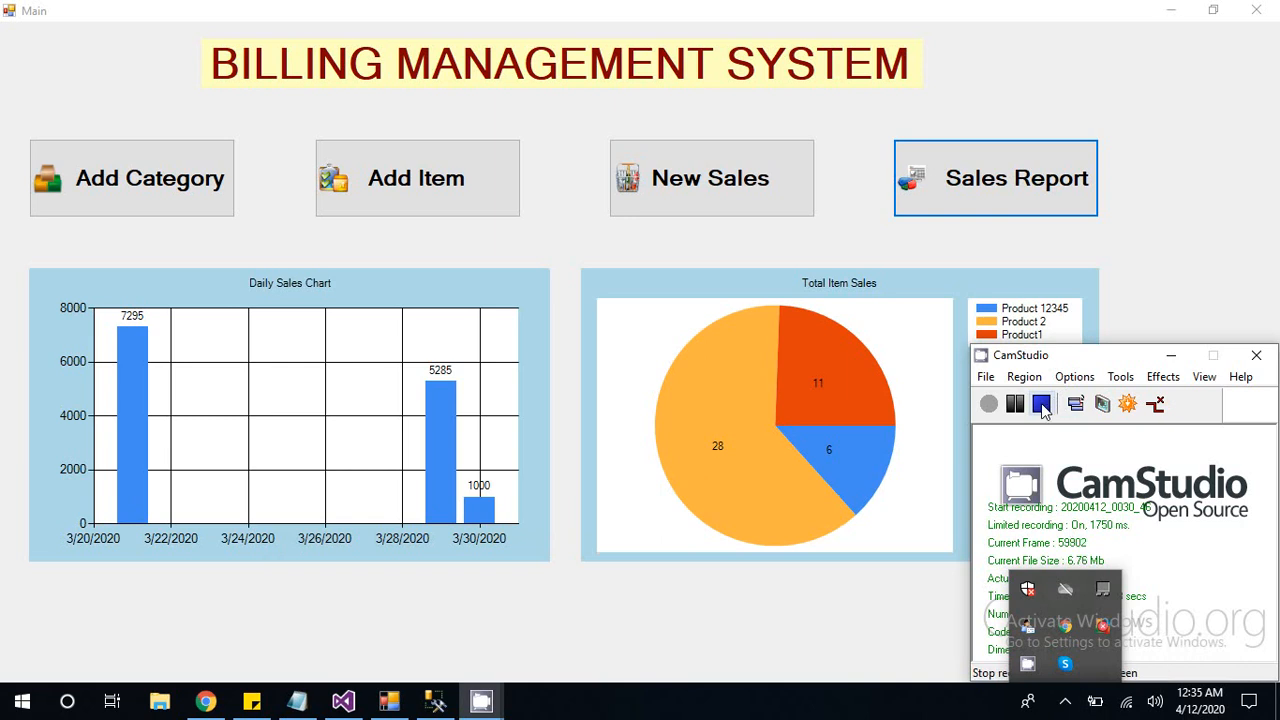